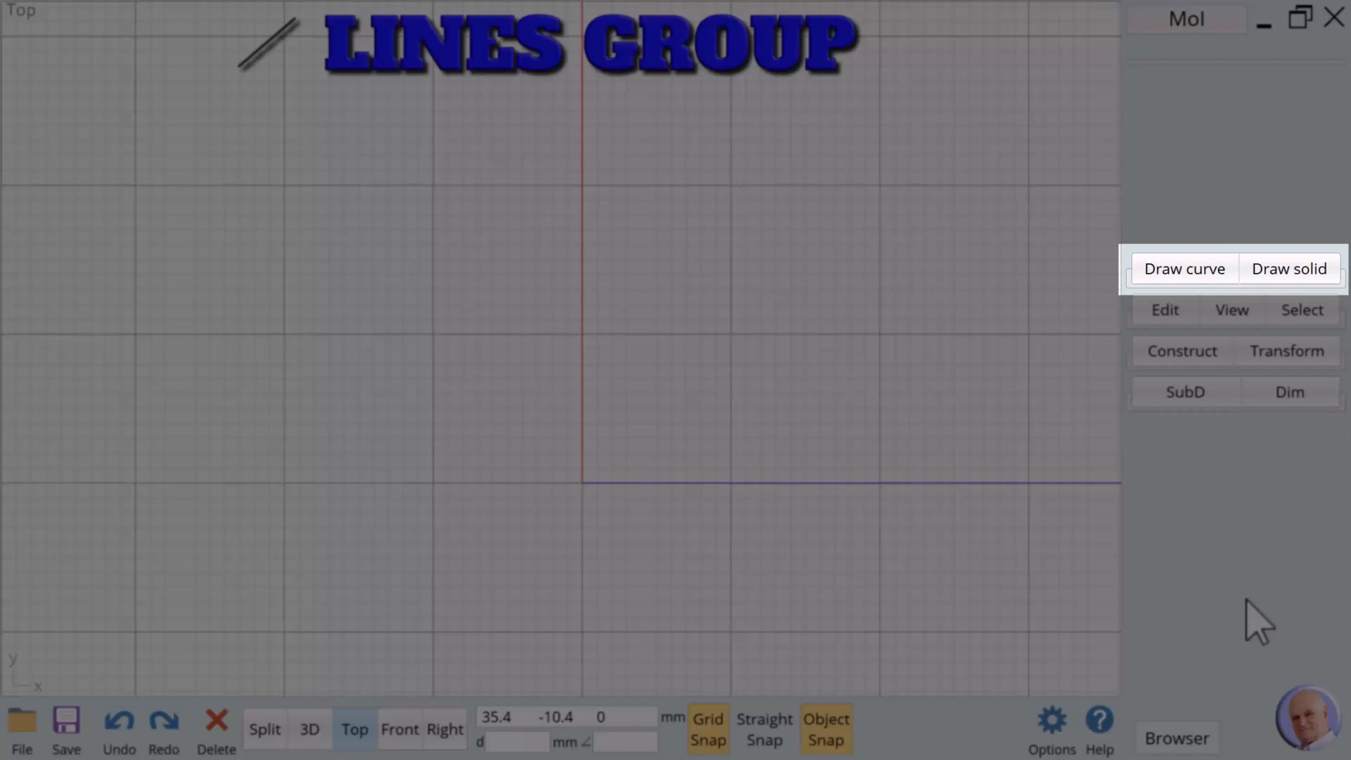
Step: Expand the Draw curve palette and pick the Line tool
{"action": "left_click", "coordinate": [1184, 268]}
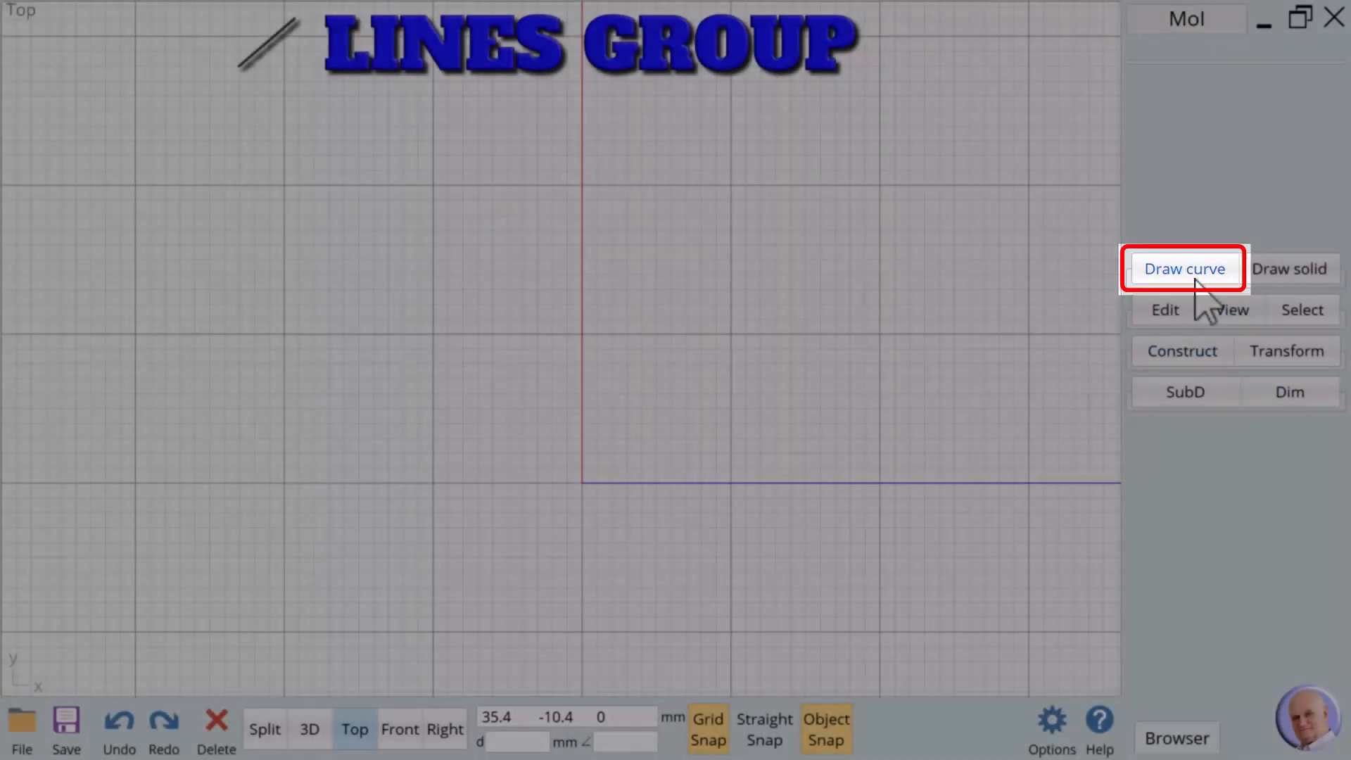
{"action": "left_click", "coordinate": [1182, 268]}
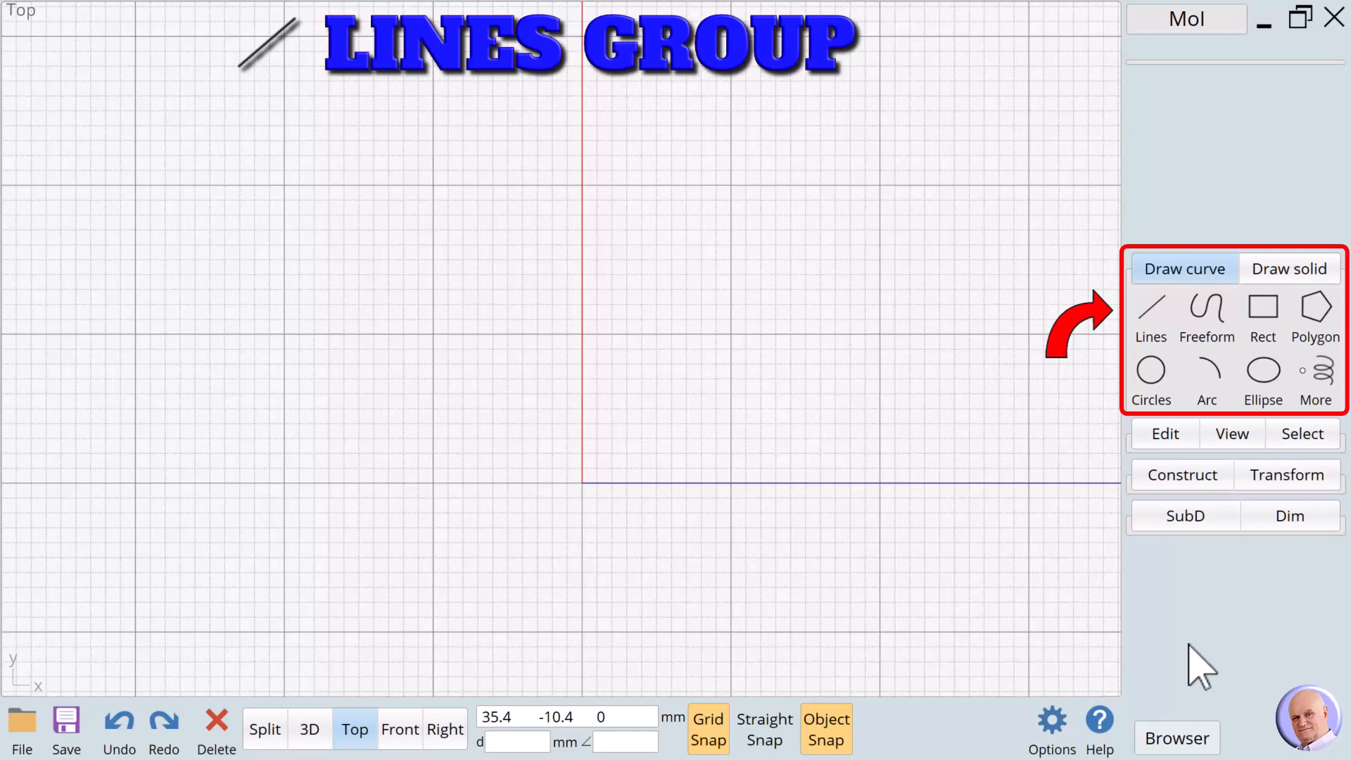
{"action": "left_click", "coordinate": [1150, 314]}
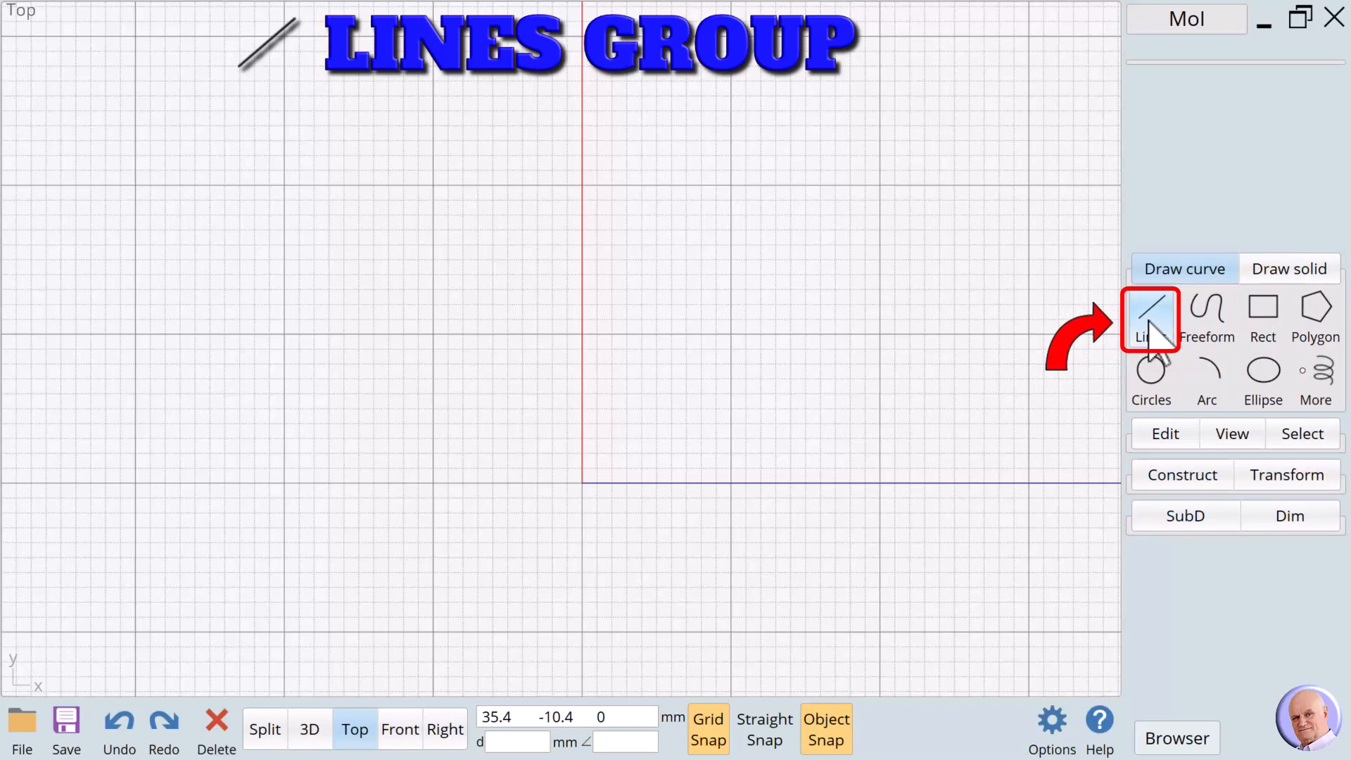
Step: Draw a single straight line on the left of the Top view
{"action": "left_click", "coordinate": [1151, 318]}
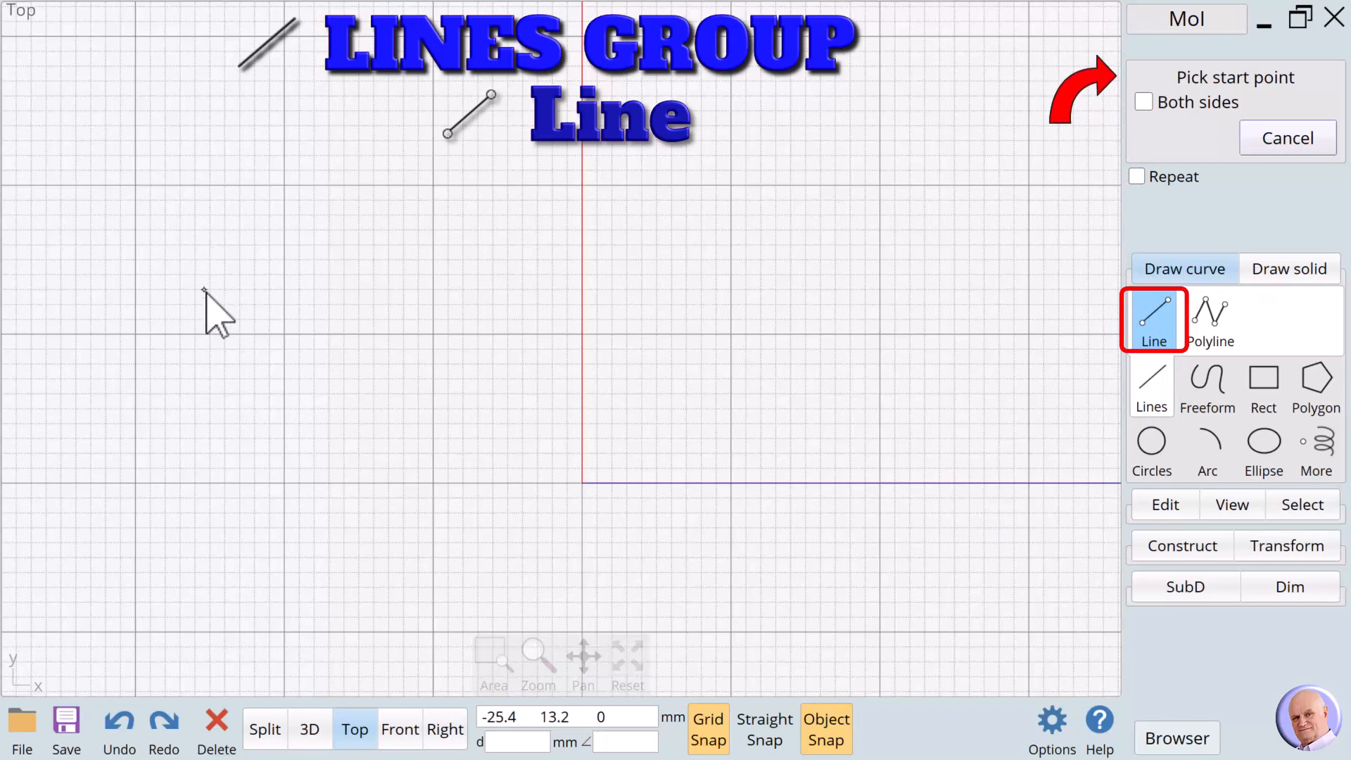
{"action": "mouse_move", "coordinate": [224, 323]}
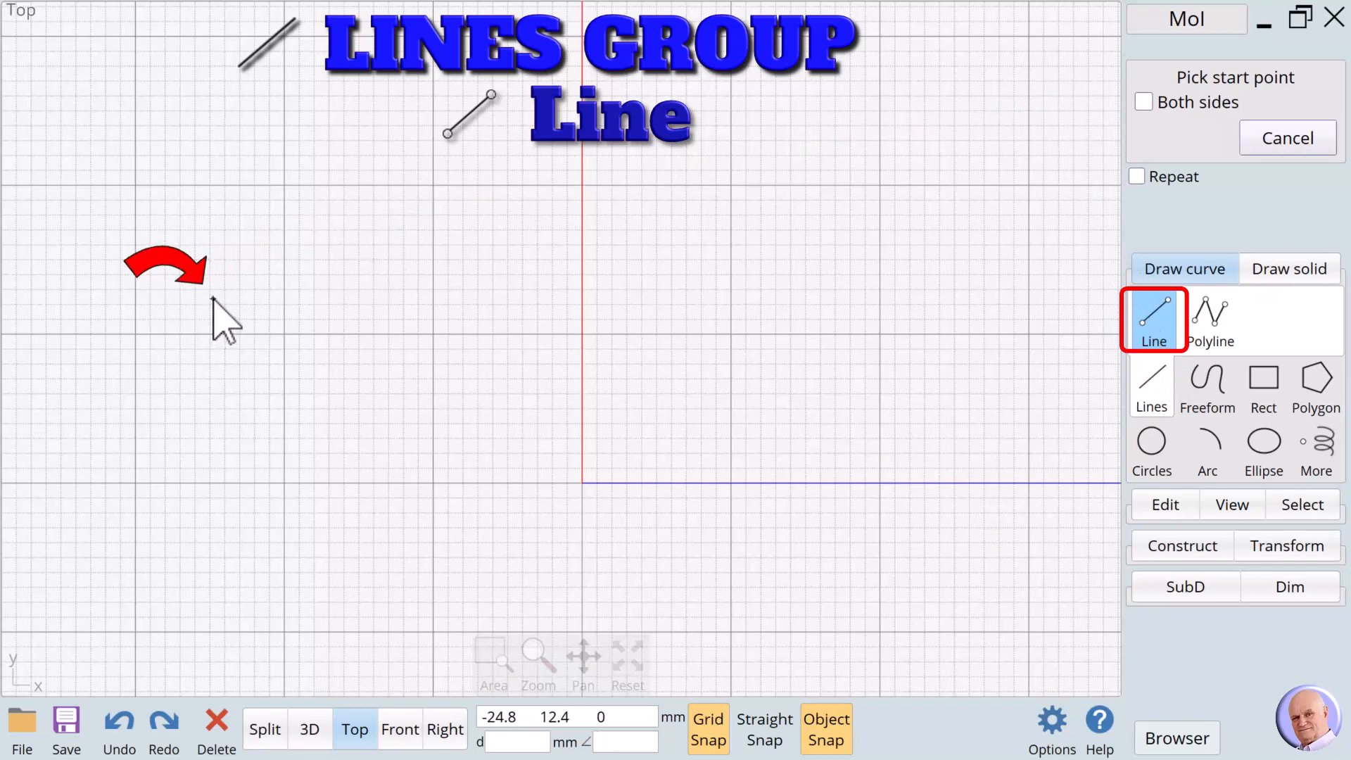
{"action": "left_click", "coordinate": [227, 323]}
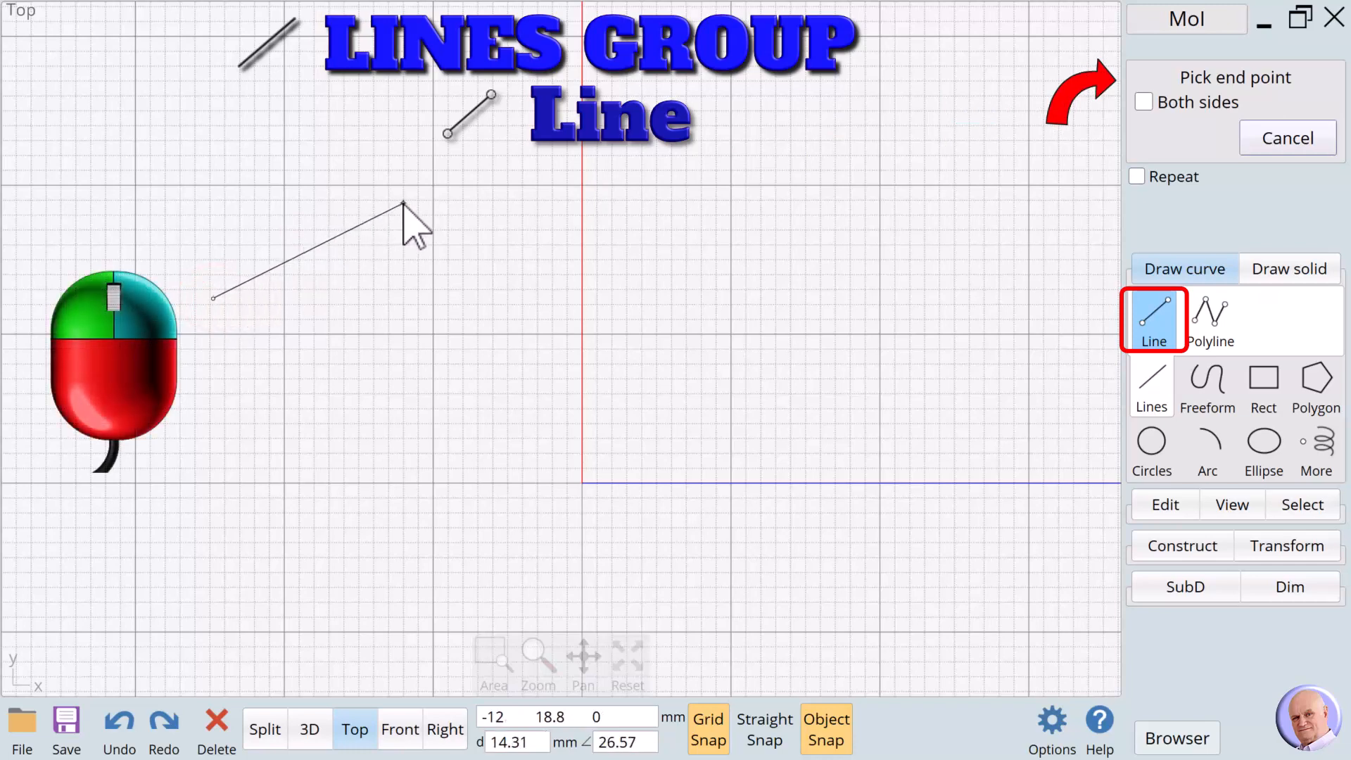
{"action": "mouse_move", "coordinate": [418, 336]}
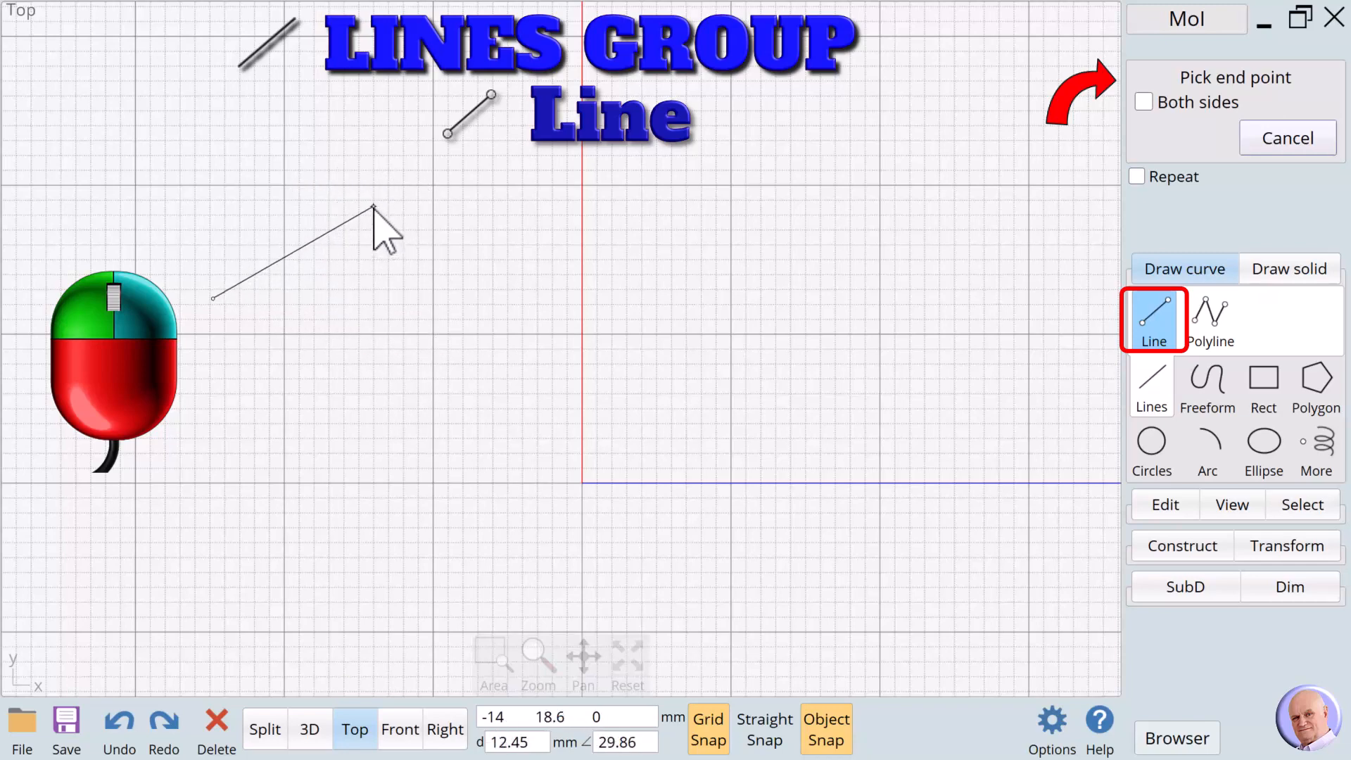
{"action": "left_click", "coordinate": [373, 208]}
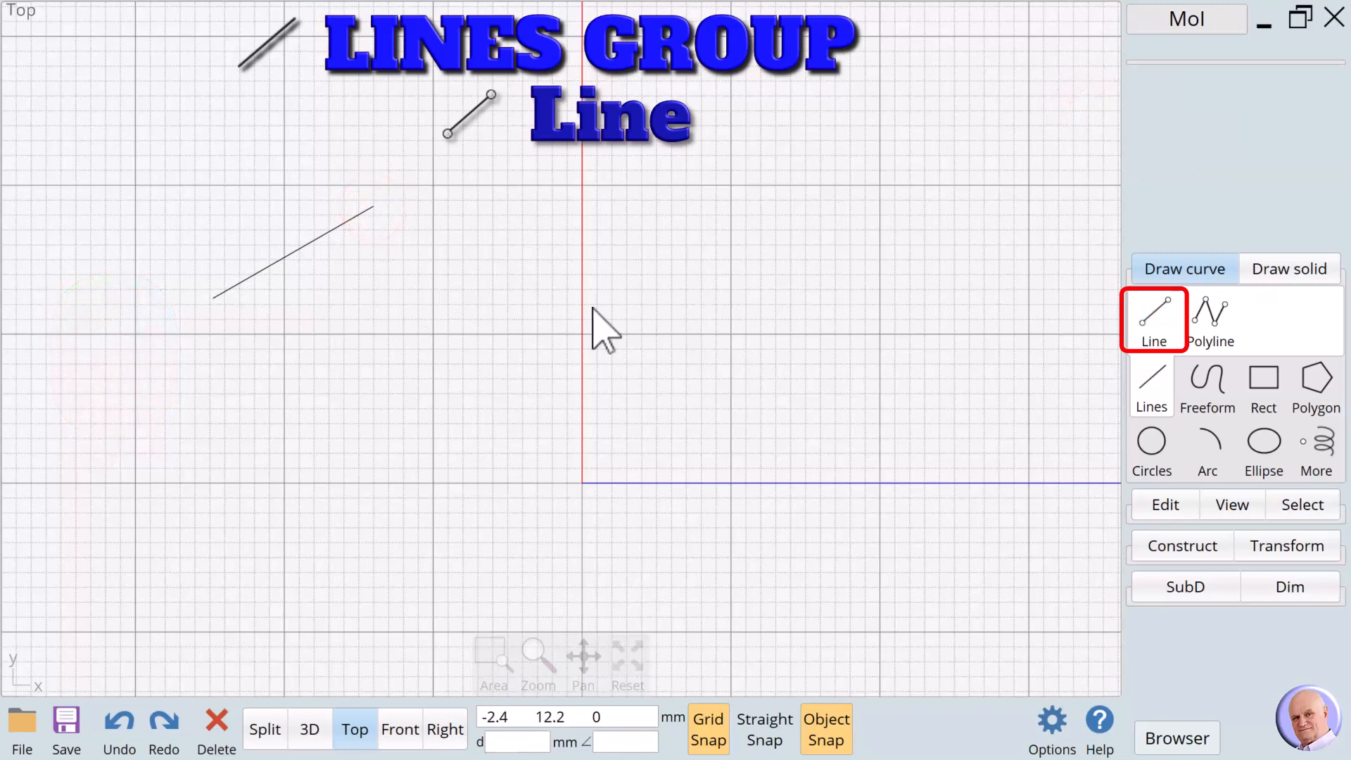
Step: Draw a line extending both ways from its centre with Both sides checked
{"action": "left_click", "coordinate": [1153, 317]}
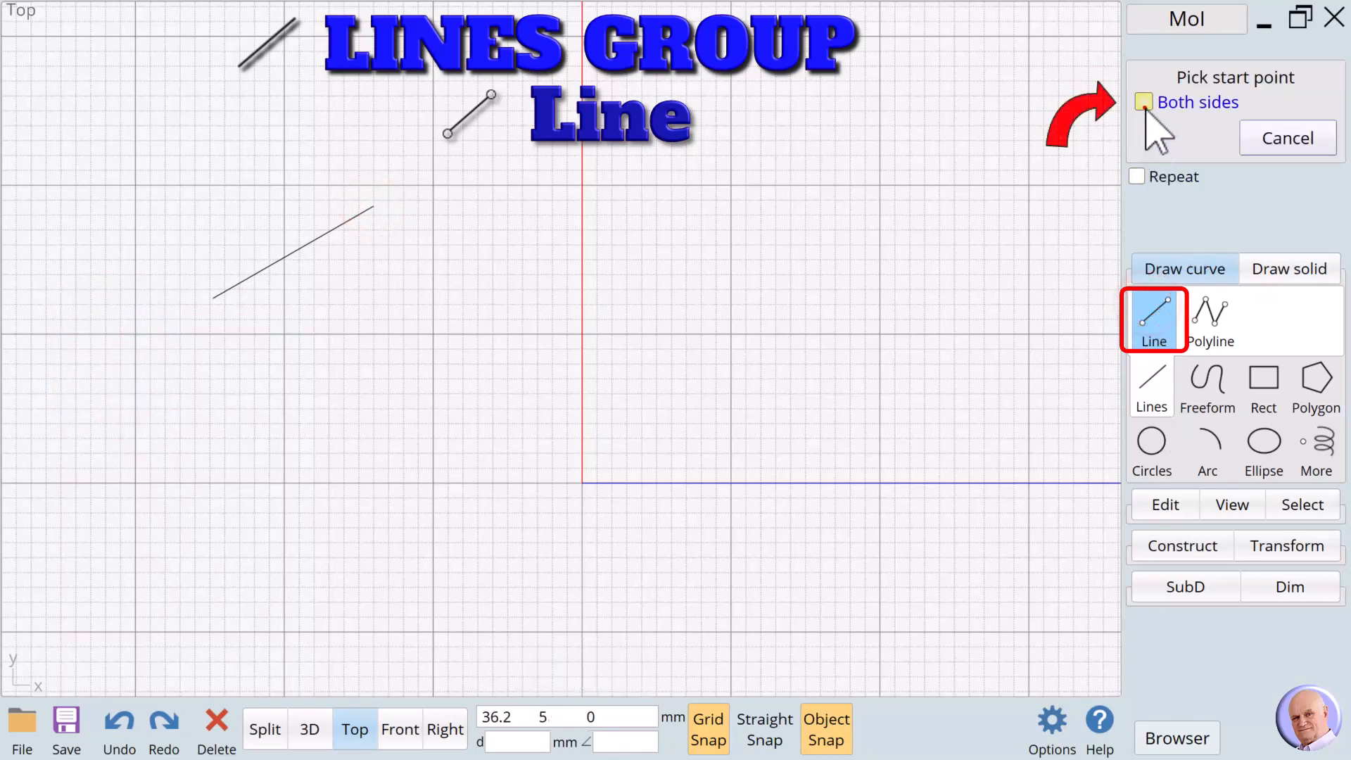
{"action": "left_click", "coordinate": [1144, 101]}
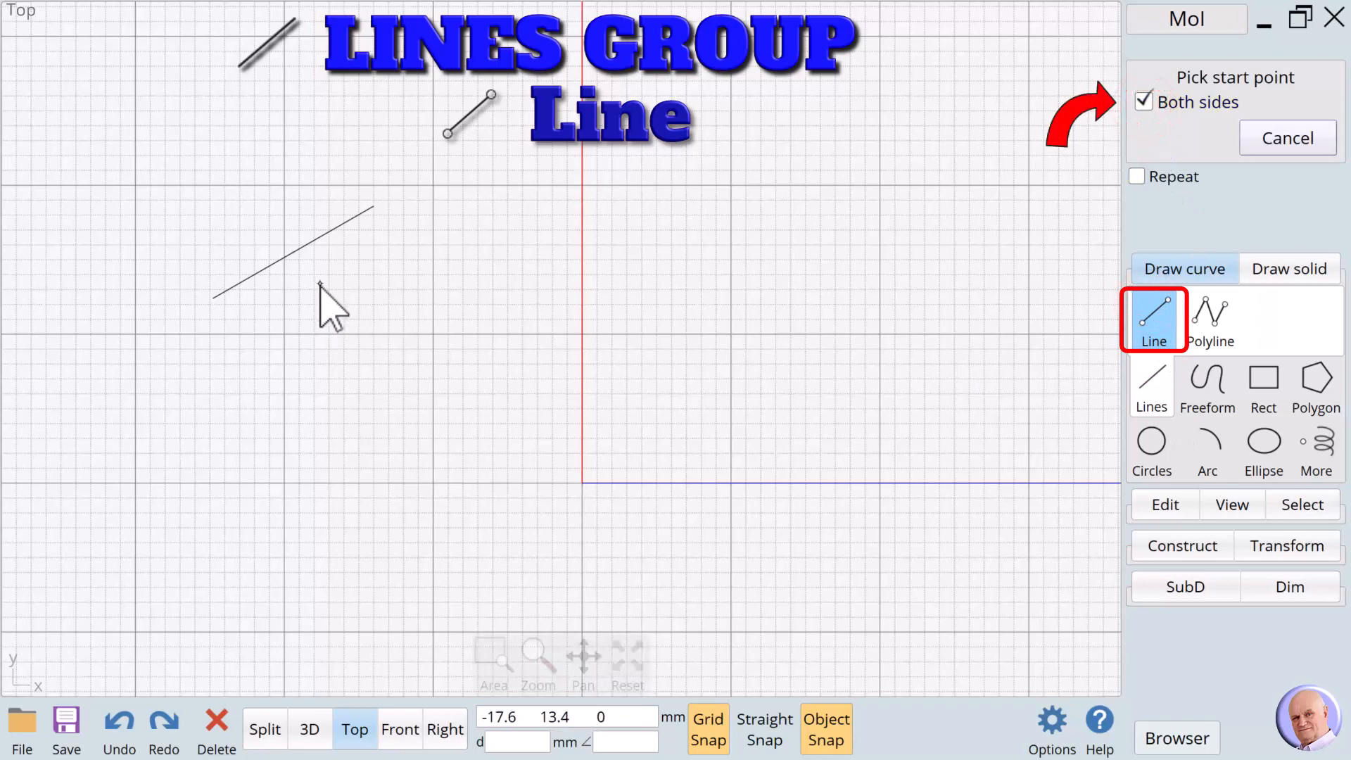
{"action": "left_click", "coordinate": [326, 299]}
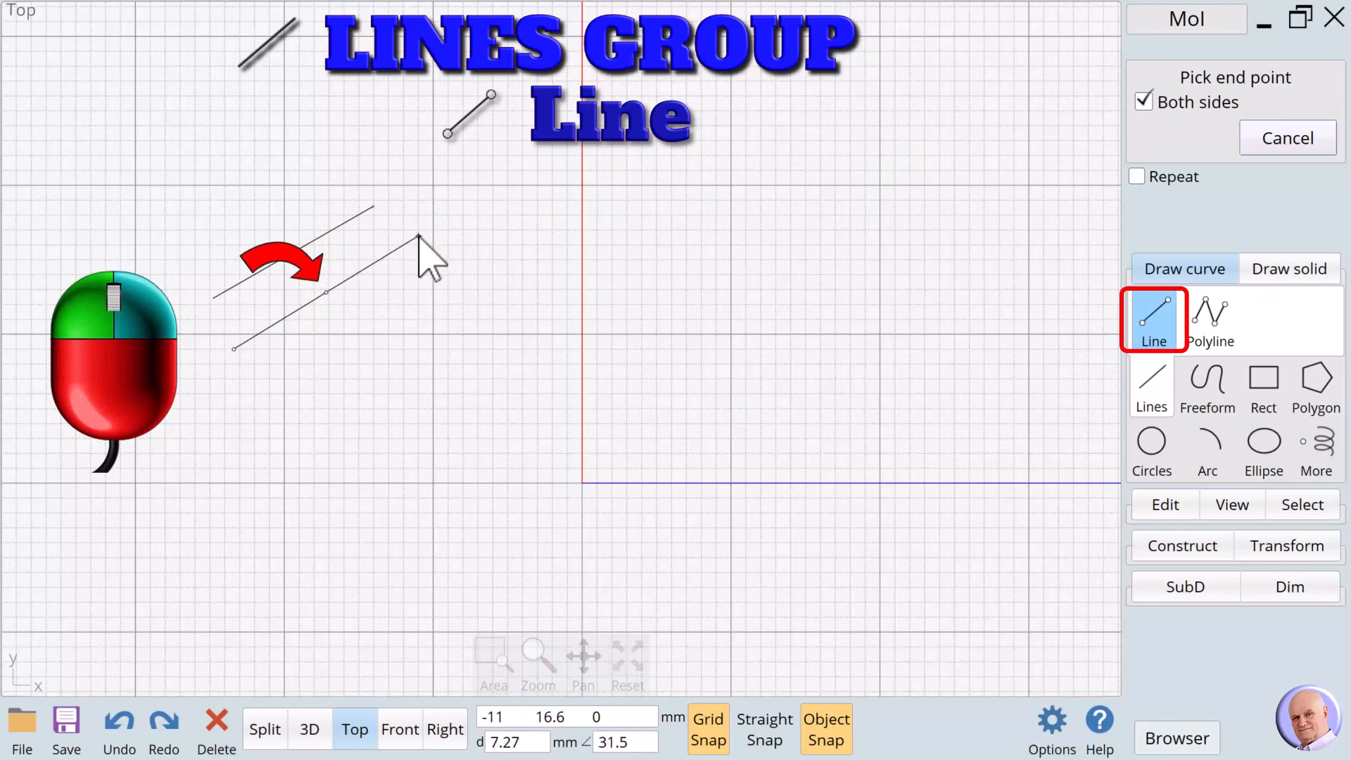
{"action": "left_click", "coordinate": [417, 235]}
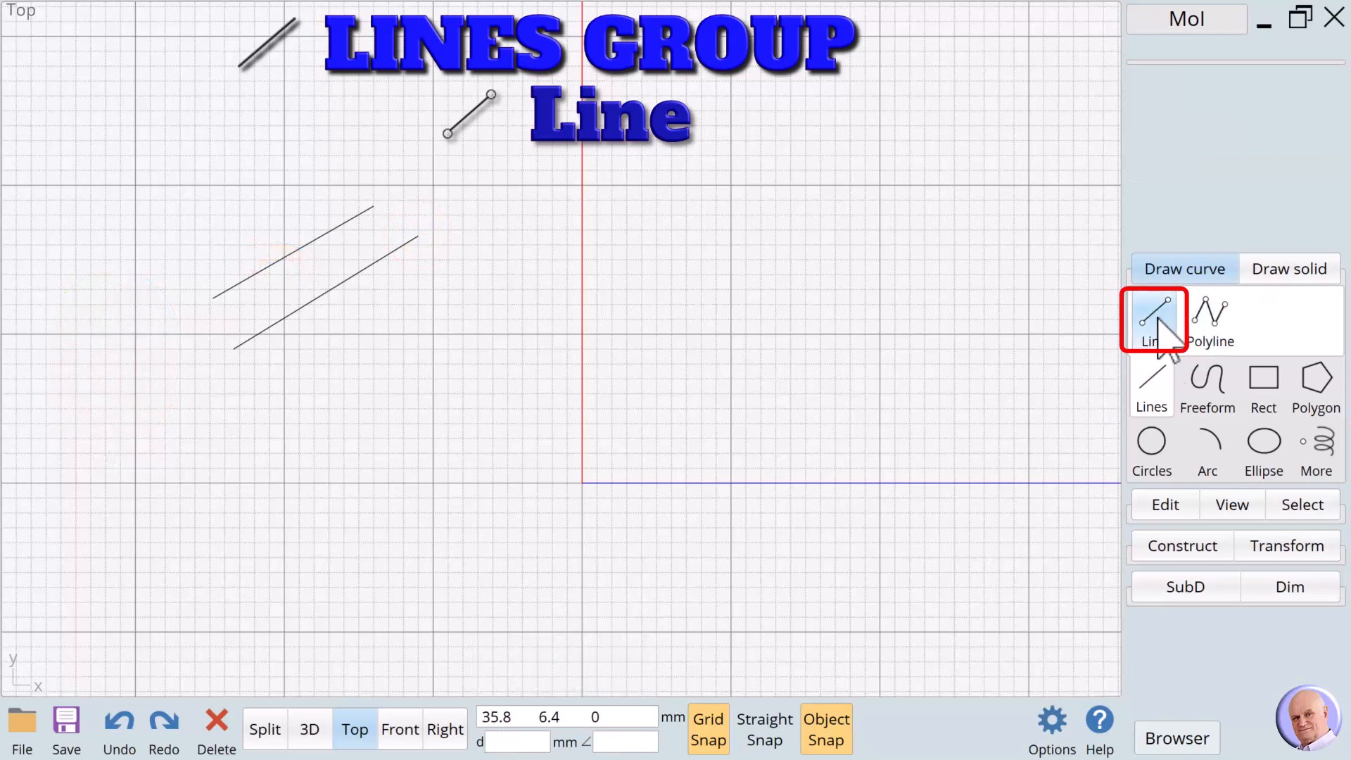
Step: Turn on Repeat, turn off Both sides, and draw several more back-to-back lines
{"action": "left_click", "coordinate": [1153, 317]}
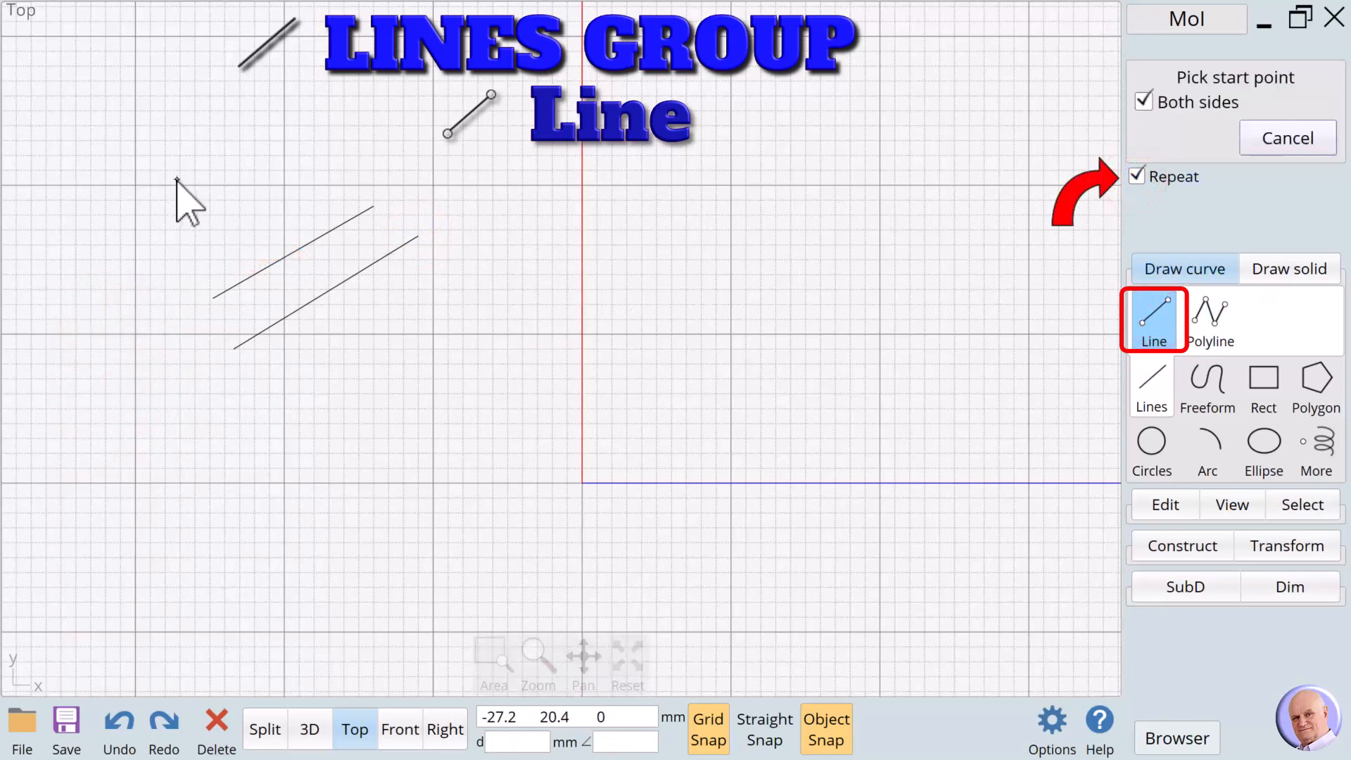
{"action": "left_click", "coordinate": [73, 245]}
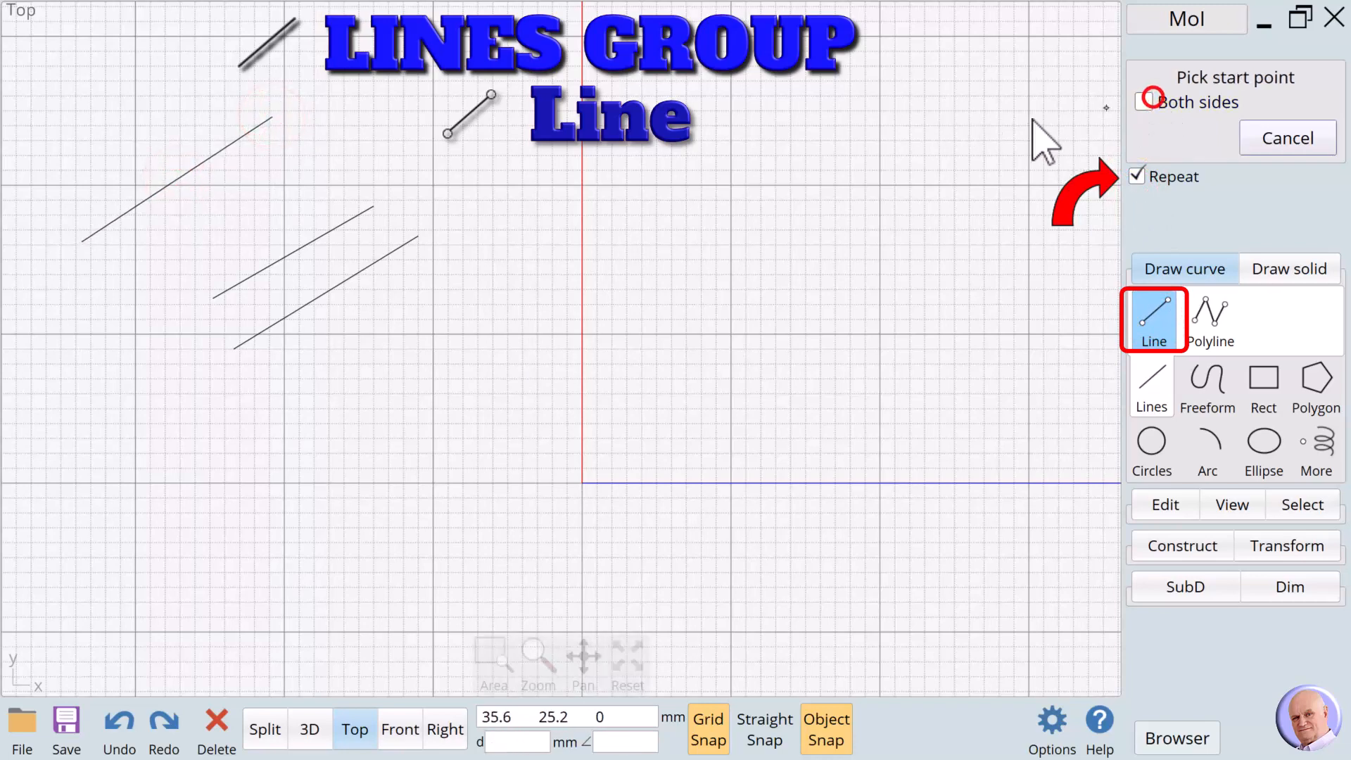
{"action": "left_click", "coordinate": [333, 120]}
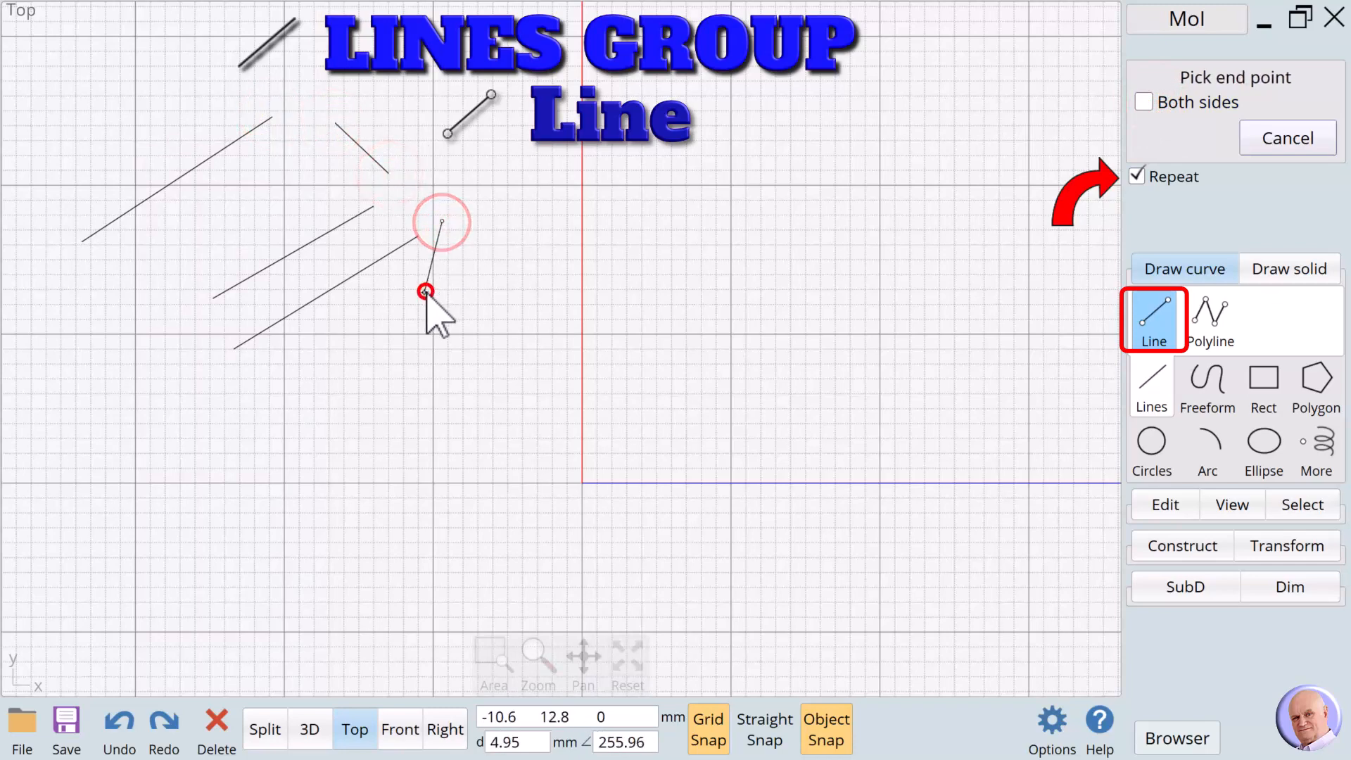
{"action": "left_click", "coordinate": [425, 291]}
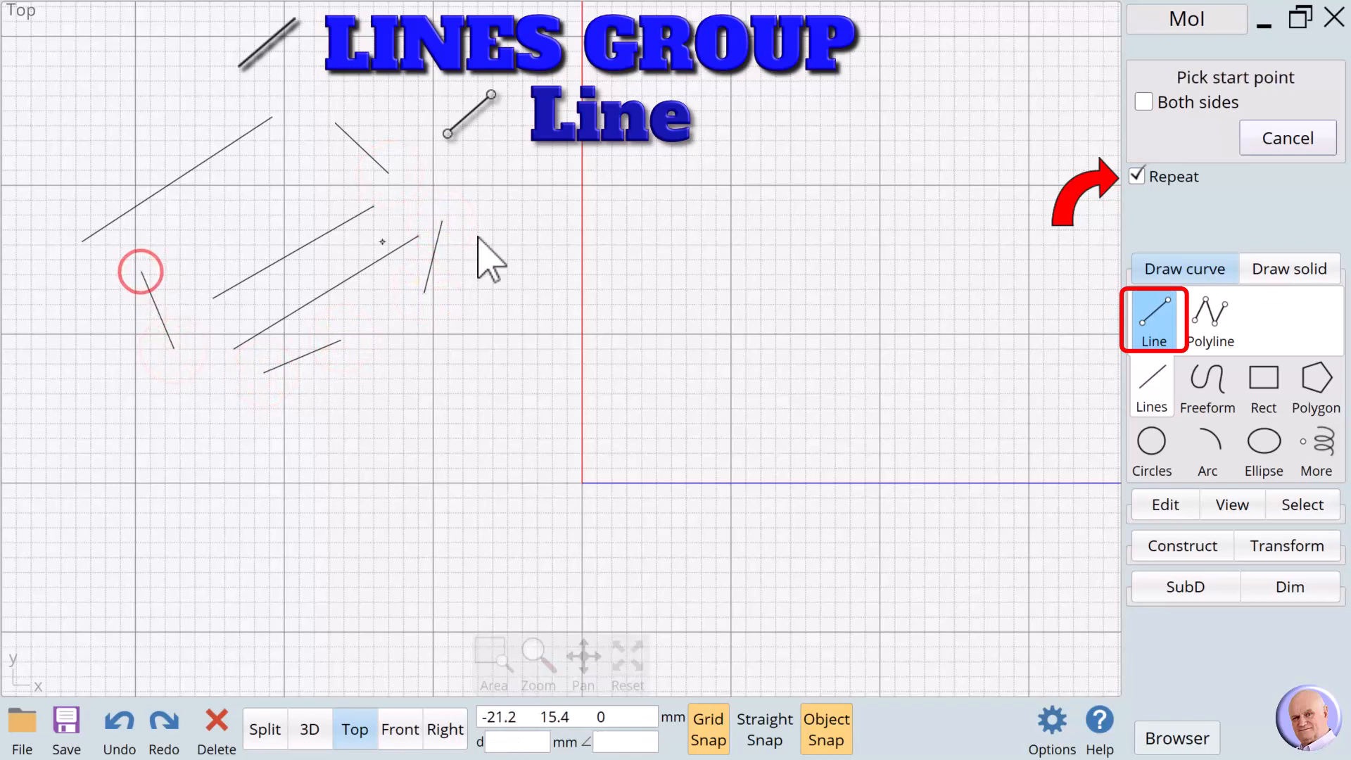
{"action": "left_click", "coordinate": [1137, 176]}
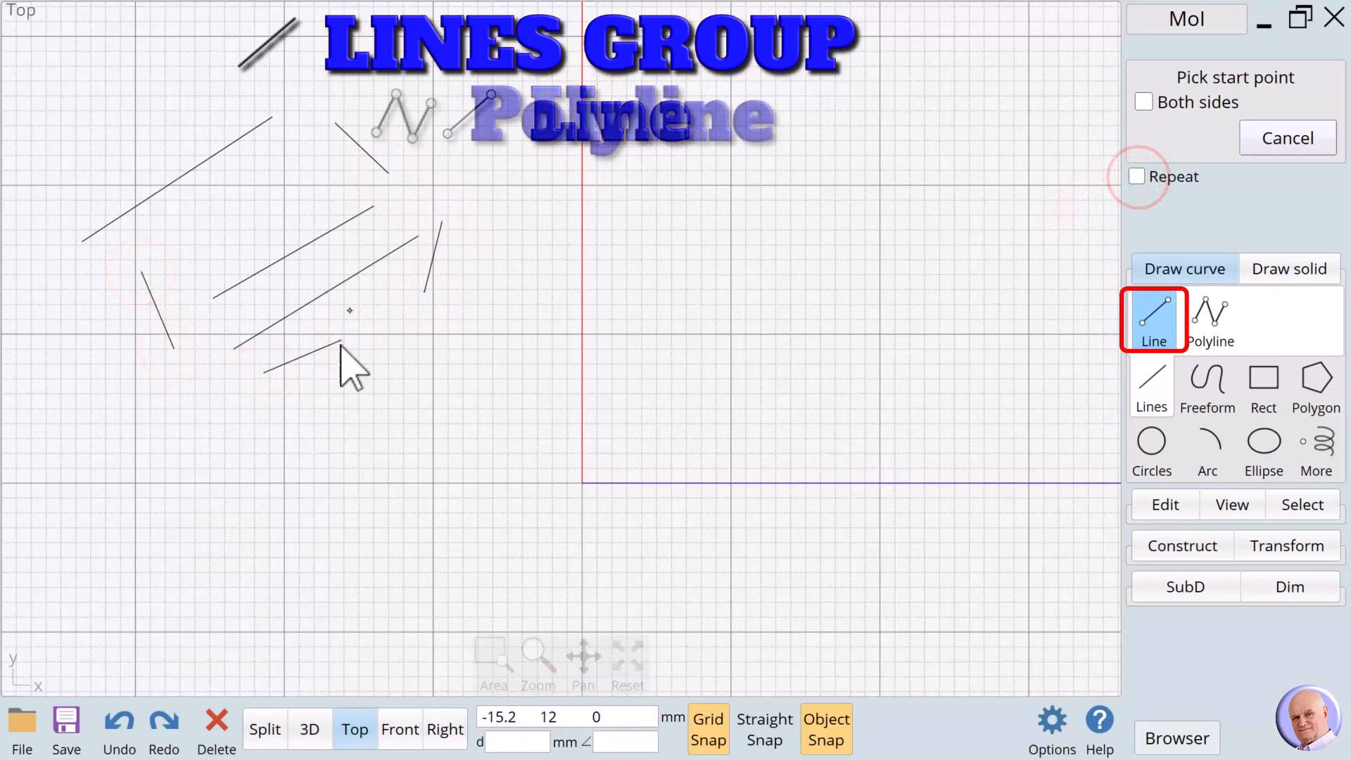
Step: Stop repeating lines and draw an open polyline through points right of the lines
{"action": "left_click", "coordinate": [1208, 319]}
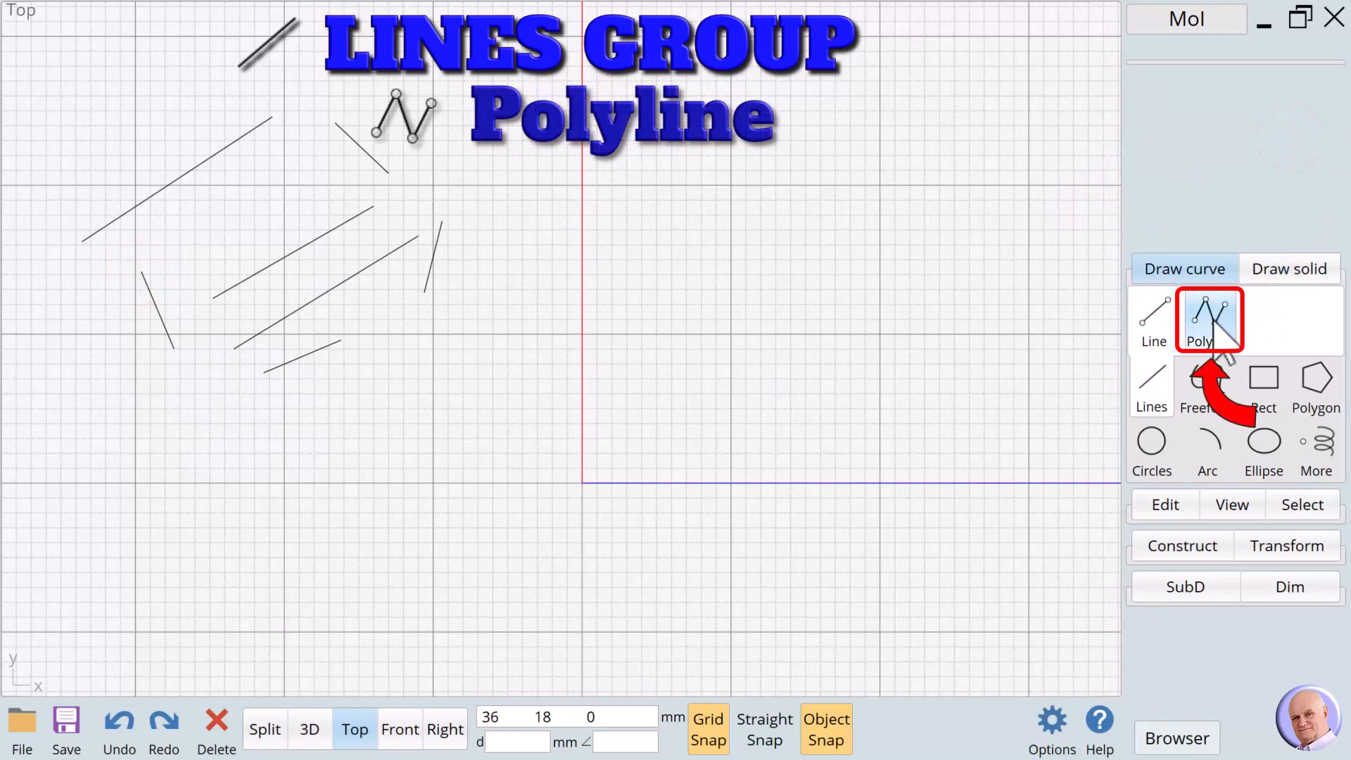
{"action": "left_click", "coordinate": [1208, 319]}
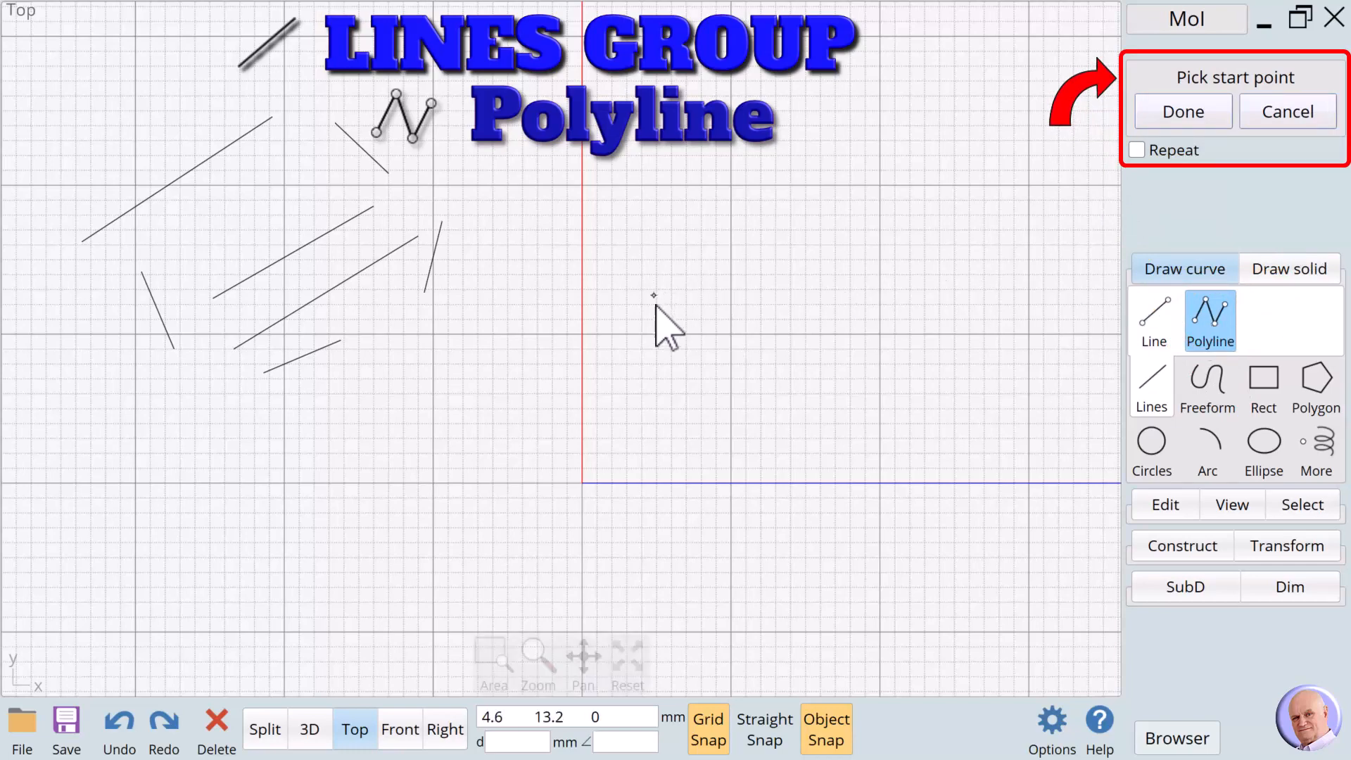
{"action": "mouse_move", "coordinate": [664, 345]}
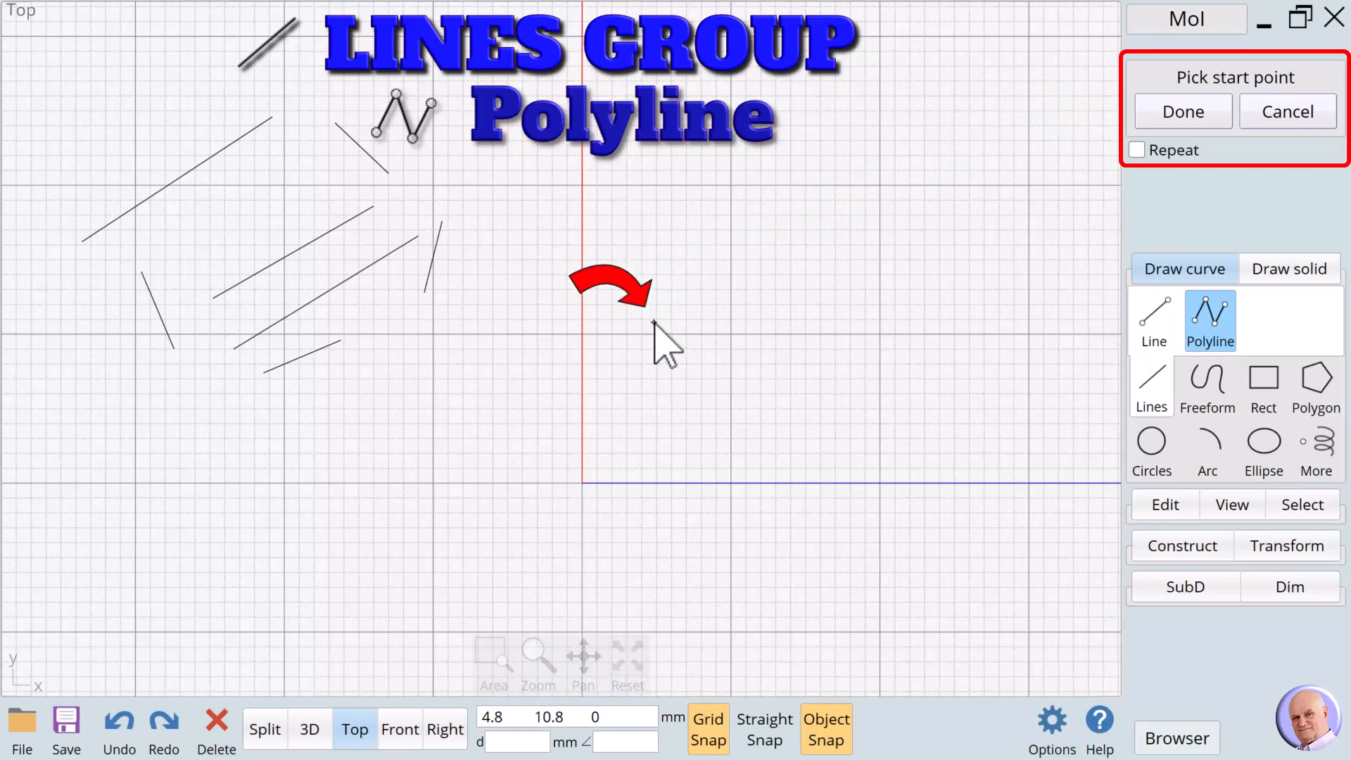
{"action": "left_click", "coordinate": [652, 322]}
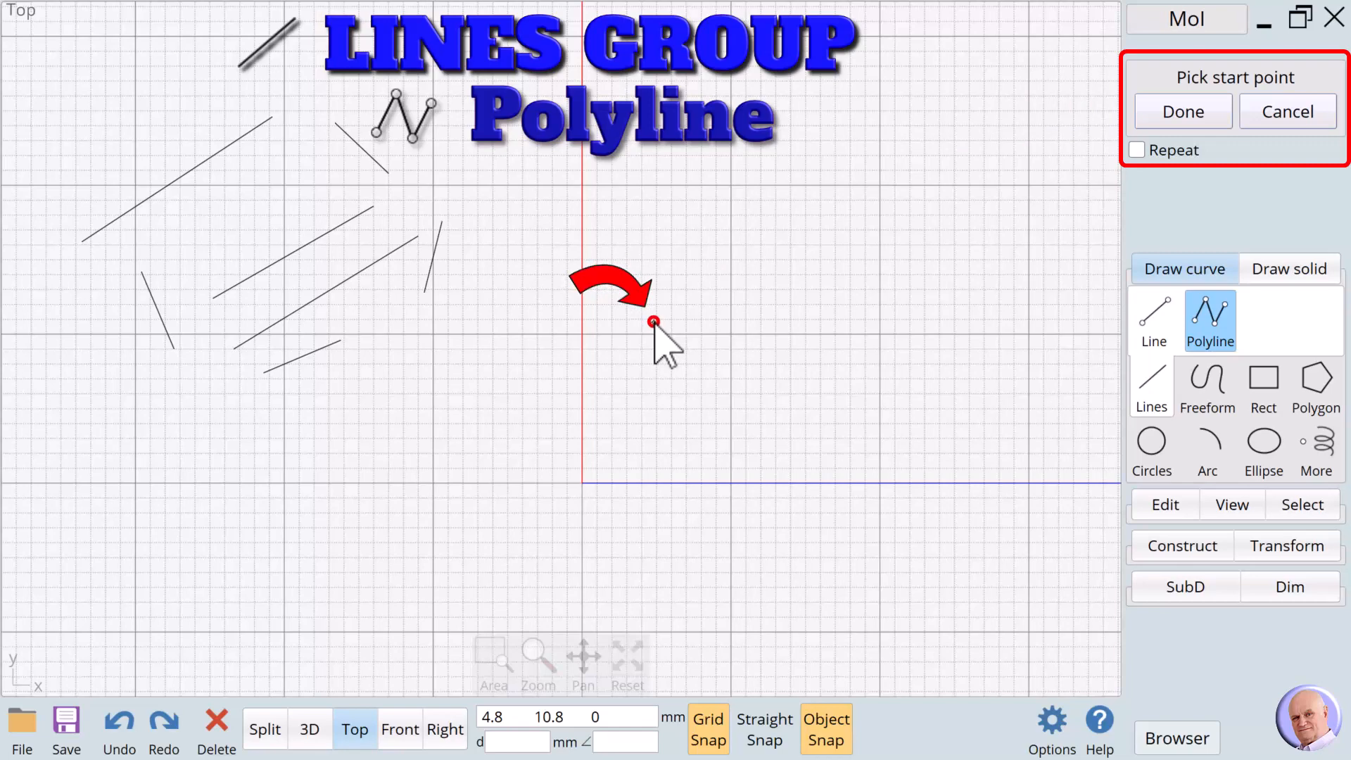
{"action": "left_click", "coordinate": [653, 323]}
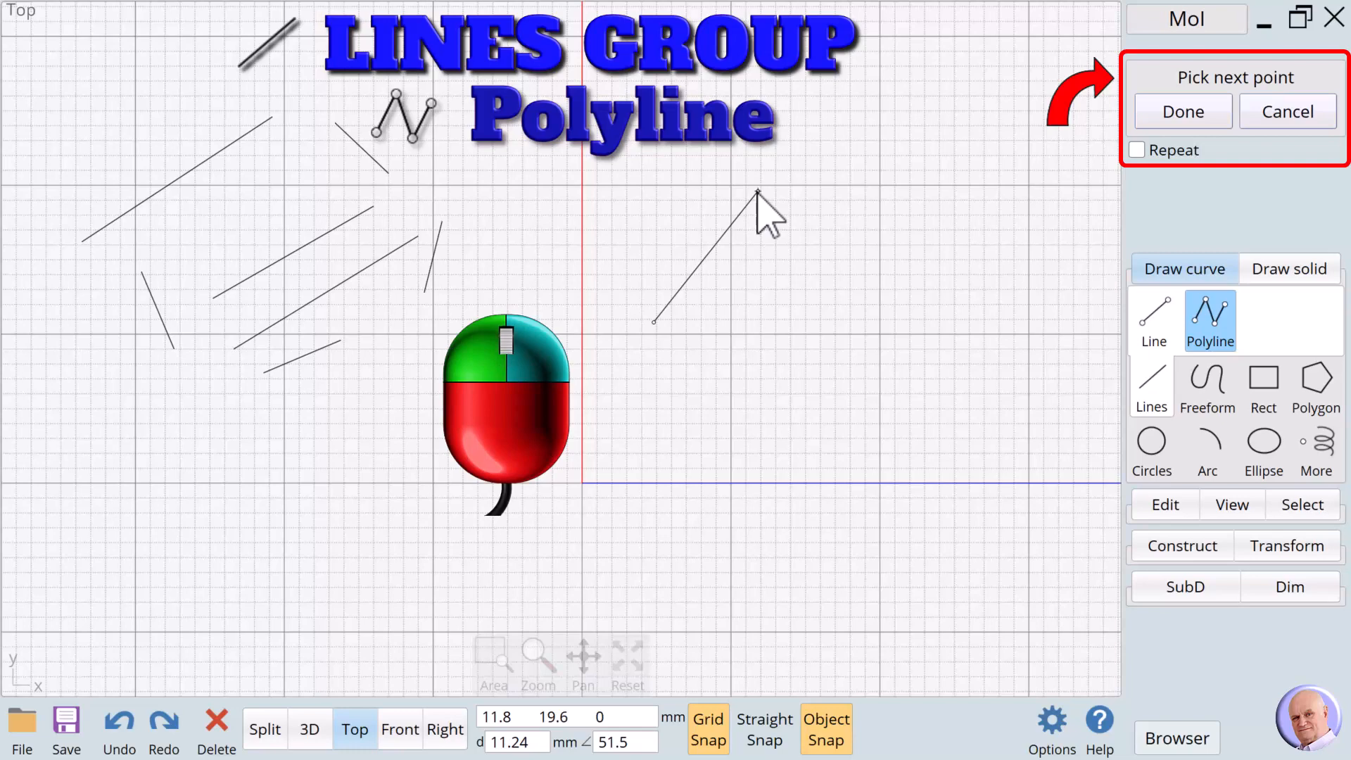
{"action": "left_click", "coordinate": [759, 193]}
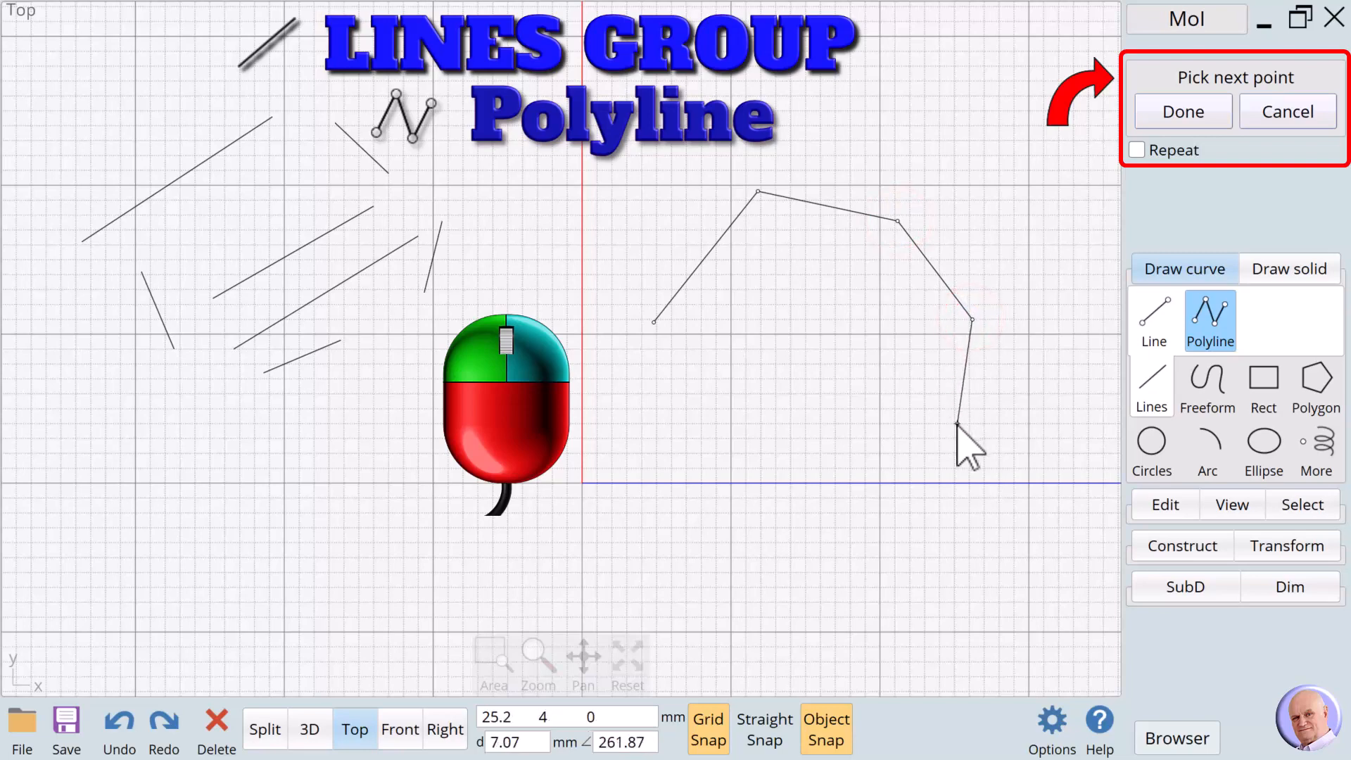
{"action": "left_click", "coordinate": [909, 514]}
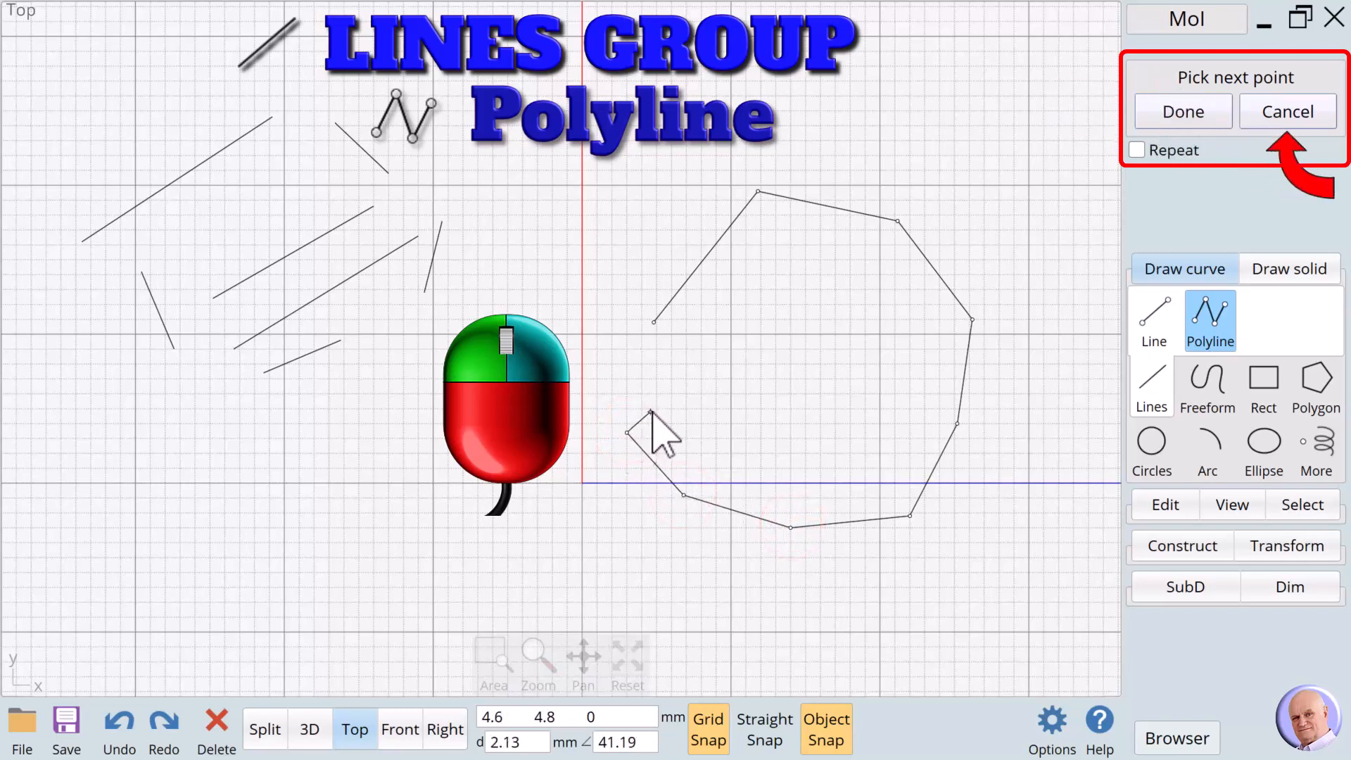
{"action": "mouse_move", "coordinate": [655, 431]}
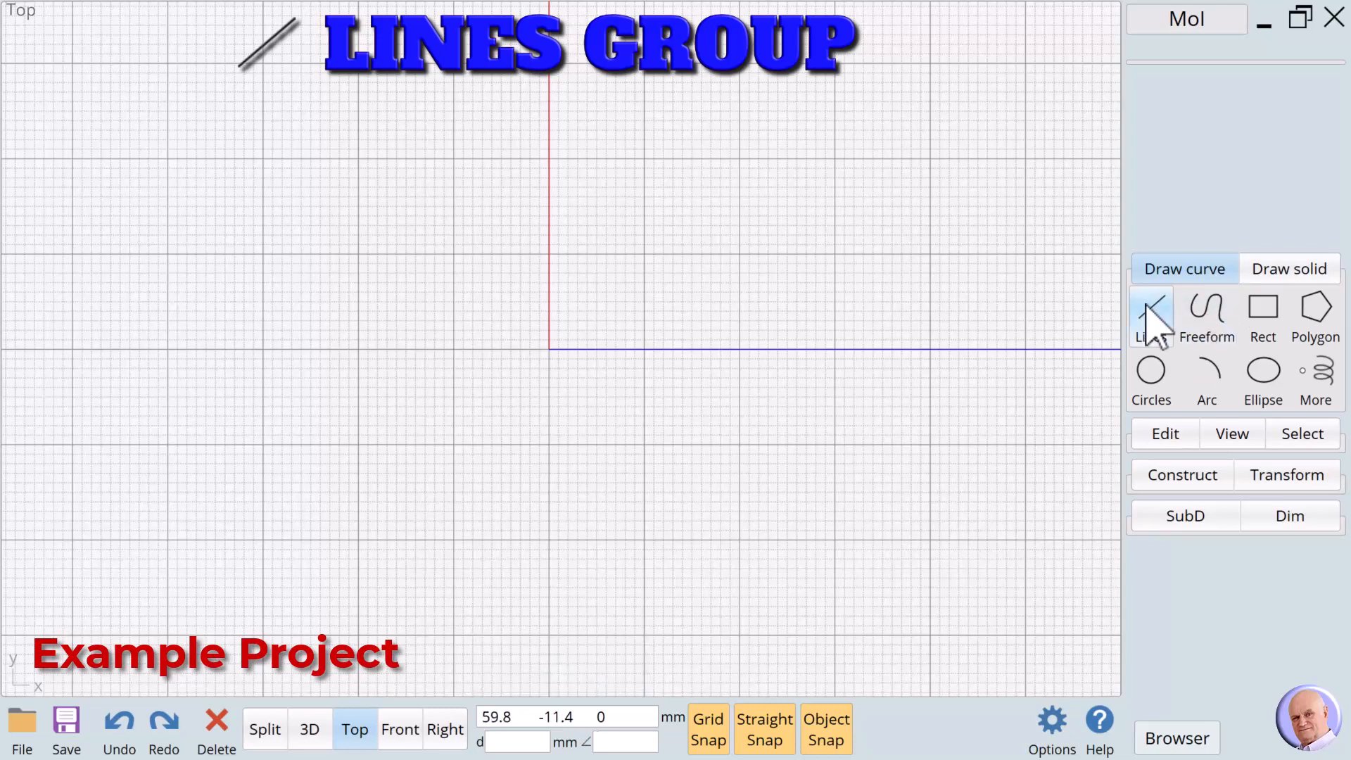
Step: Draw the remaining square sides as repeated 40 mm lines
{"action": "left_click", "coordinate": [1152, 319]}
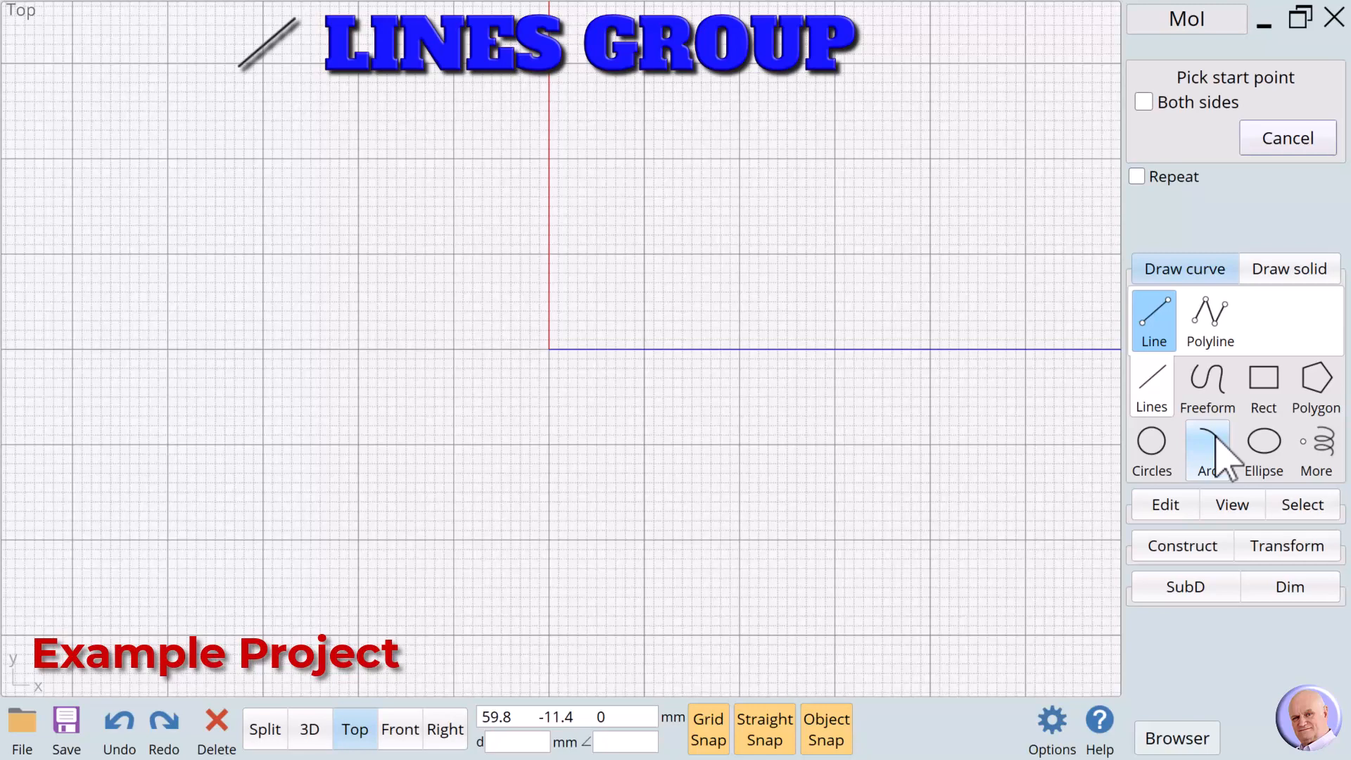
{"action": "mouse_move", "coordinate": [1215, 454]}
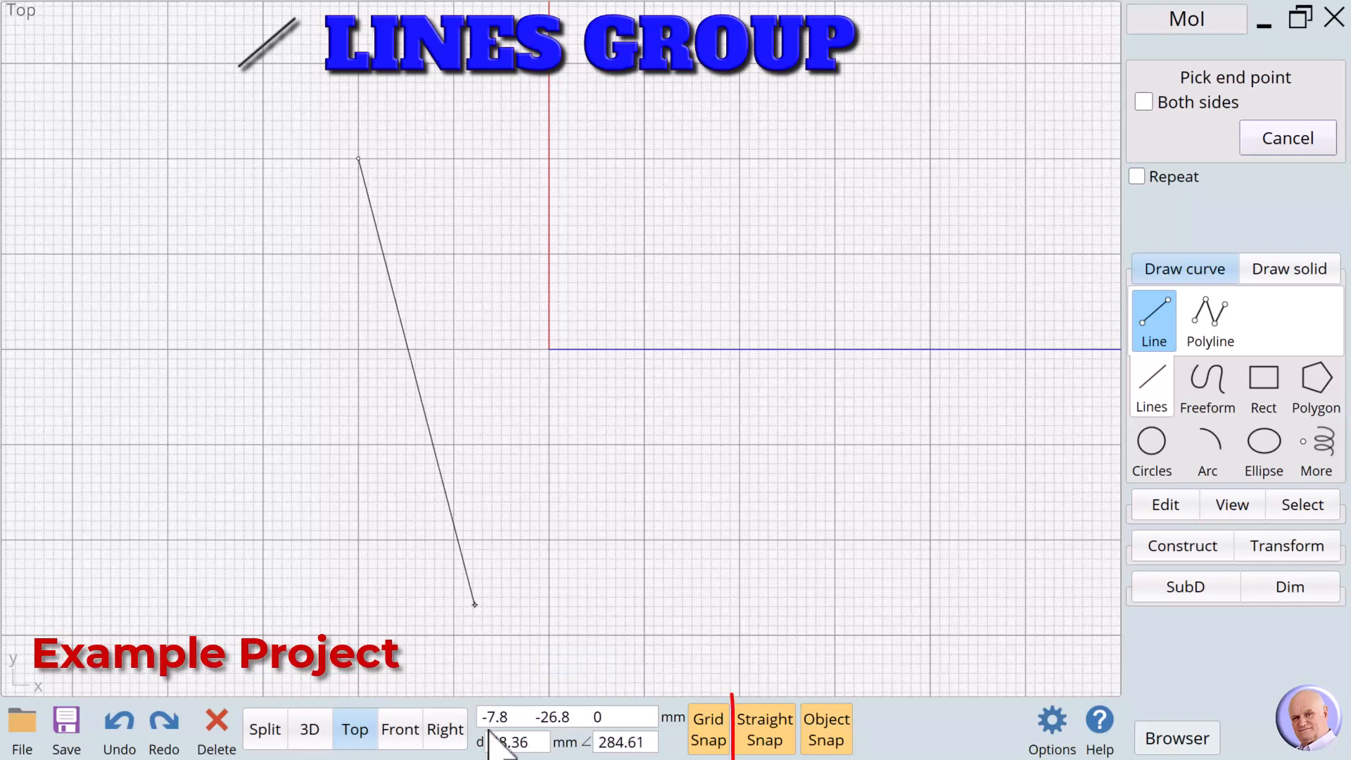
{"action": "left_click", "coordinate": [517, 742]}
{"action": "type", "text": "40"}
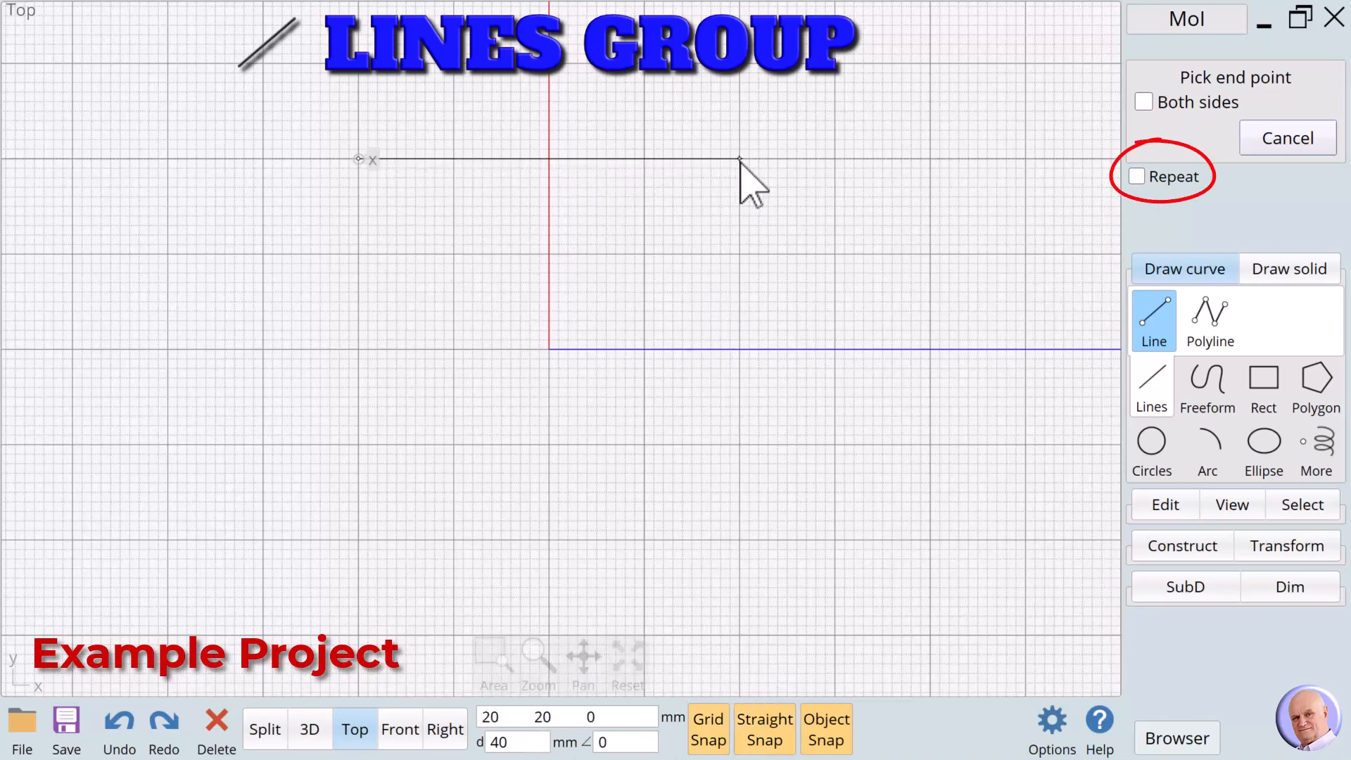
{"action": "left_click", "coordinate": [1136, 176]}
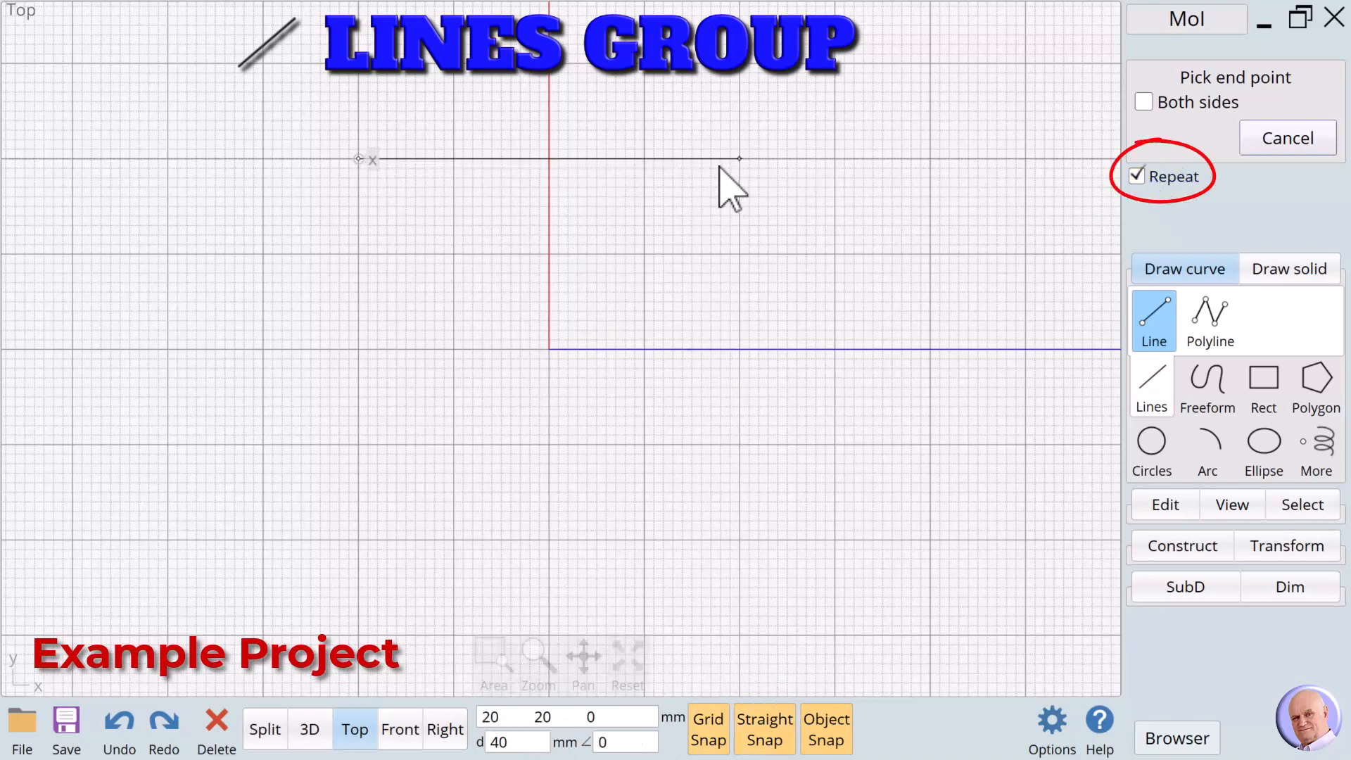
{"action": "mouse_move", "coordinate": [738, 170]}
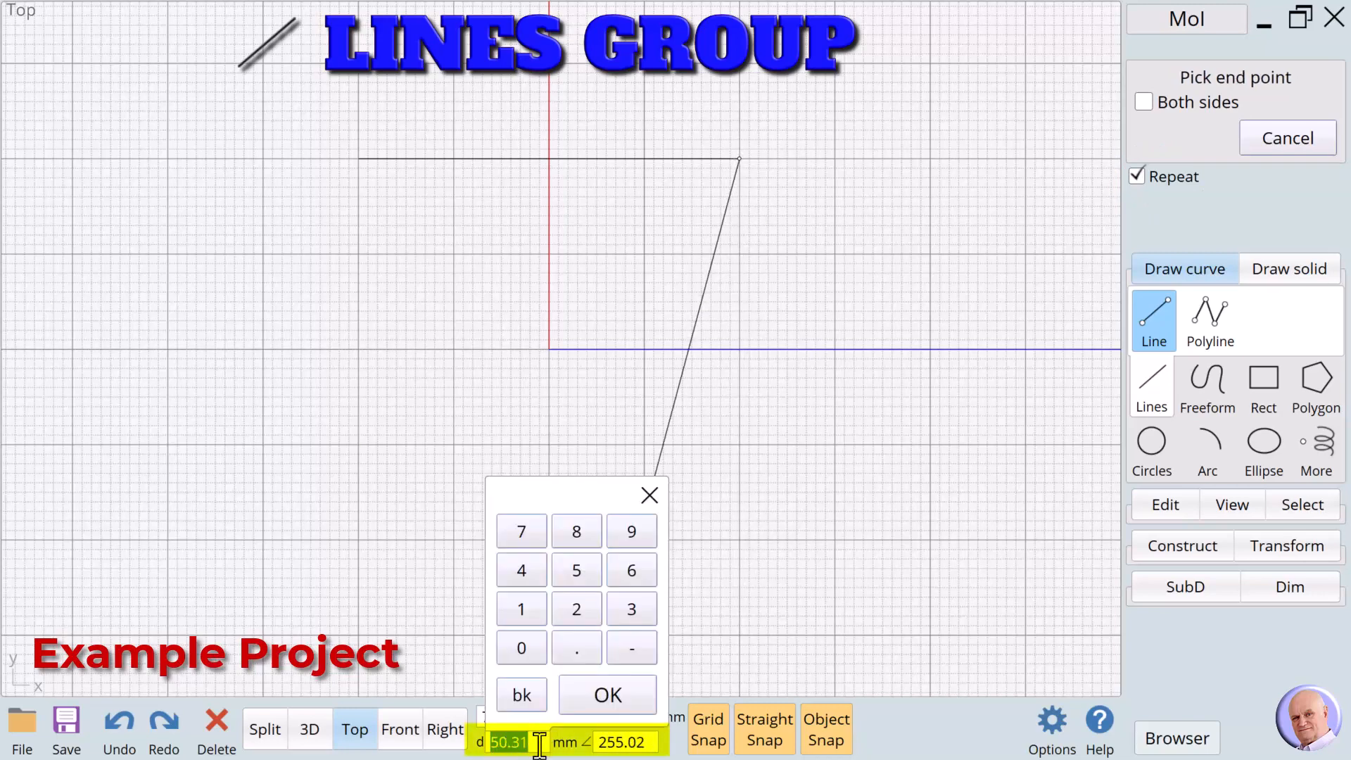
{"action": "type", "text": "40"}
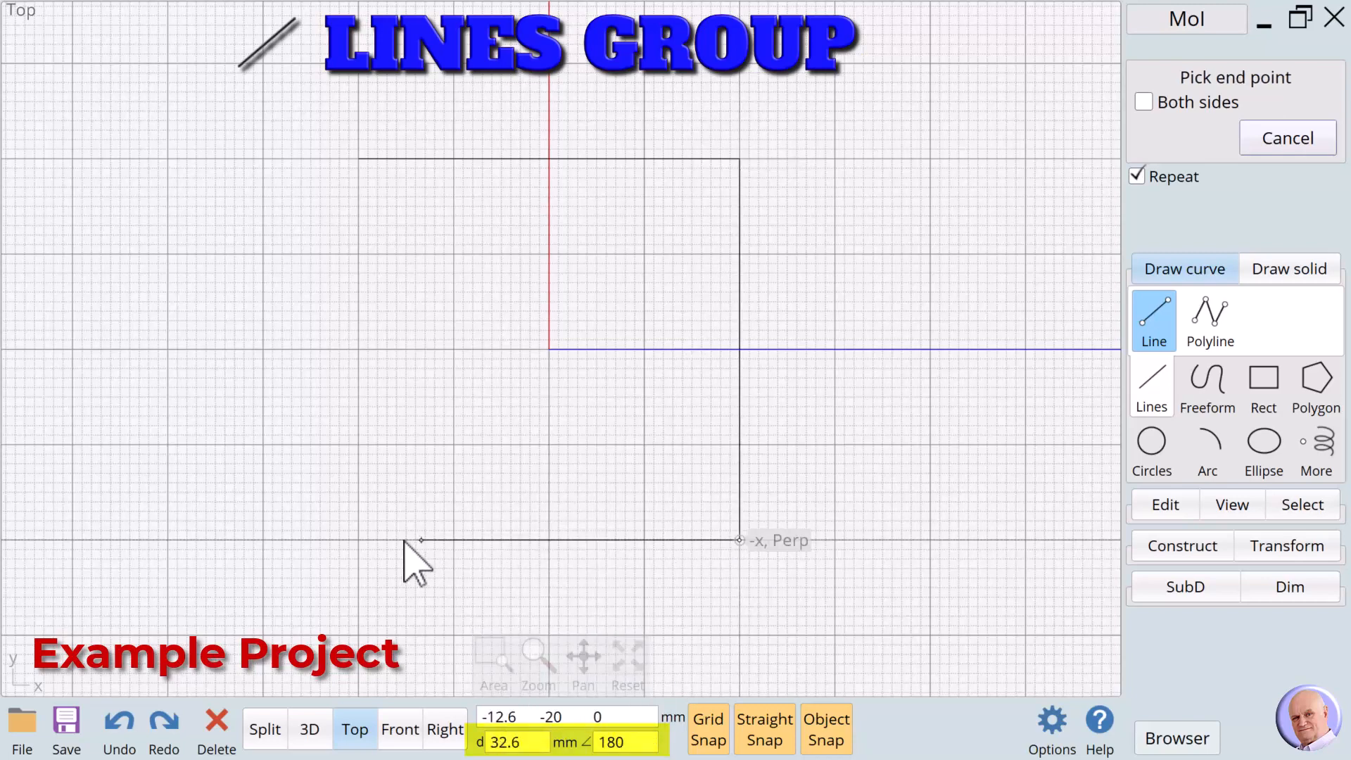
{"action": "mouse_move", "coordinate": [371, 560]}
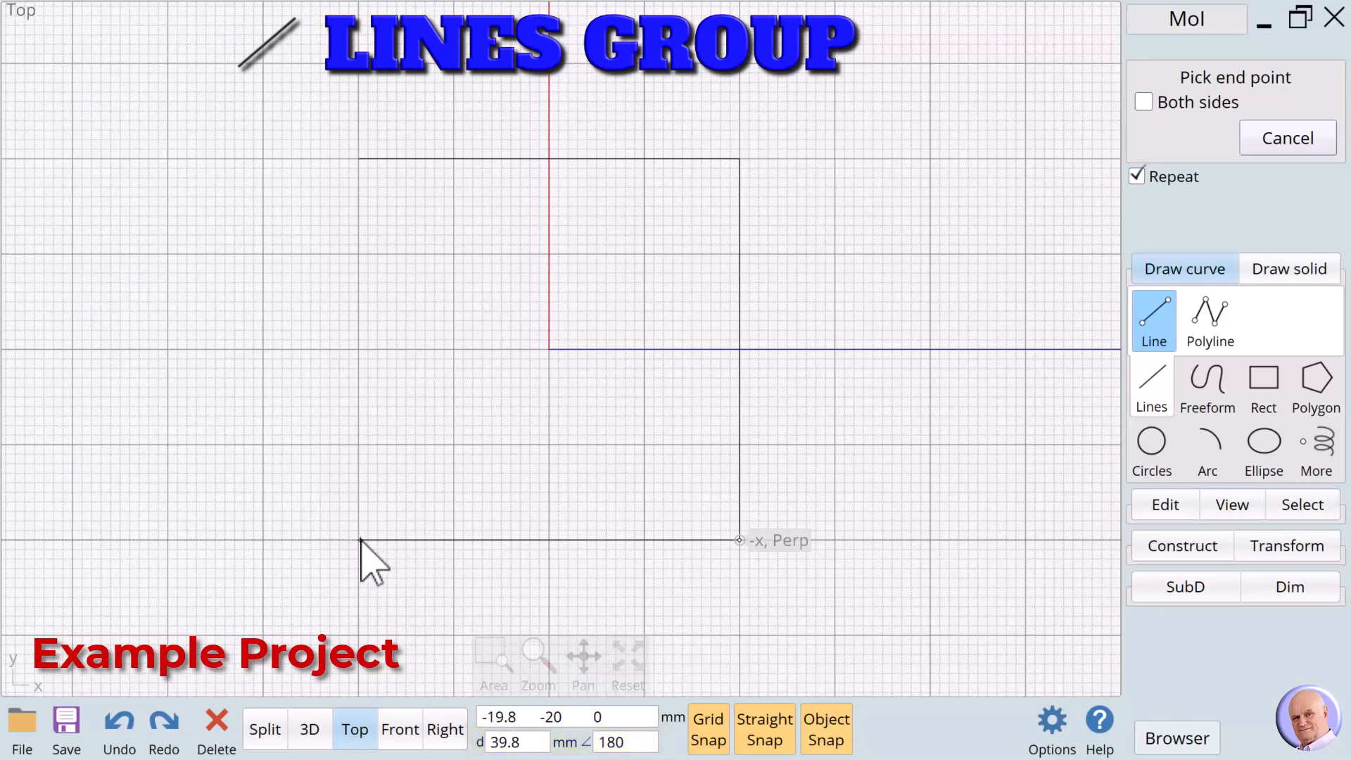
{"action": "left_click", "coordinate": [353, 549]}
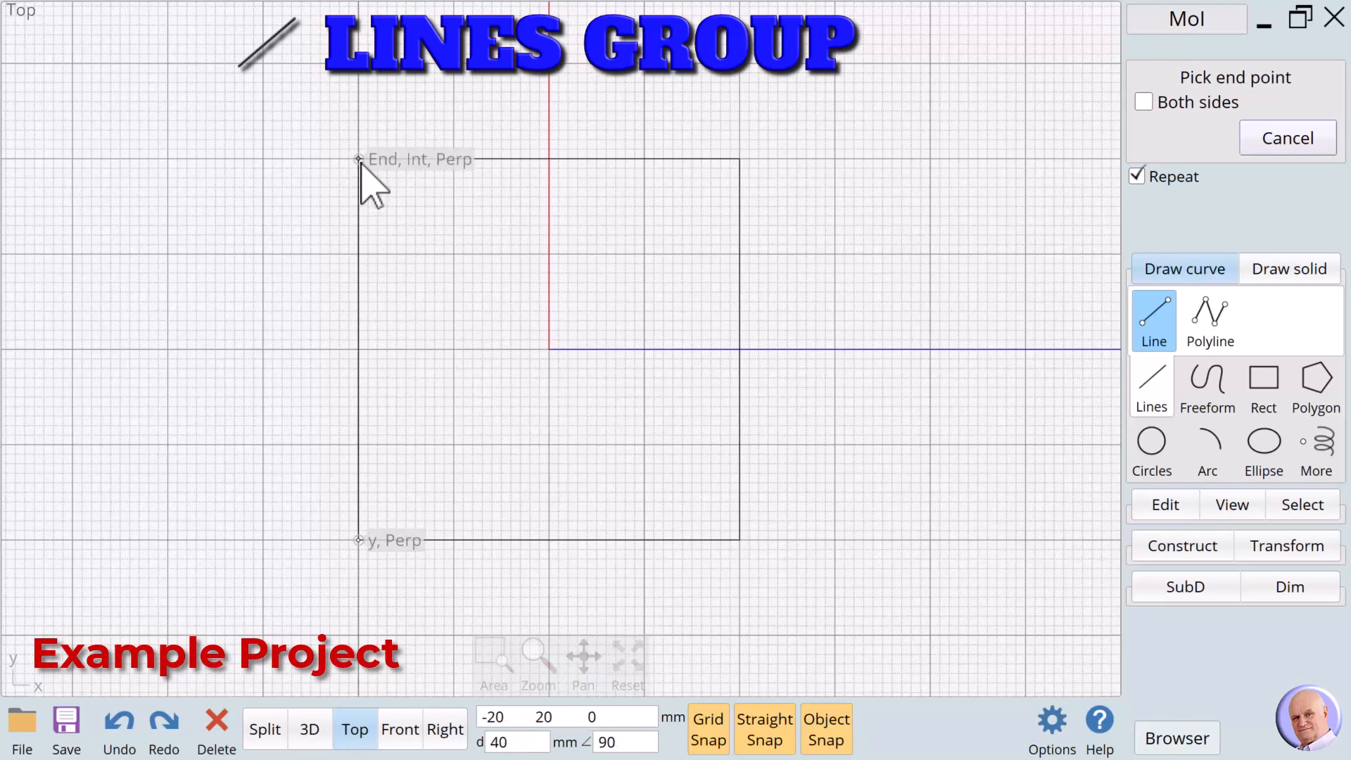
{"action": "left_click", "coordinate": [1287, 138]}
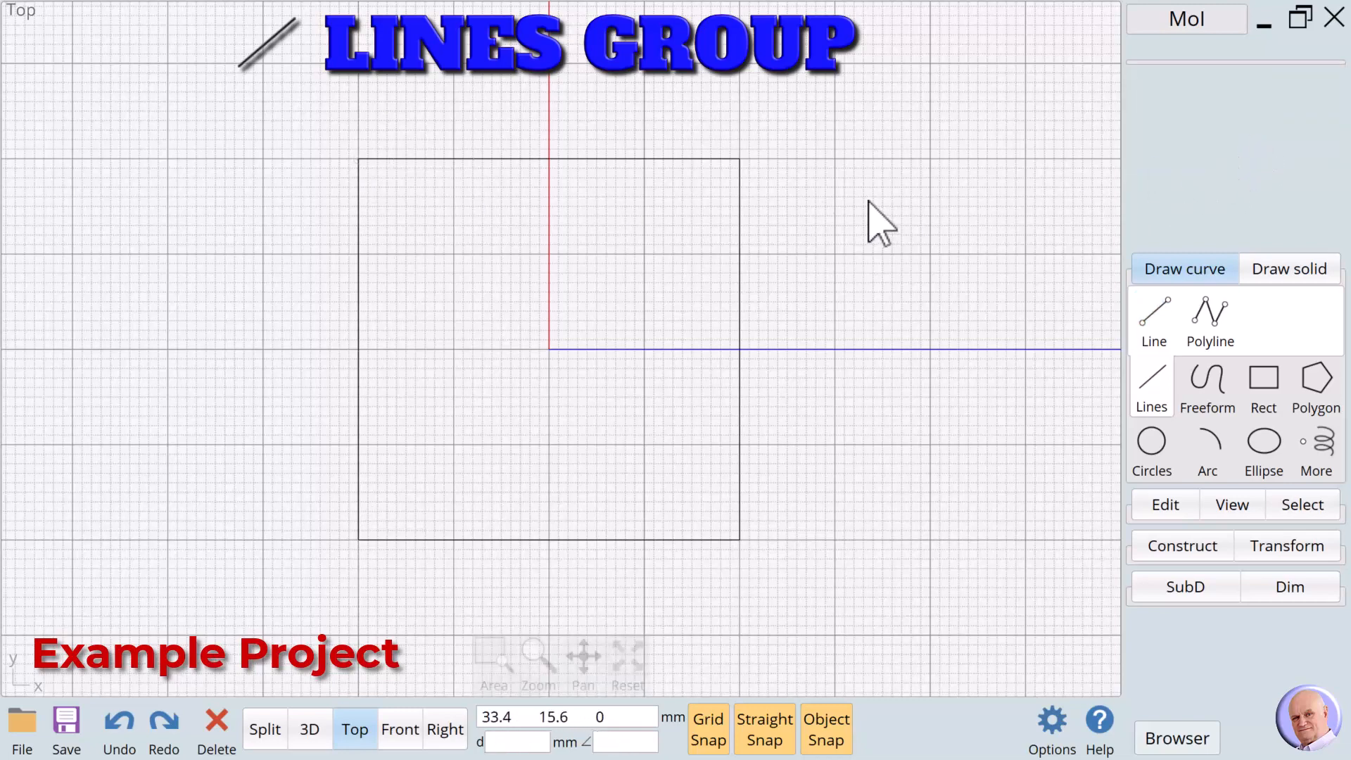
Step: Join the square into one closed curve and draw a diagonal from origin to top-right
{"action": "left_click", "coordinate": [491, 161]}
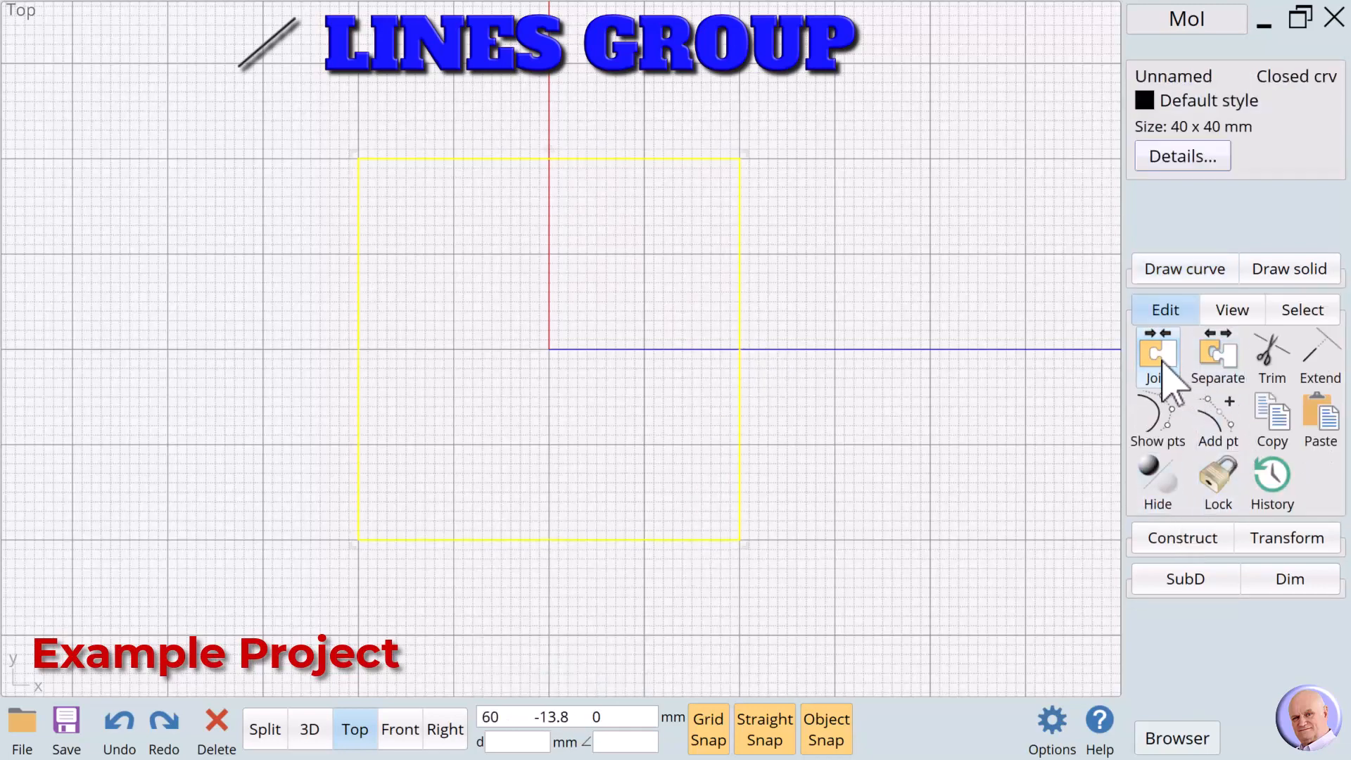
{"action": "left_click", "coordinate": [765, 326]}
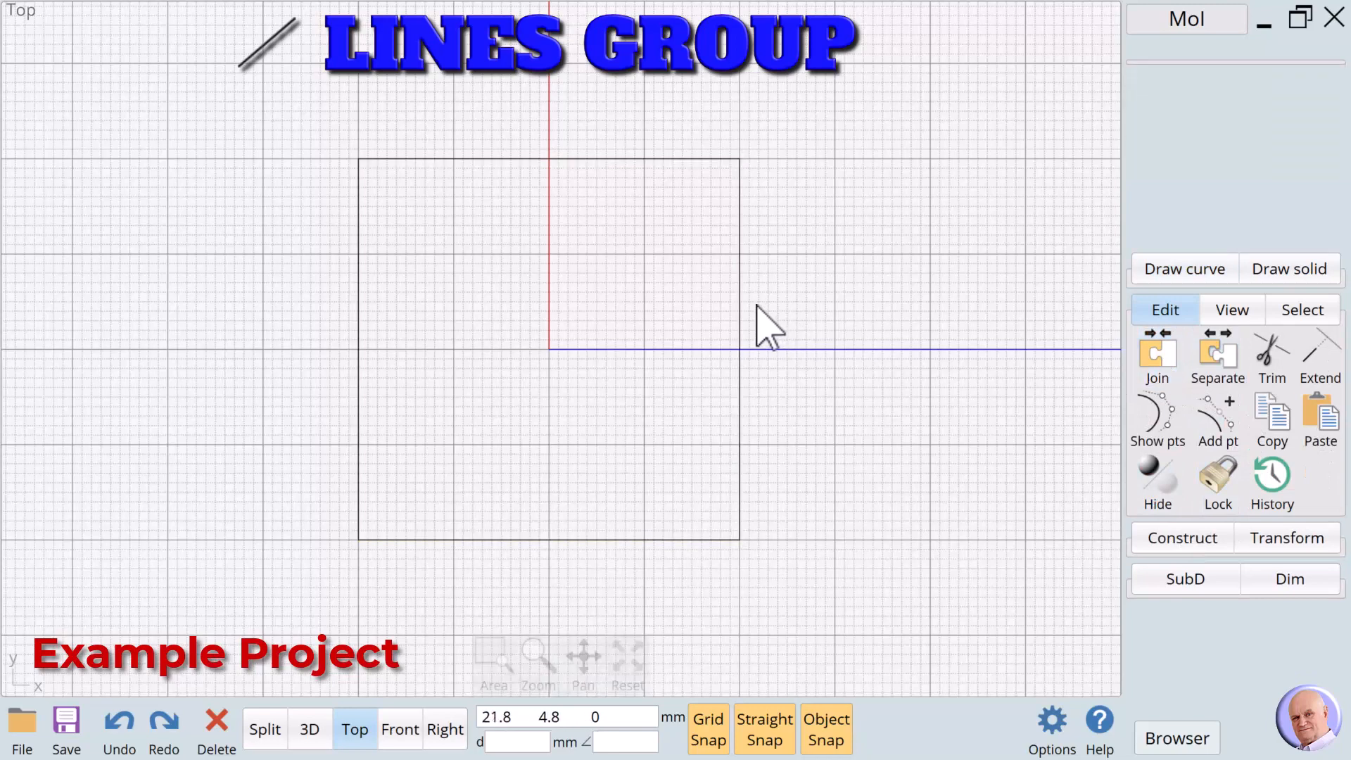
{"action": "mouse_move", "coordinate": [895, 336]}
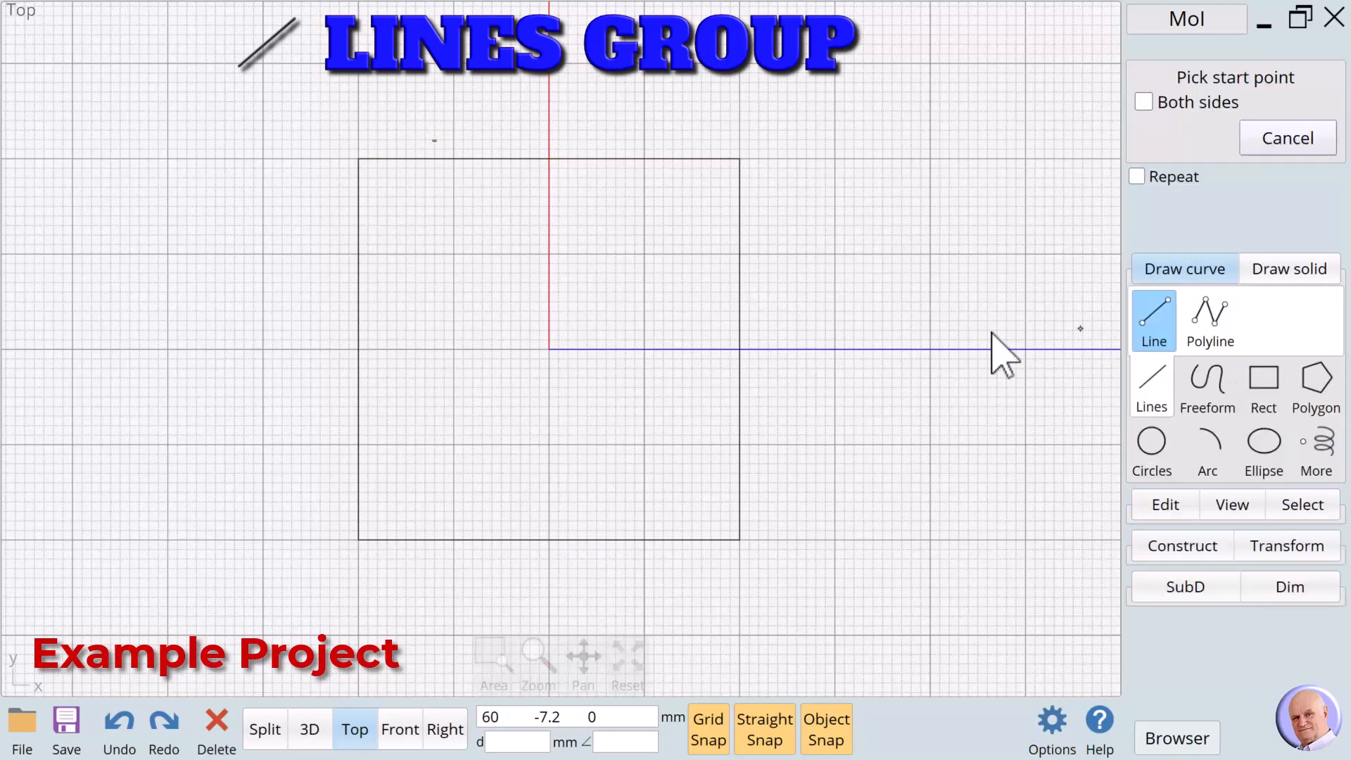
{"action": "mouse_move", "coordinate": [550, 351]}
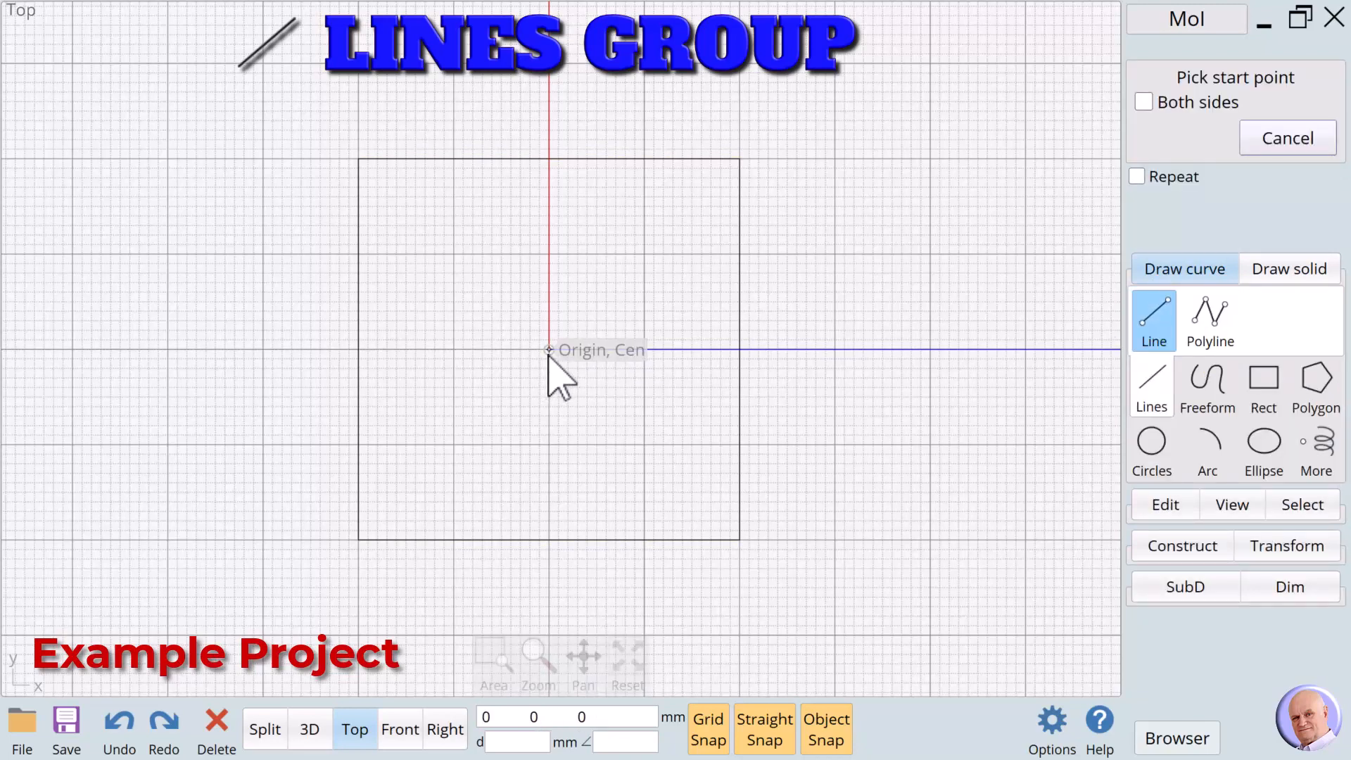
{"action": "left_click", "coordinate": [550, 349]}
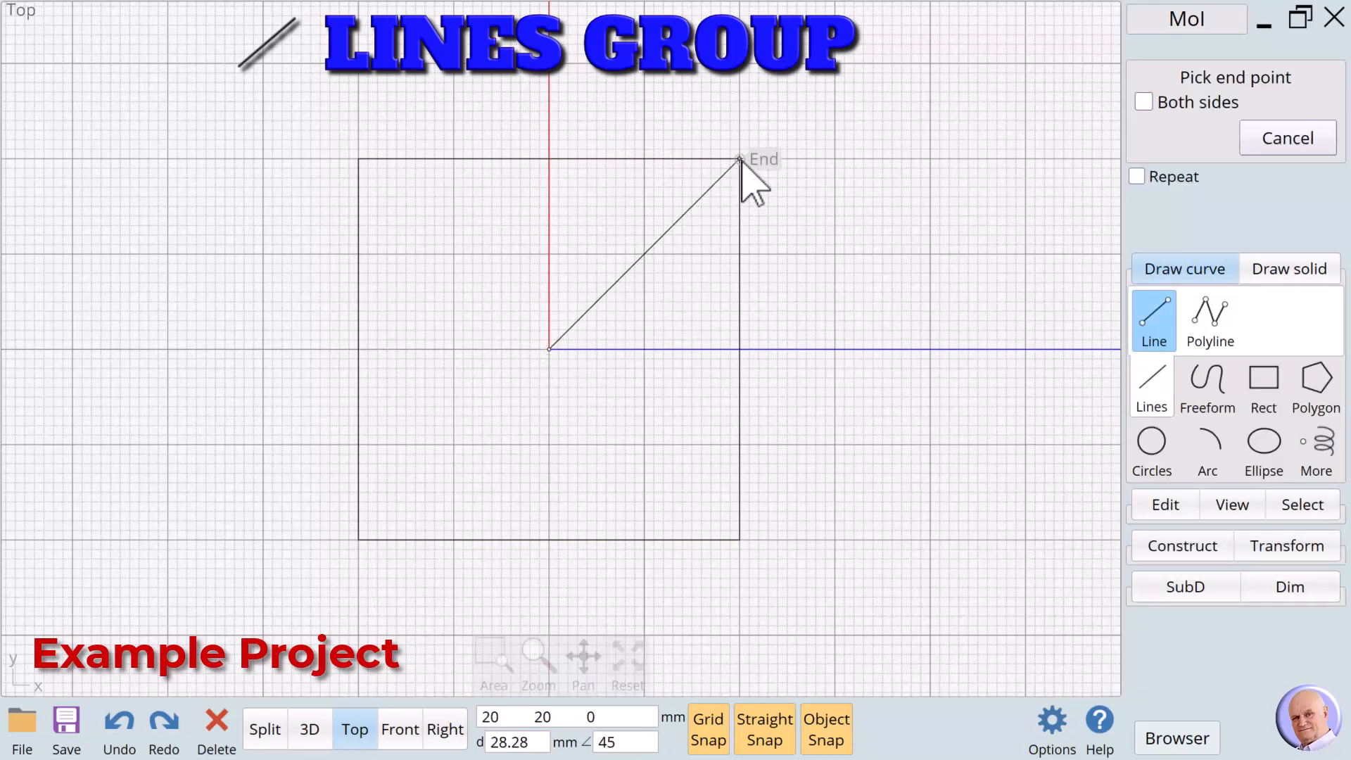
{"action": "left_click", "coordinate": [740, 162]}
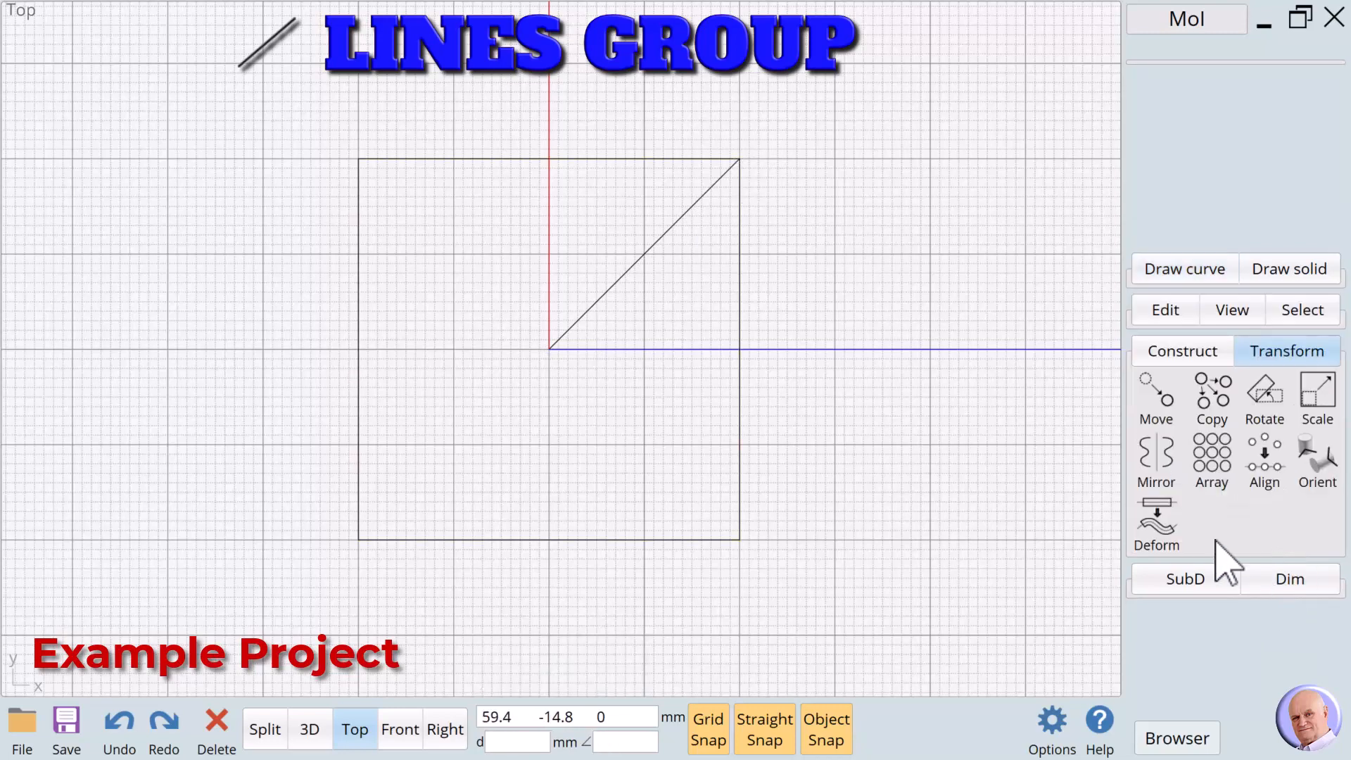
Step: Move the diagonal slightly outward and extrude it 8 mm tall, then return to Top view
{"action": "left_click", "coordinate": [1154, 398]}
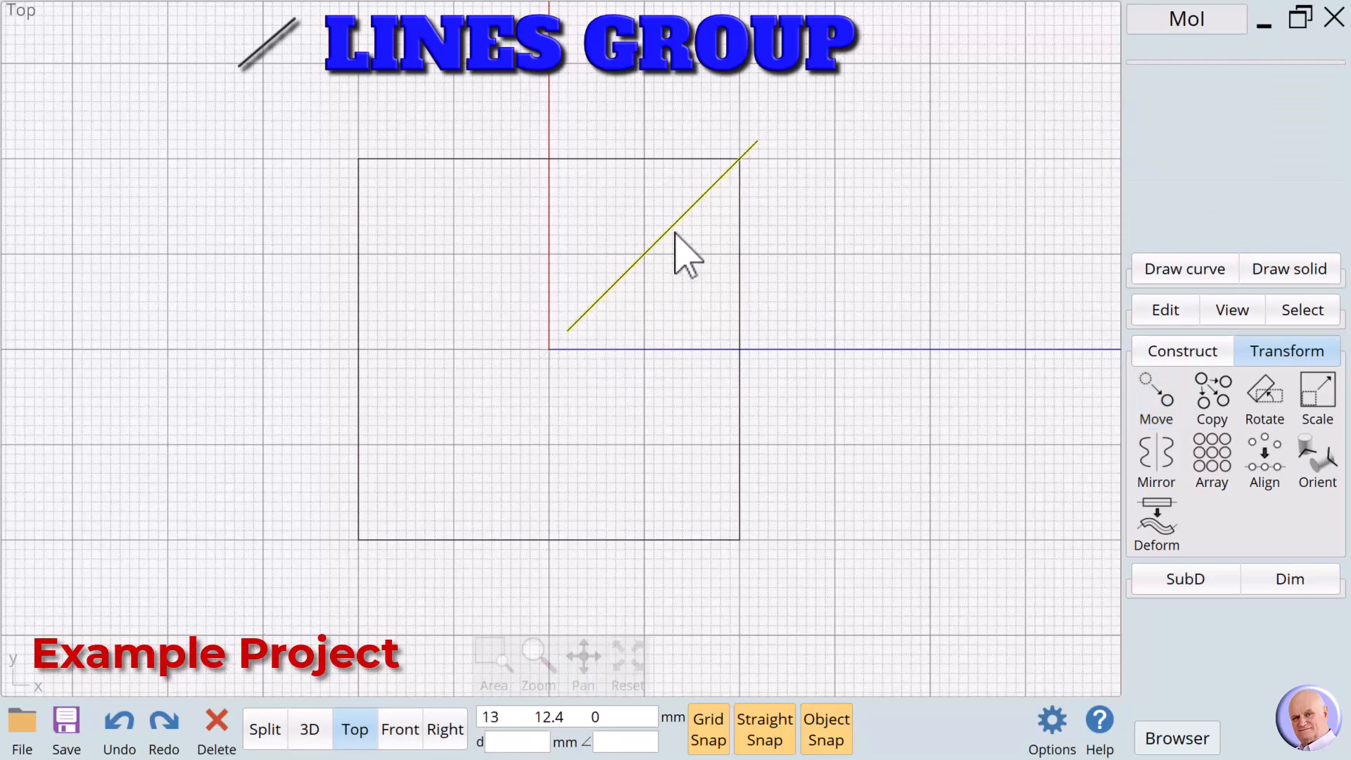
{"action": "left_click", "coordinate": [661, 241]}
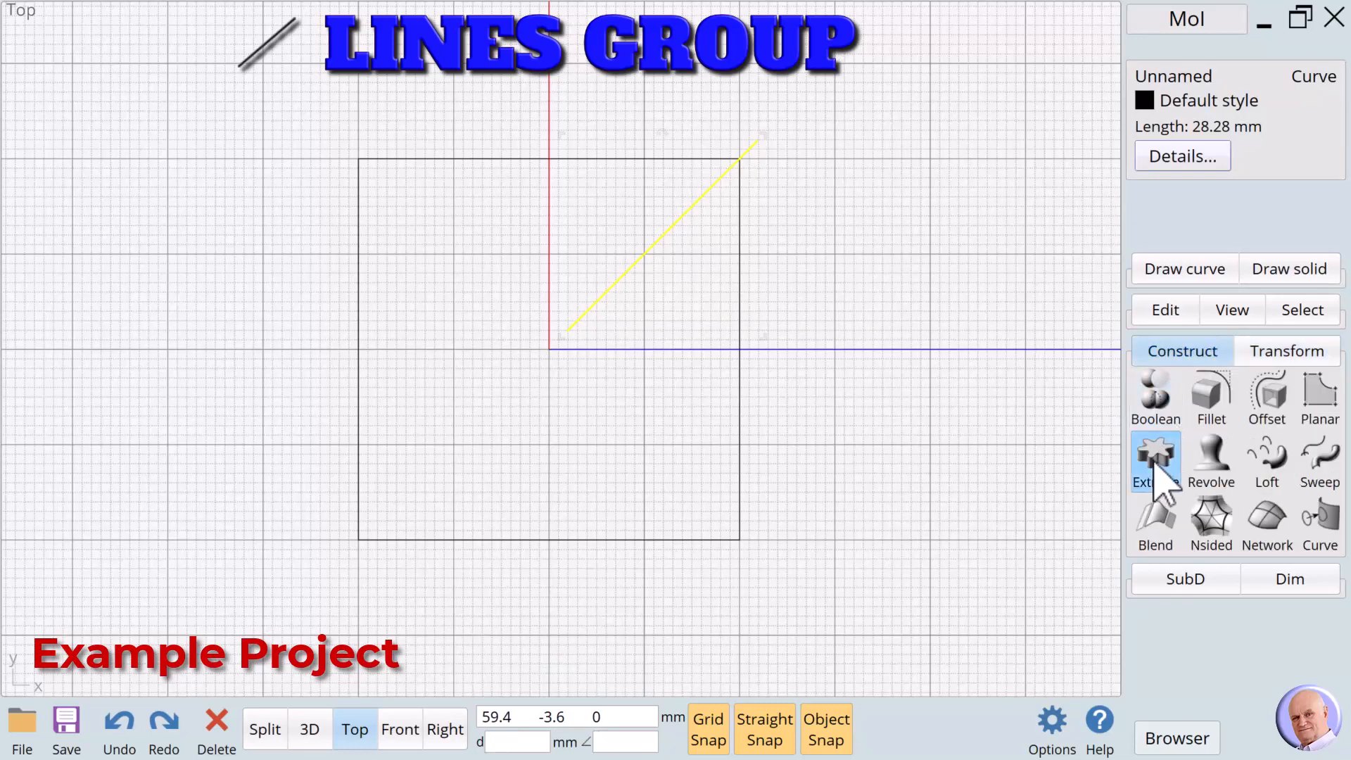
{"action": "left_click", "coordinate": [1155, 461]}
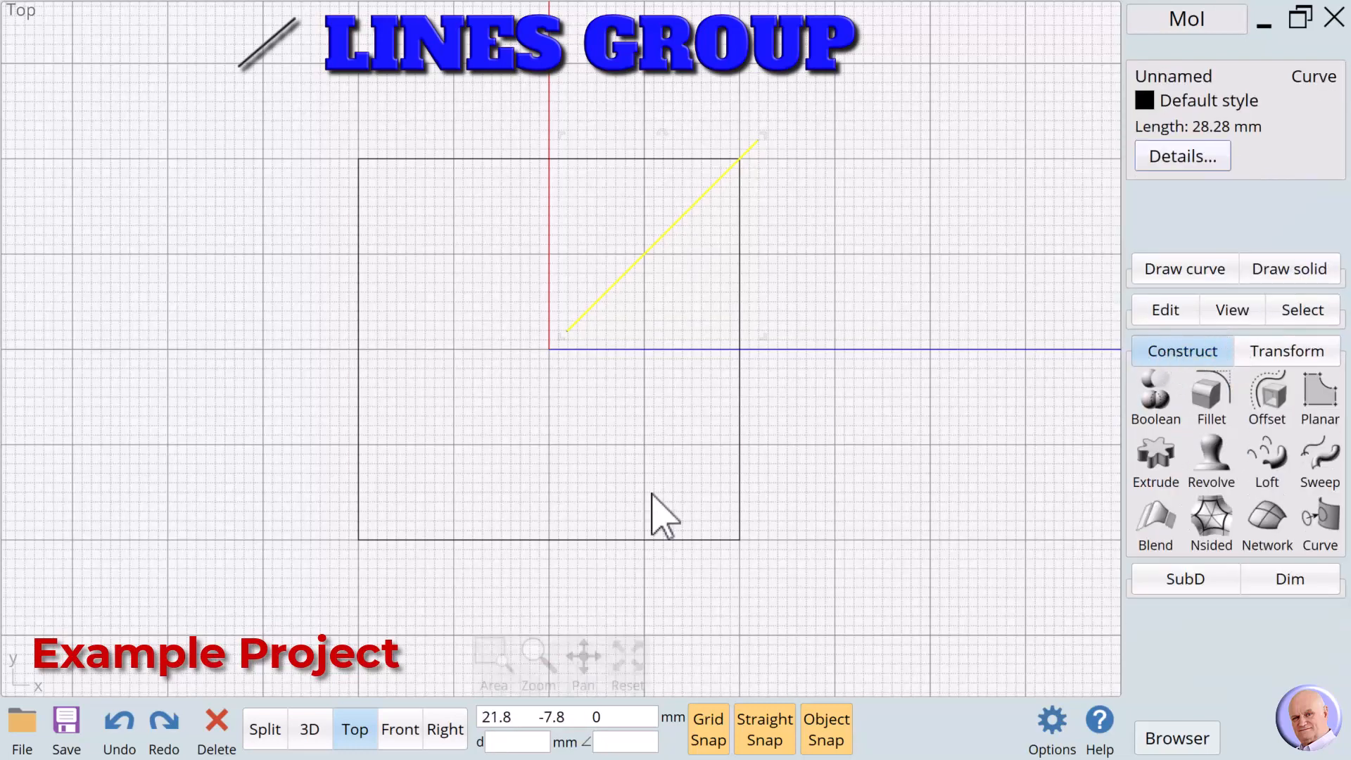
{"action": "left_click", "coordinate": [308, 729]}
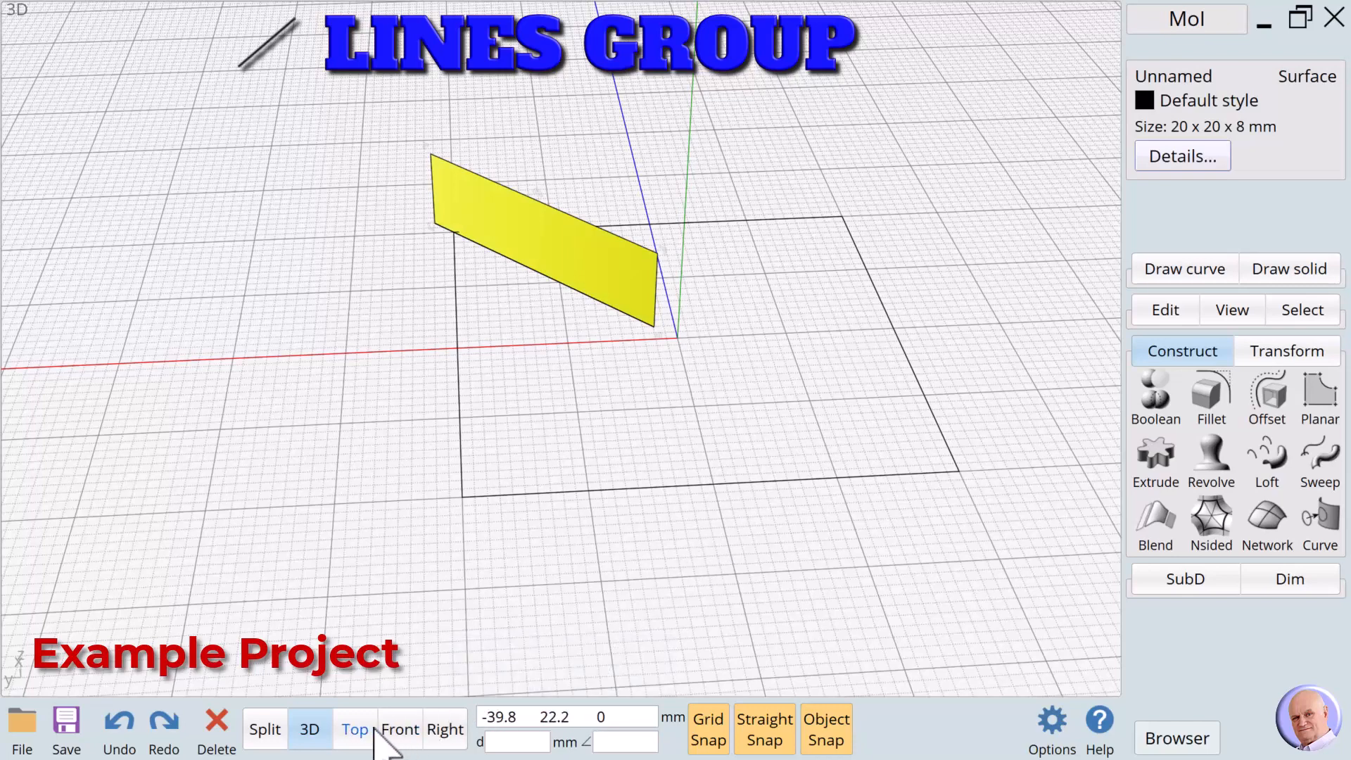
{"action": "left_click", "coordinate": [353, 729]}
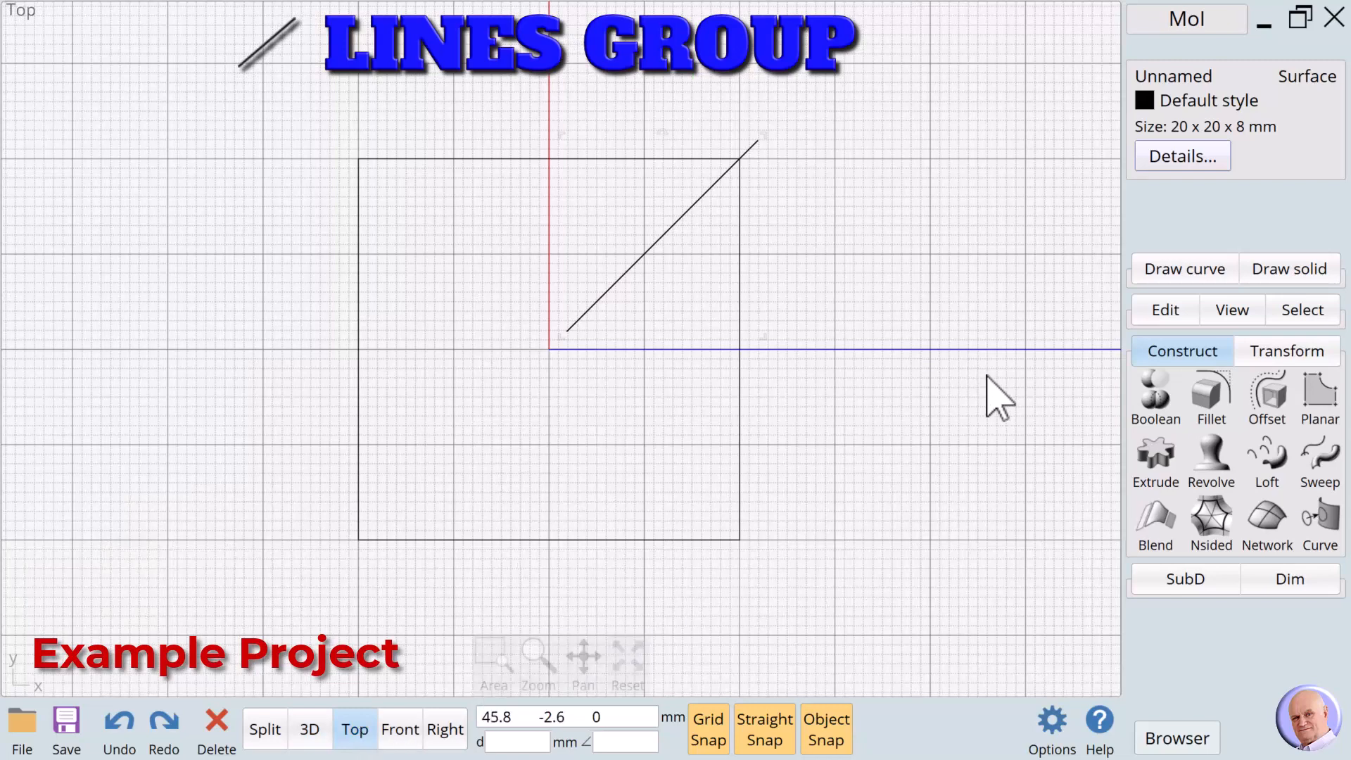
Step: Circular-array the surface 16 times over 360° about the origin, then select all copies
{"action": "left_click", "coordinate": [1286, 351]}
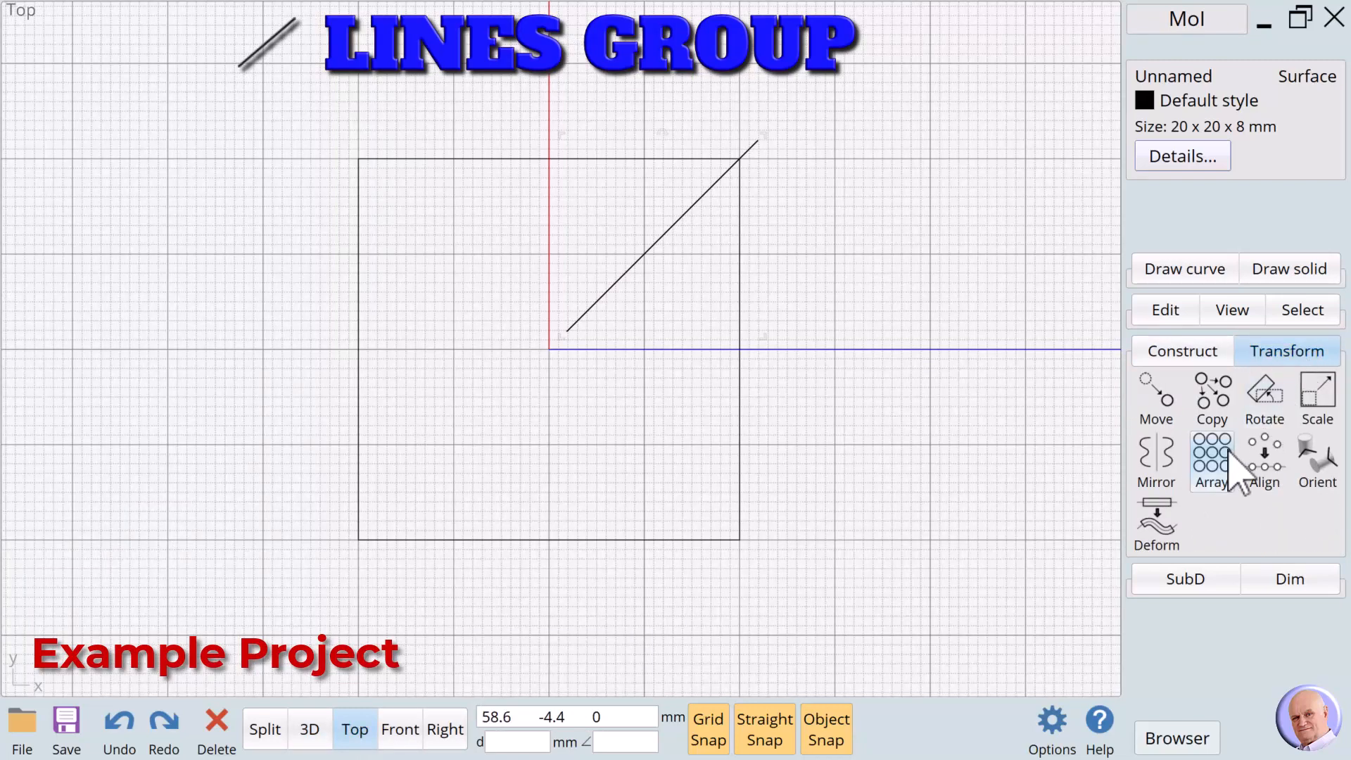
{"action": "left_click", "coordinate": [1211, 463]}
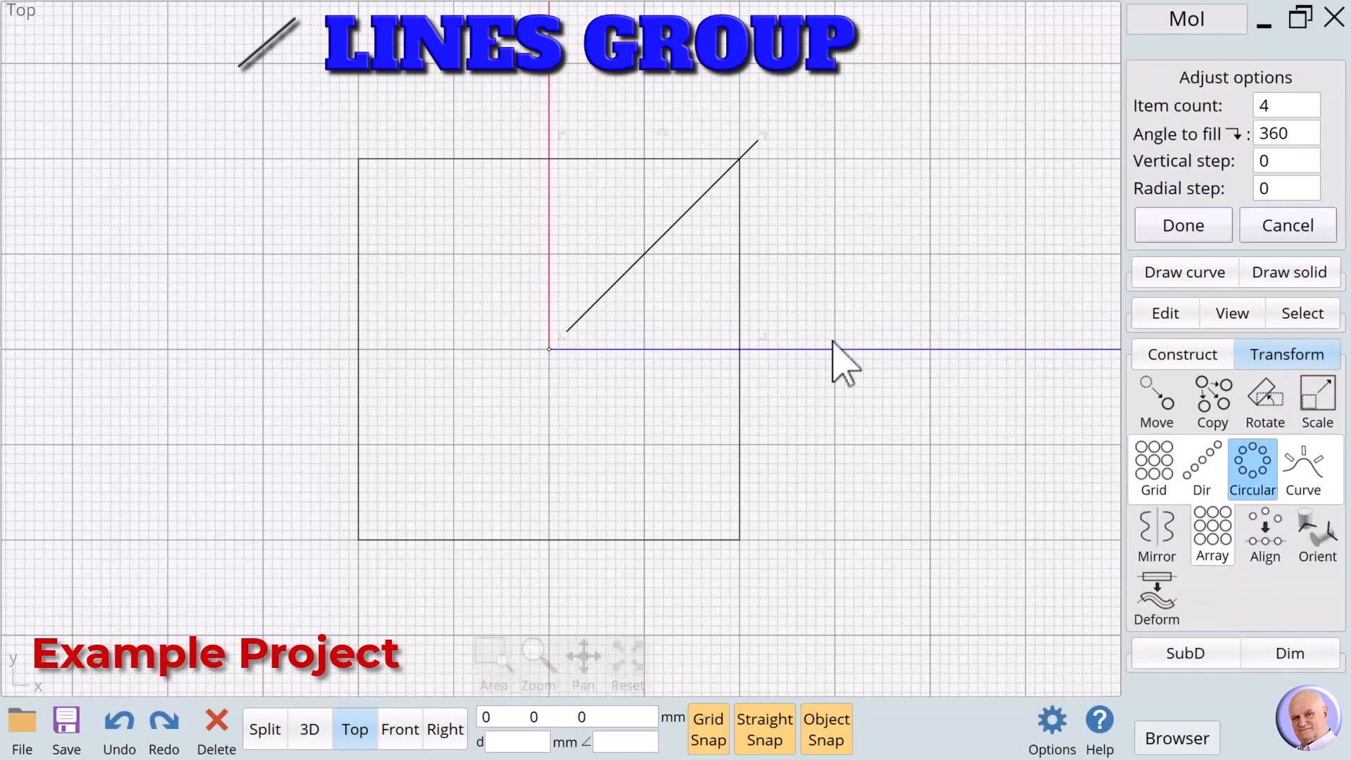
{"action": "left_click", "coordinate": [1285, 105]}
{"action": "type", "text": "16"}
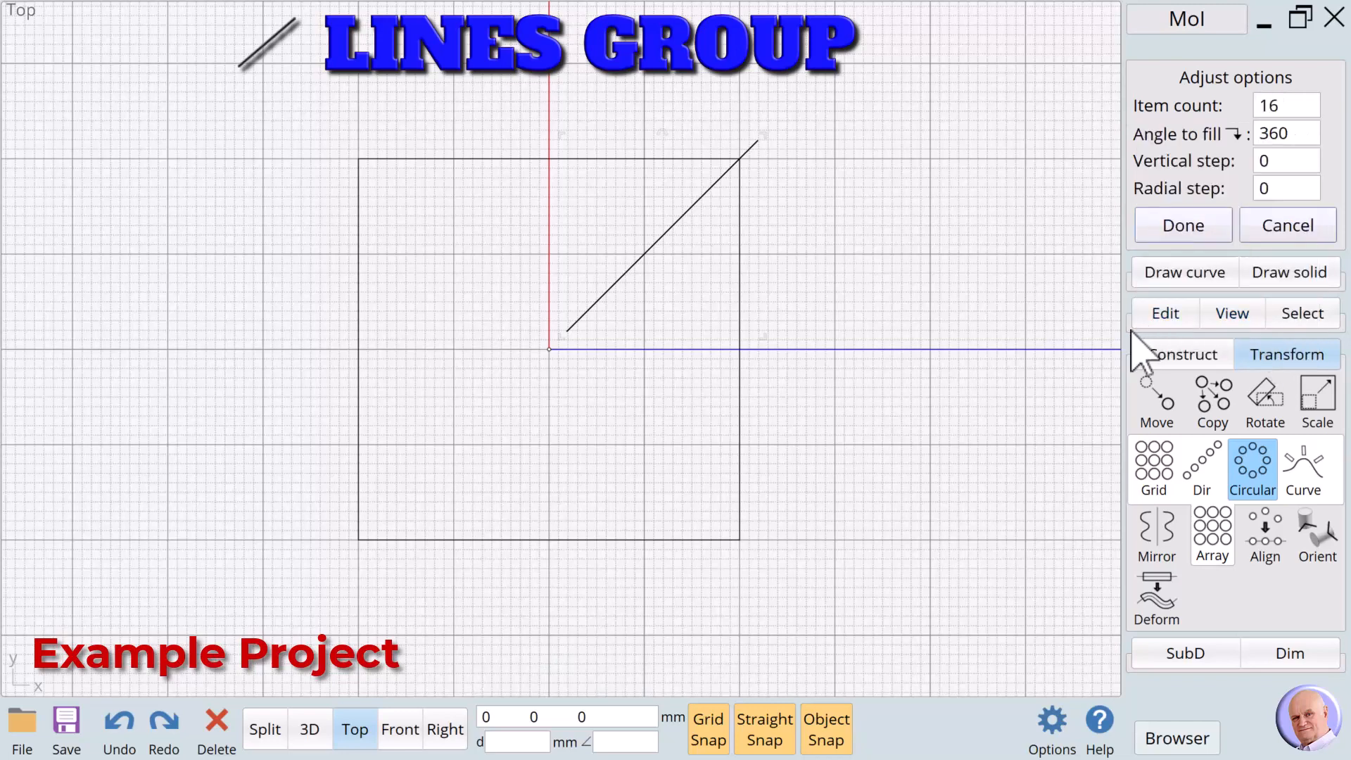
{"action": "left_click", "coordinate": [1182, 225]}
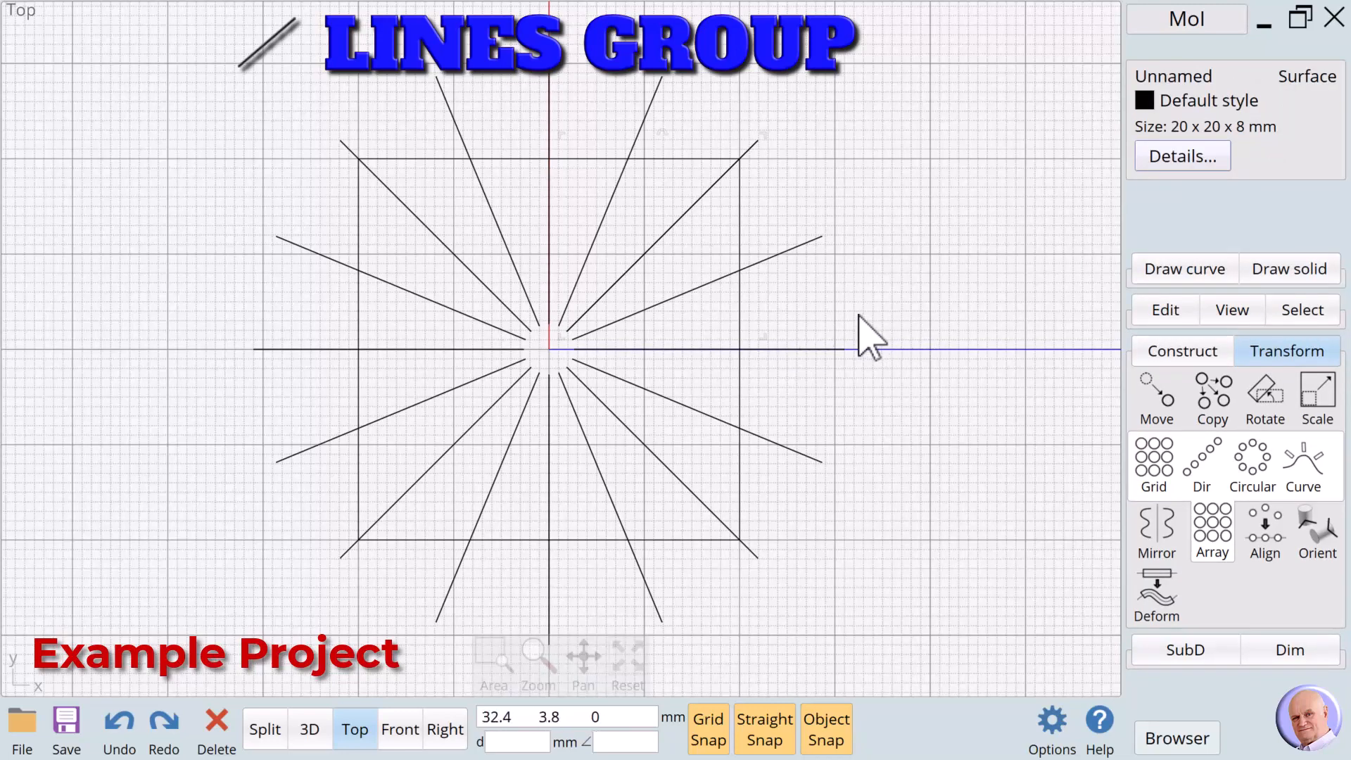
{"action": "left_click", "coordinate": [1178, 737]}
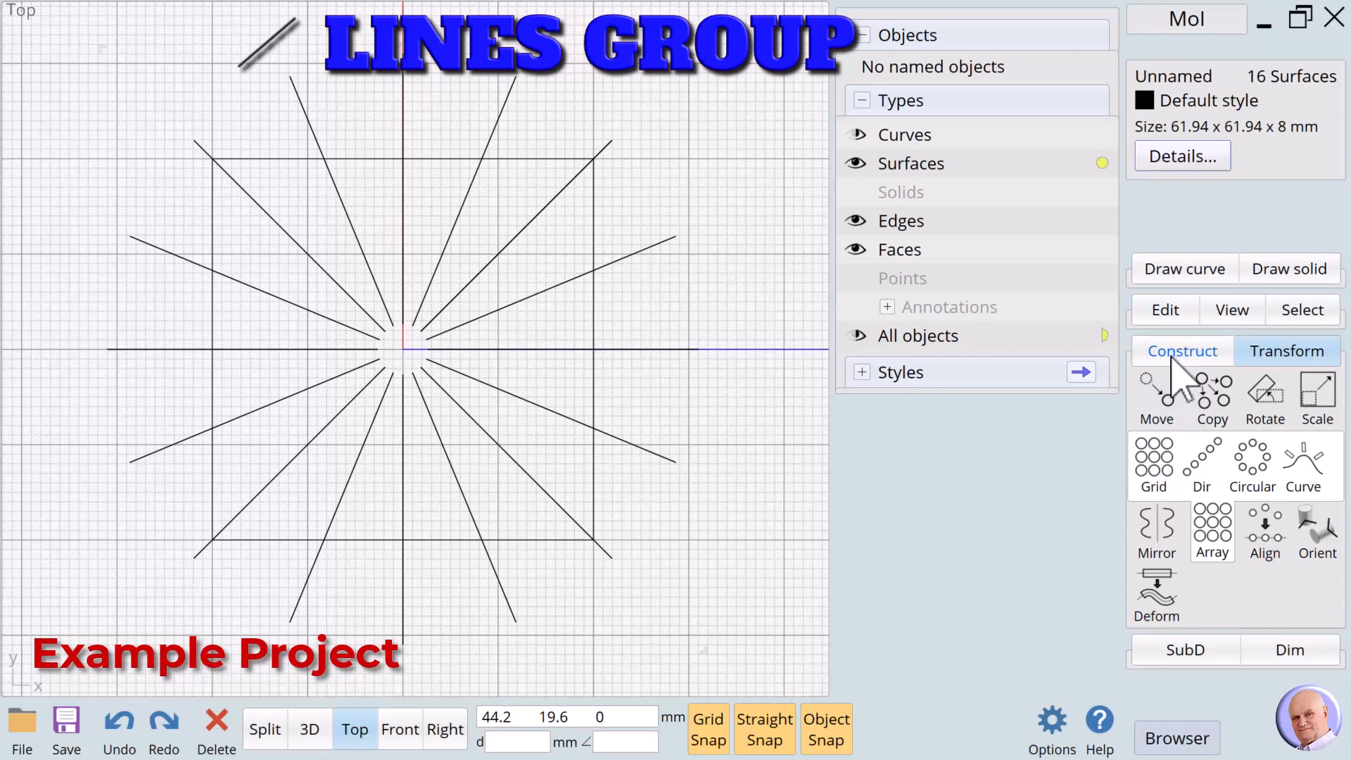
Step: Extrude the 16 rib surfaces to both sides with capped ends into solid bars
{"action": "left_click", "coordinate": [1182, 350]}
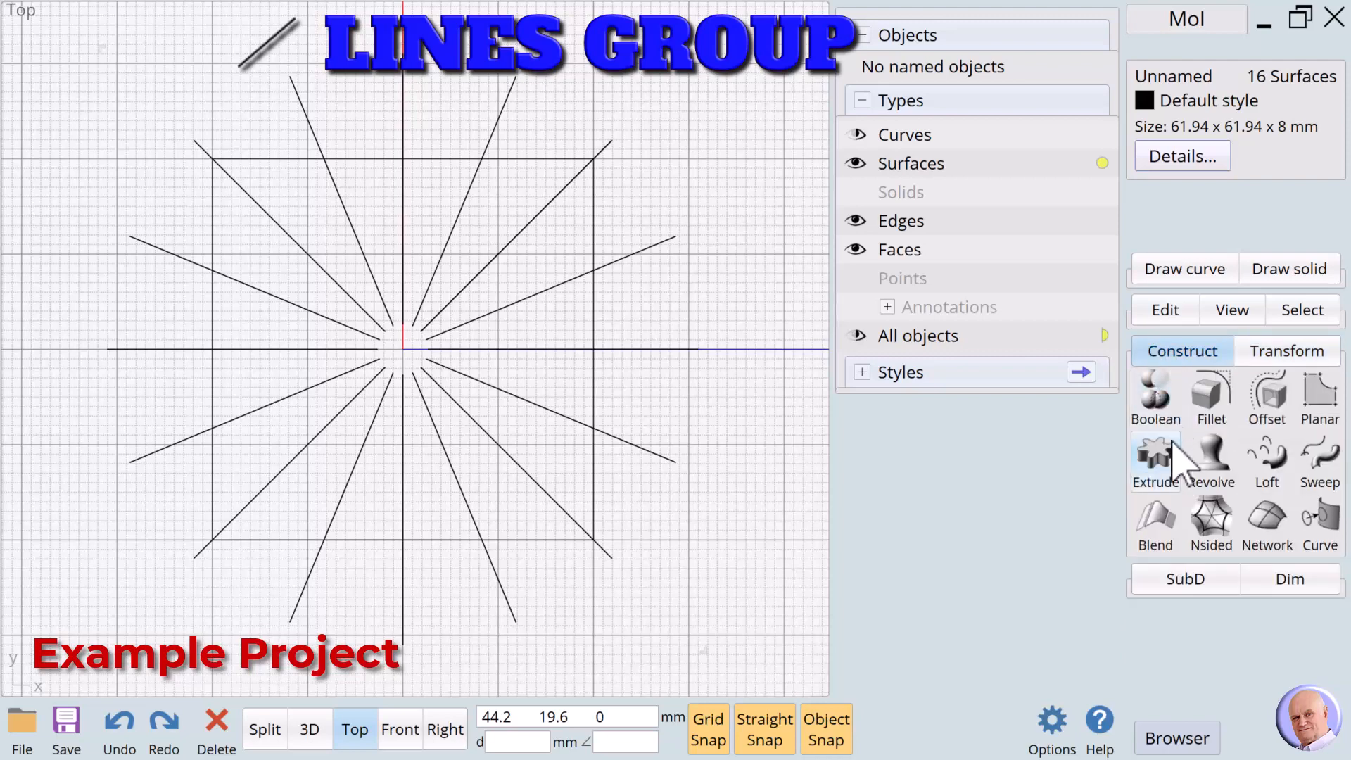
{"action": "left_click", "coordinate": [1154, 461]}
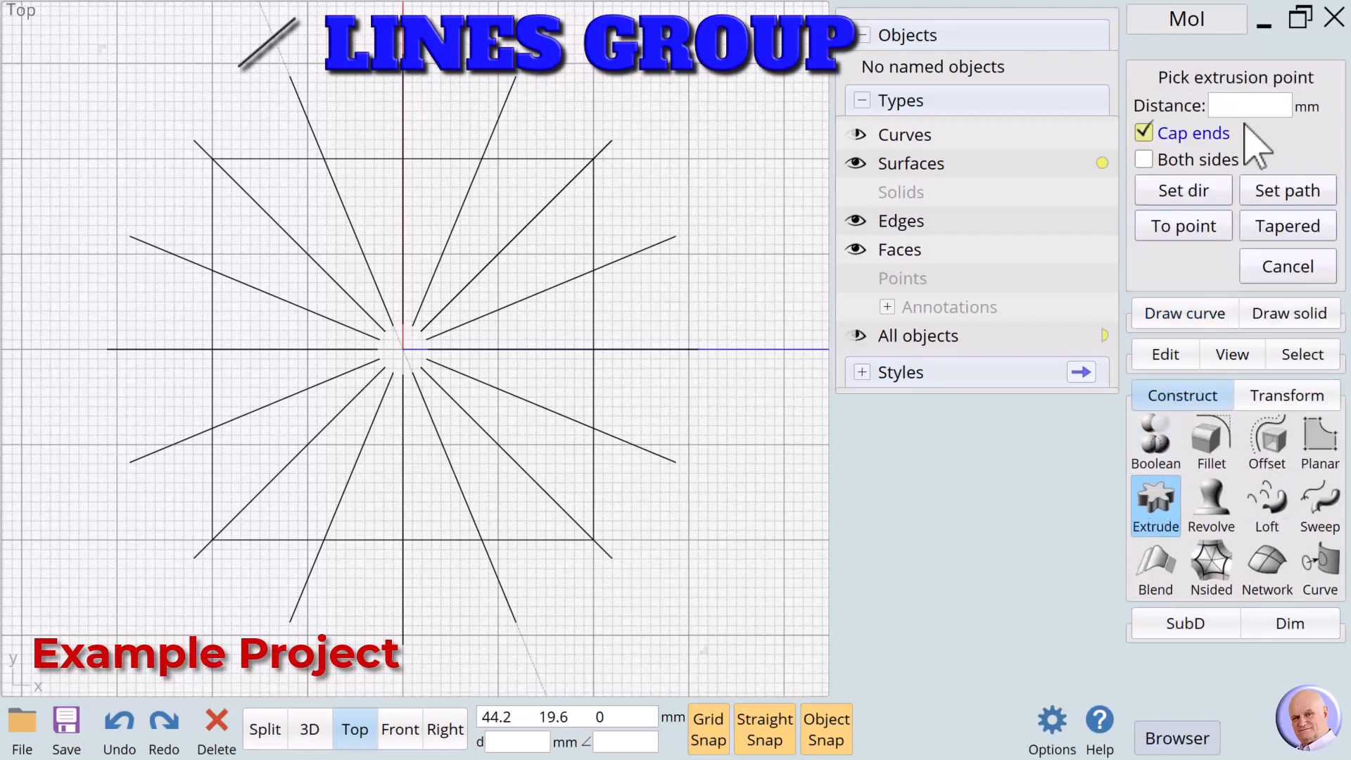
{"action": "left_click", "coordinate": [1142, 160]}
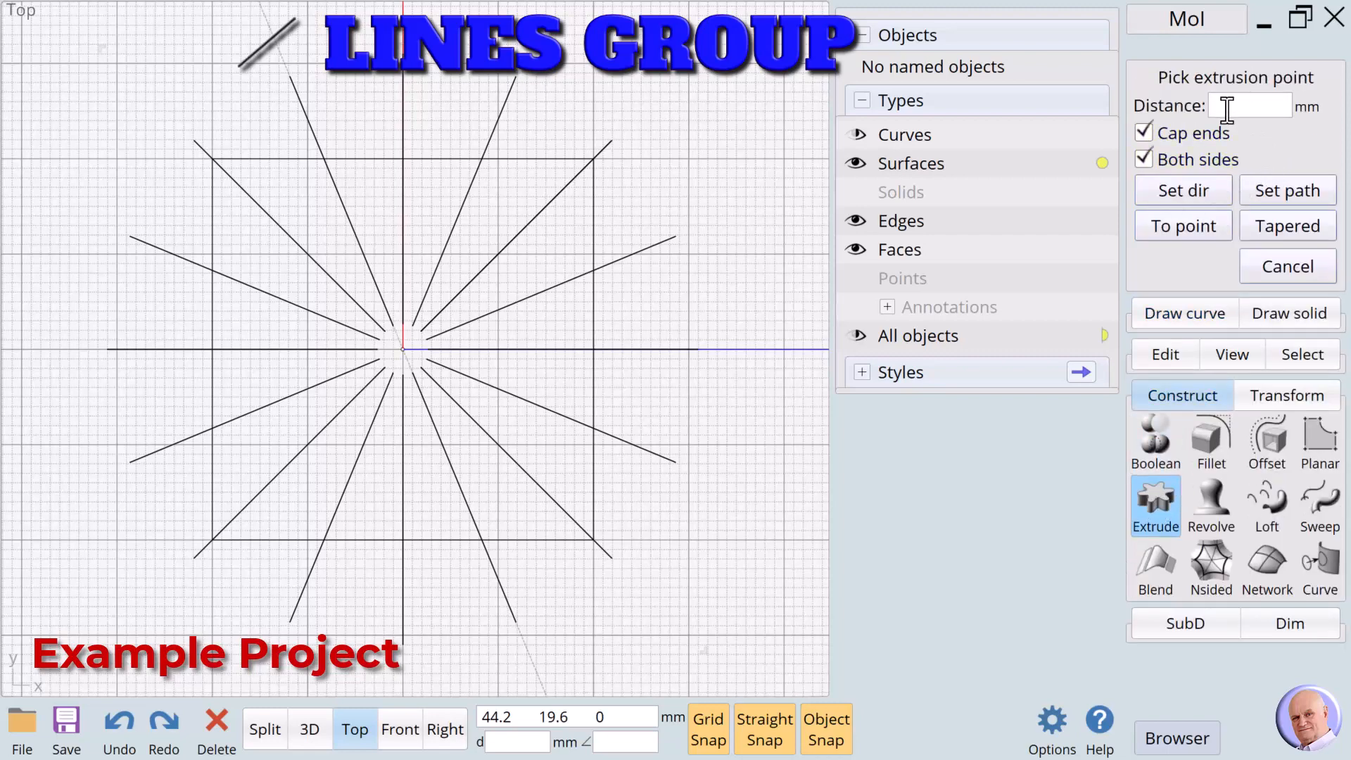
{"action": "left_click", "coordinate": [1247, 106]}
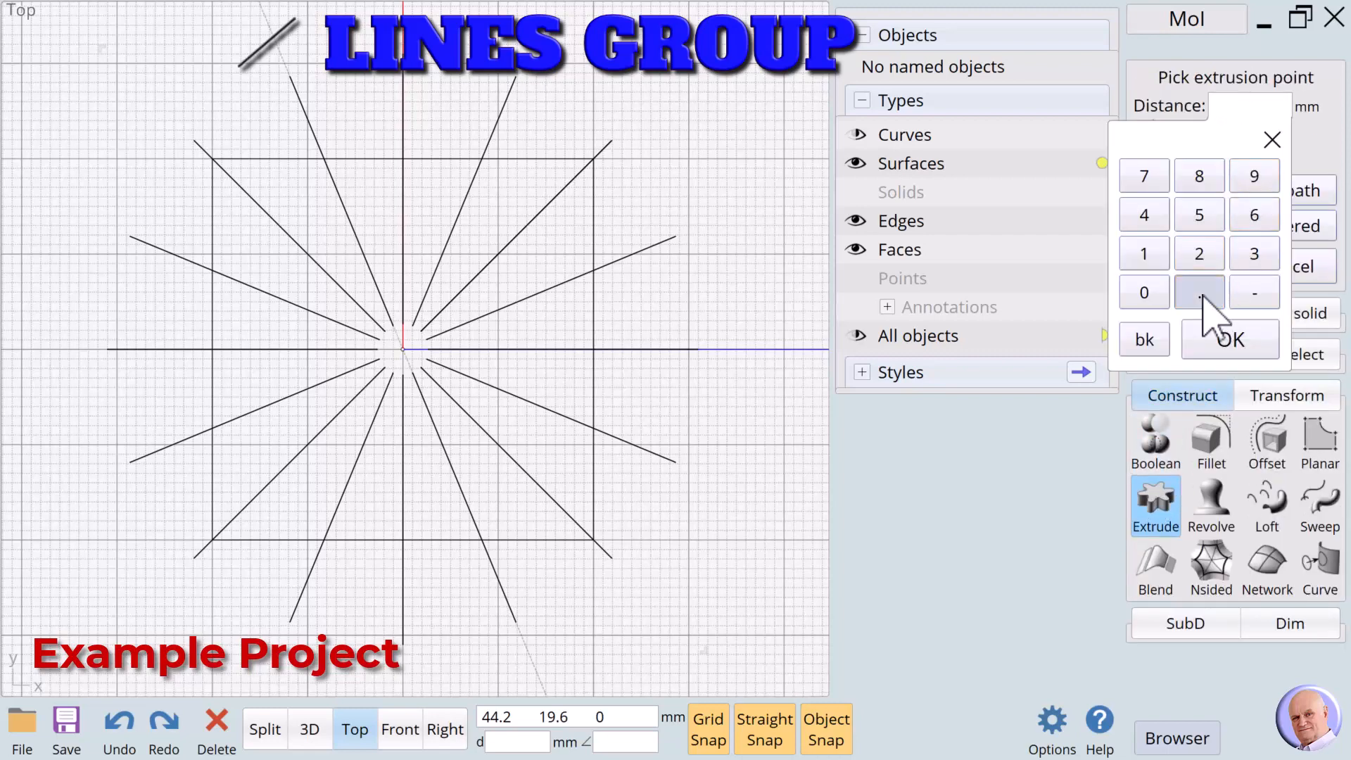
{"action": "left_click", "coordinate": [1232, 338]}
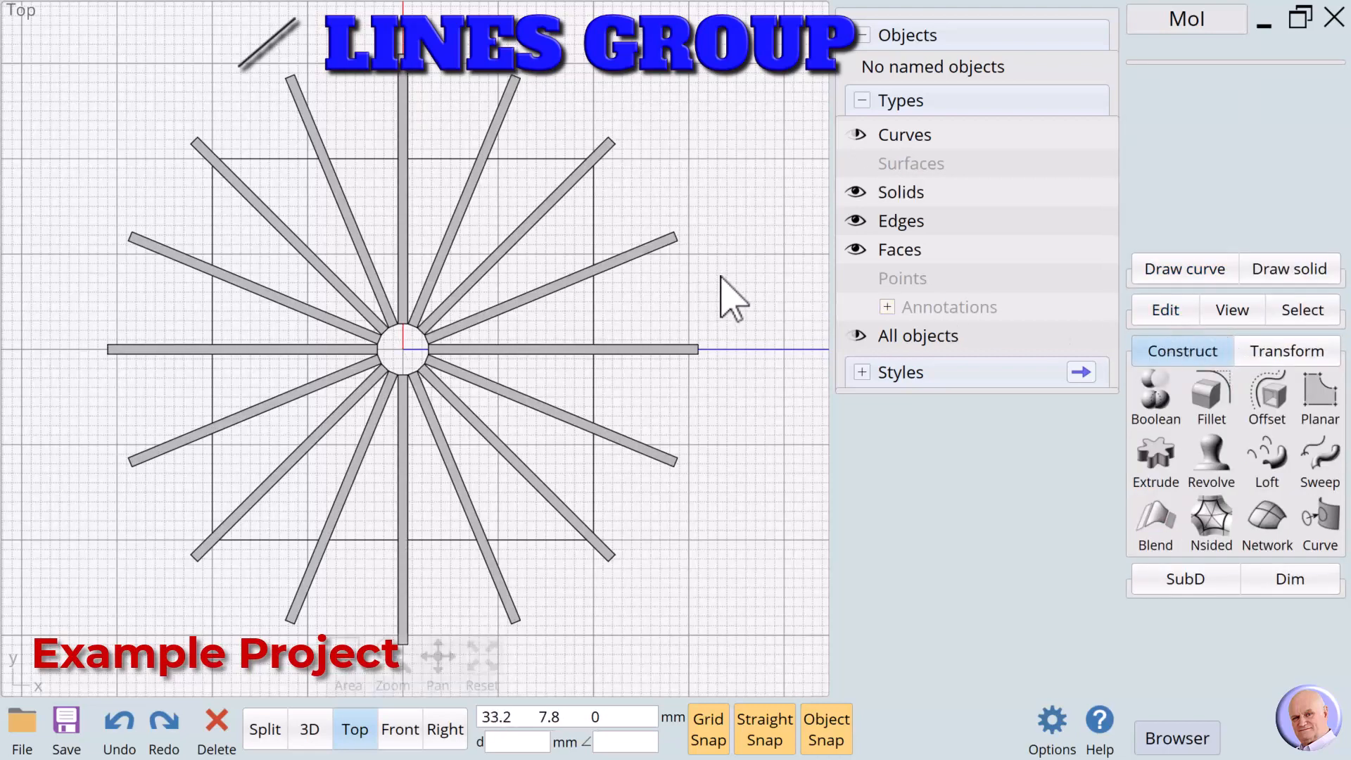
{"action": "mouse_move", "coordinate": [582, 336]}
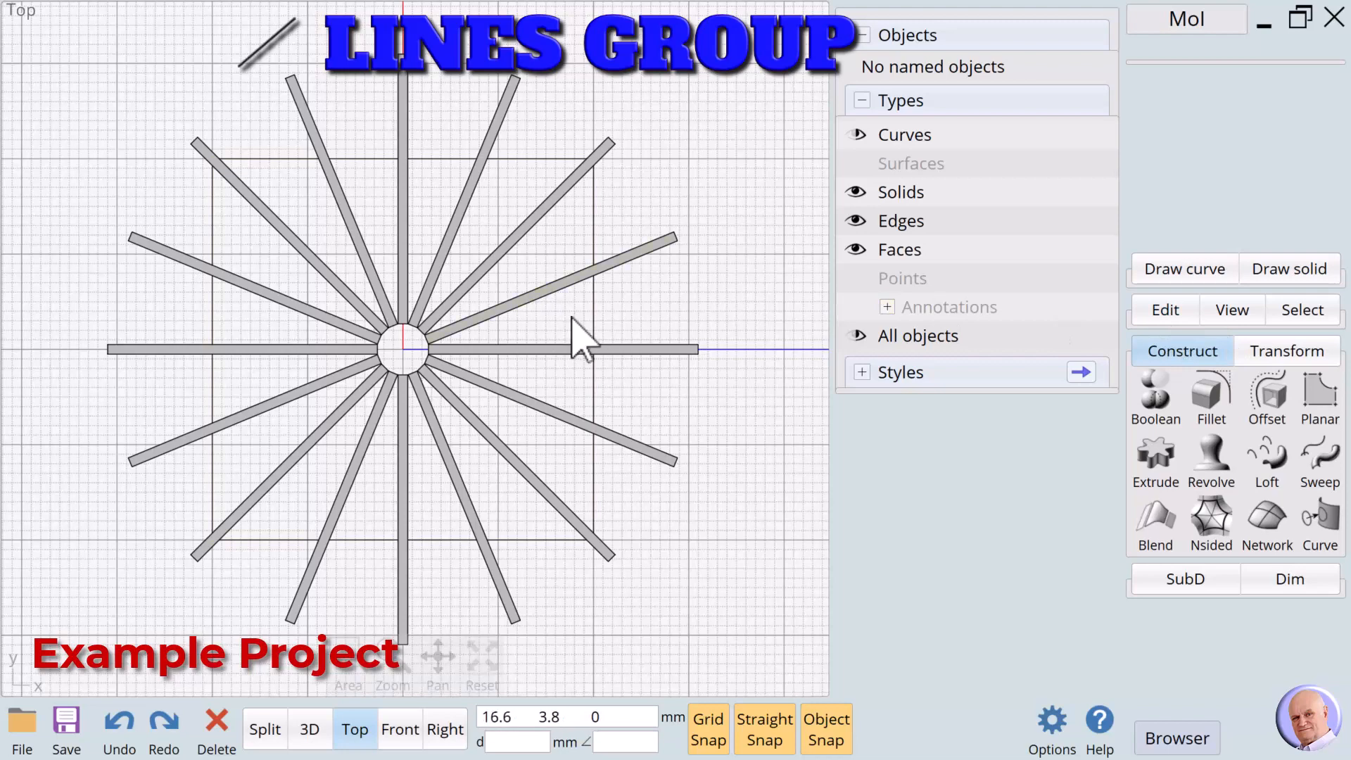
{"action": "mouse_move", "coordinate": [754, 375]}
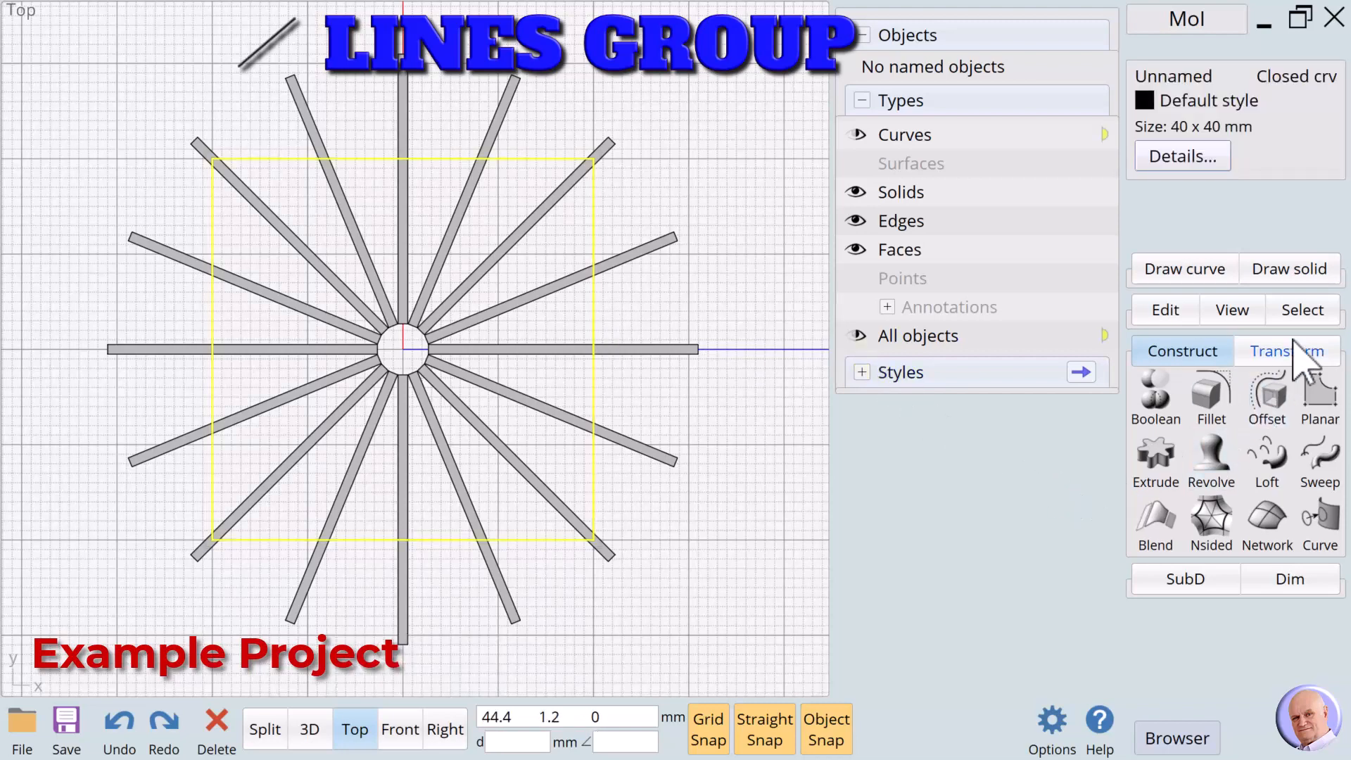
Step: Select all 16 rib solids and start a Boolean Diff against the outer frame
{"action": "left_click", "coordinate": [1287, 351]}
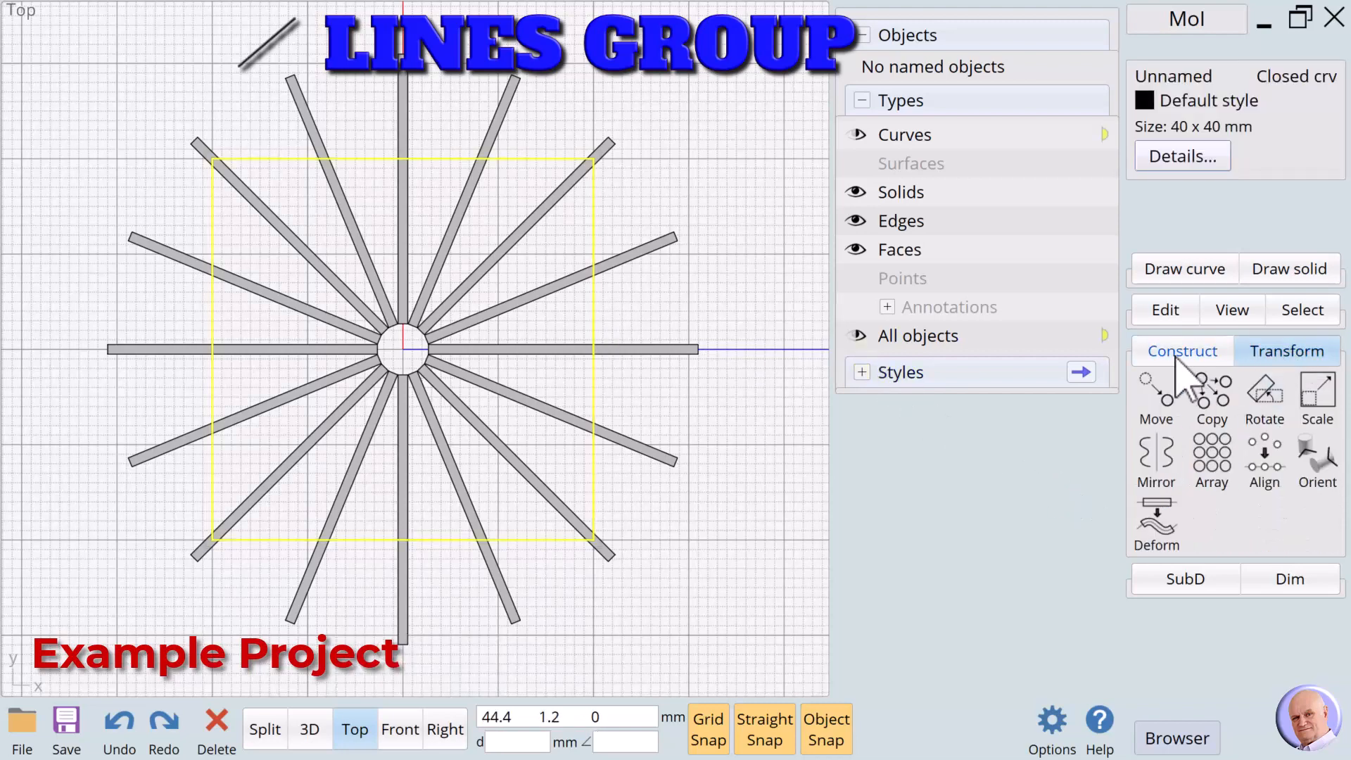
{"action": "left_click", "coordinate": [1153, 430]}
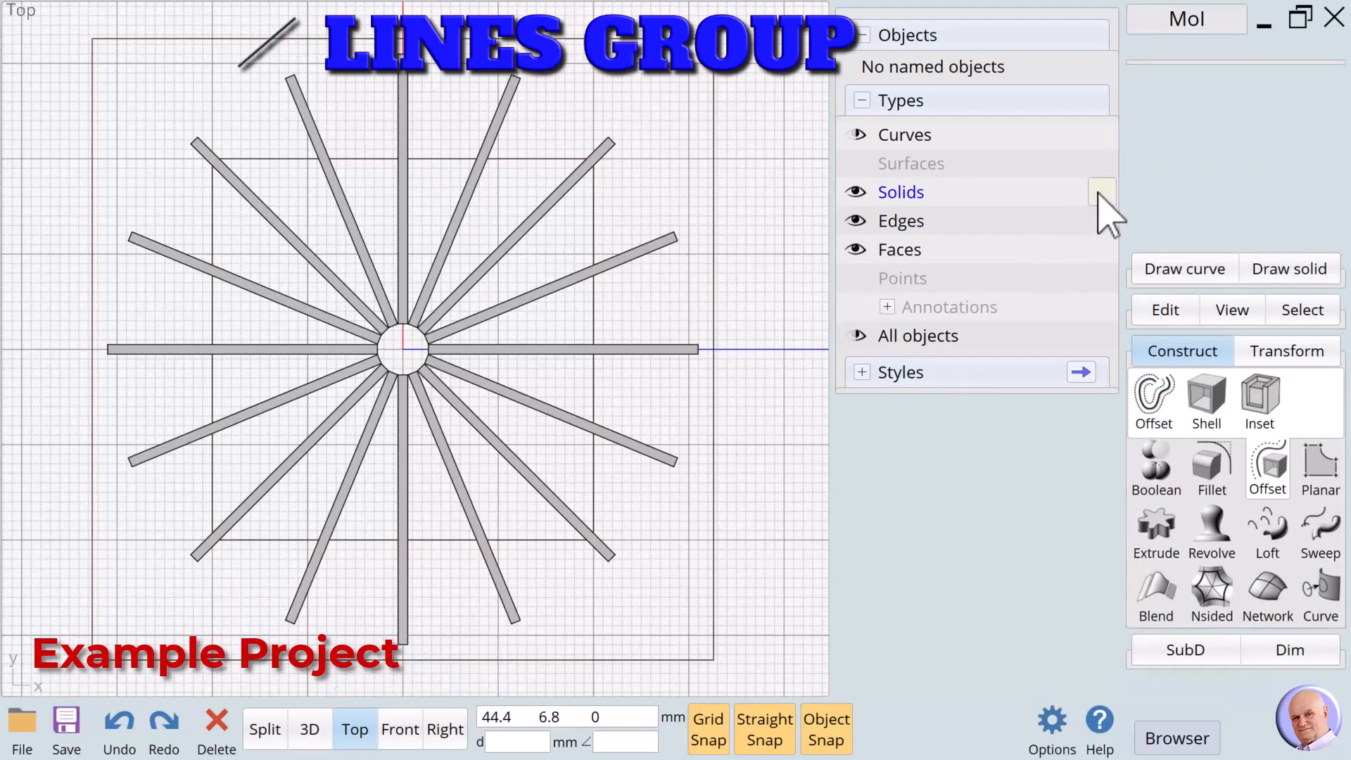
{"action": "left_click", "coordinate": [901, 191]}
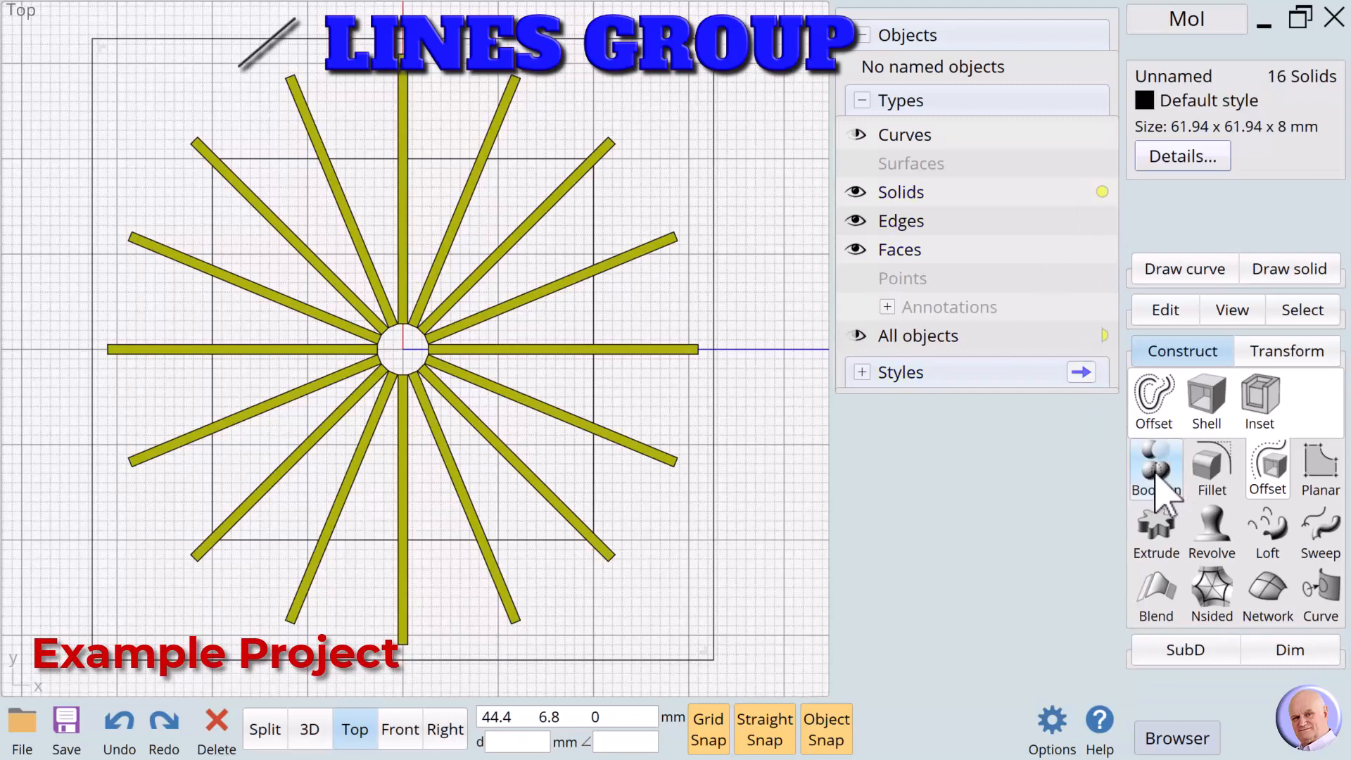
{"action": "left_click", "coordinate": [1155, 469]}
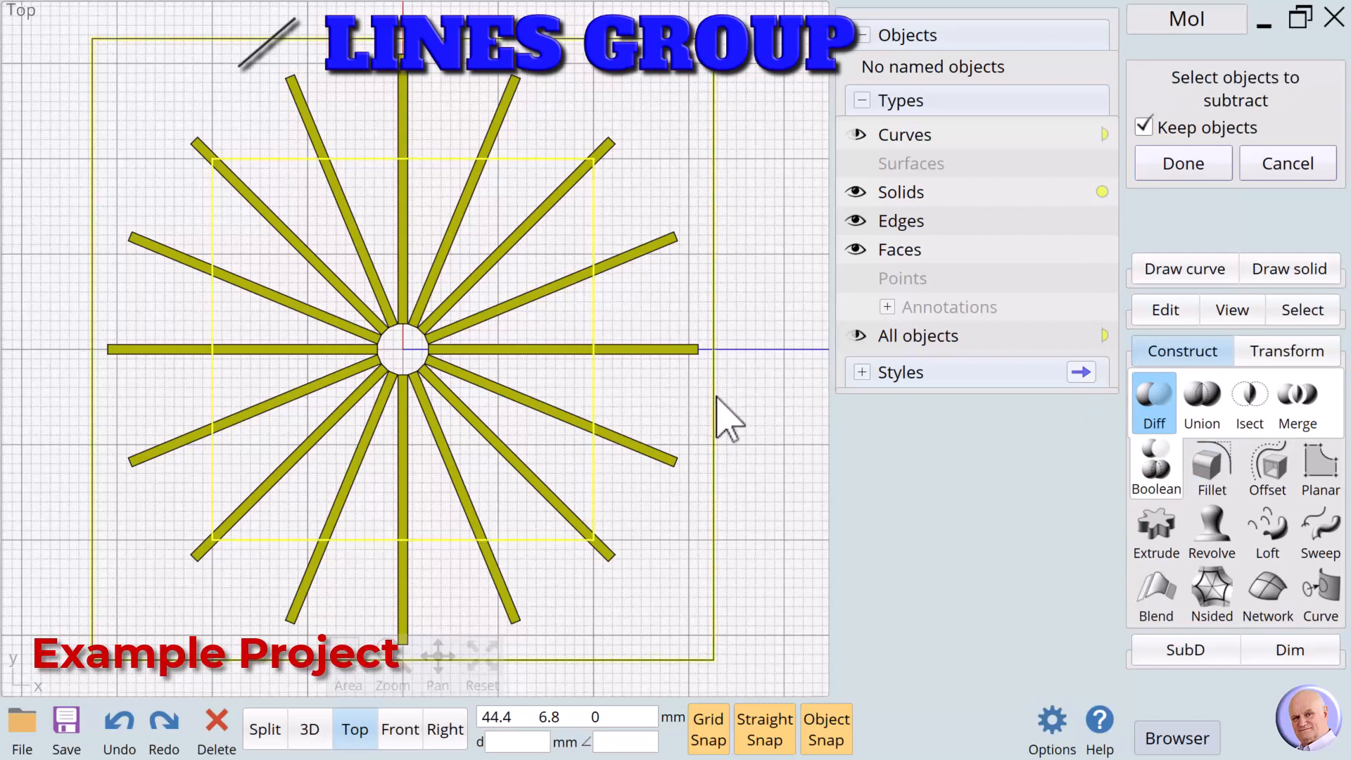
Step: Trim the 16 ribs flush to the 40 mm square and delete the leftover outer frame curves
{"action": "left_click", "coordinate": [1181, 162]}
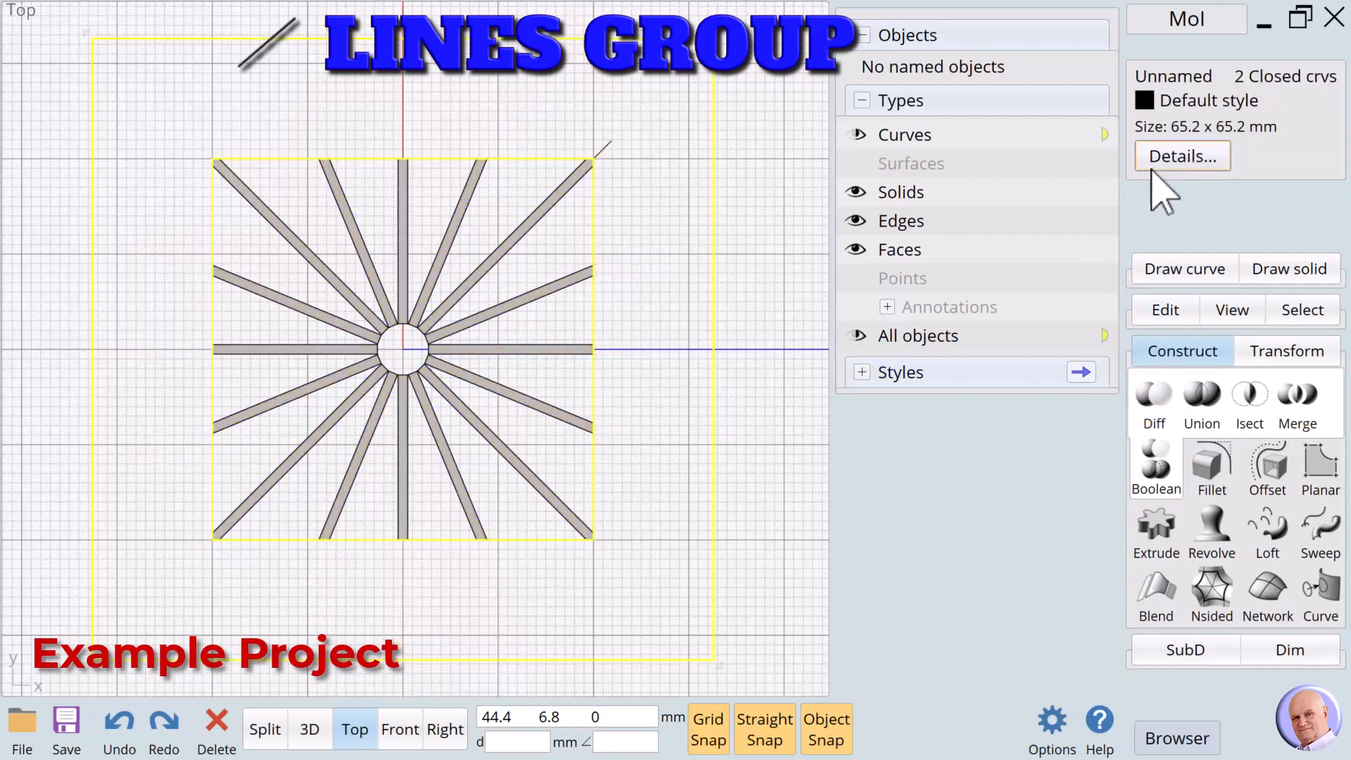
{"action": "left_click", "coordinate": [722, 284]}
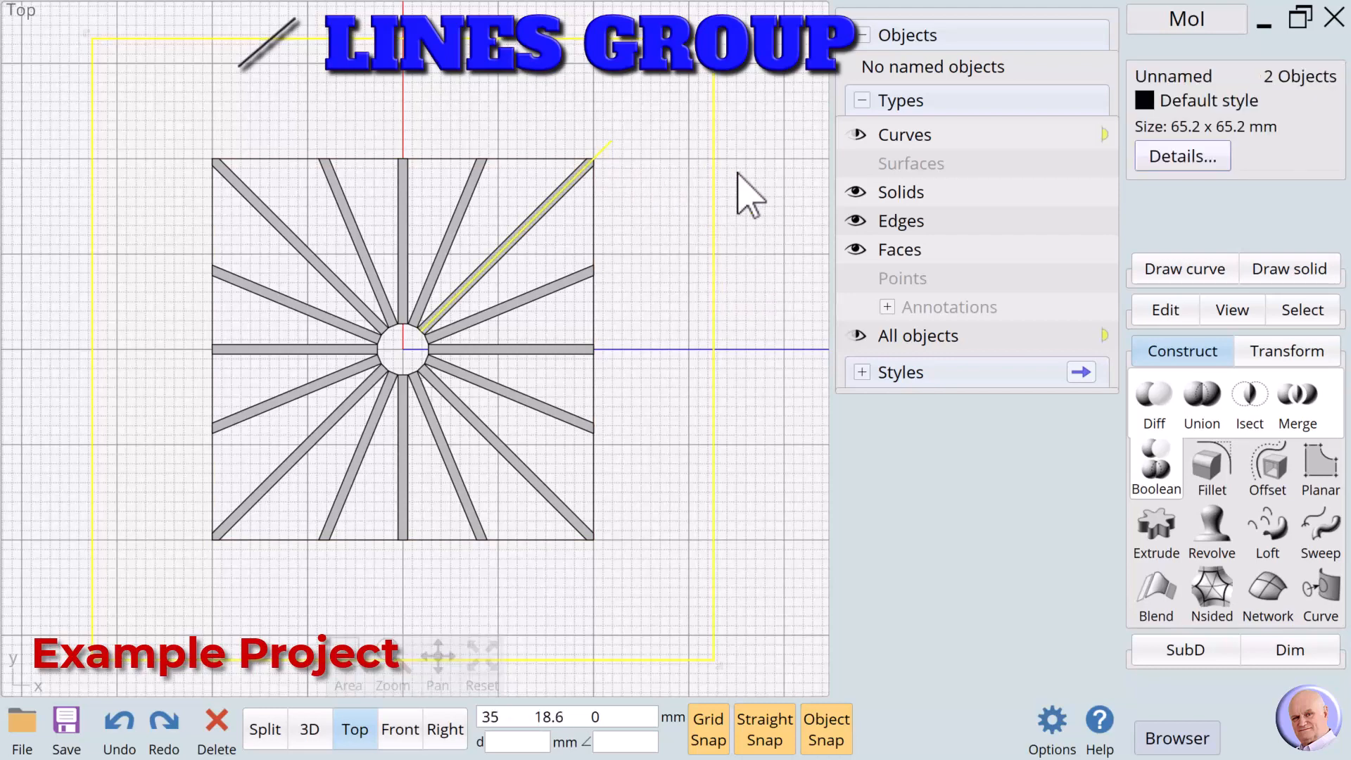
{"action": "left_click", "coordinate": [758, 216]}
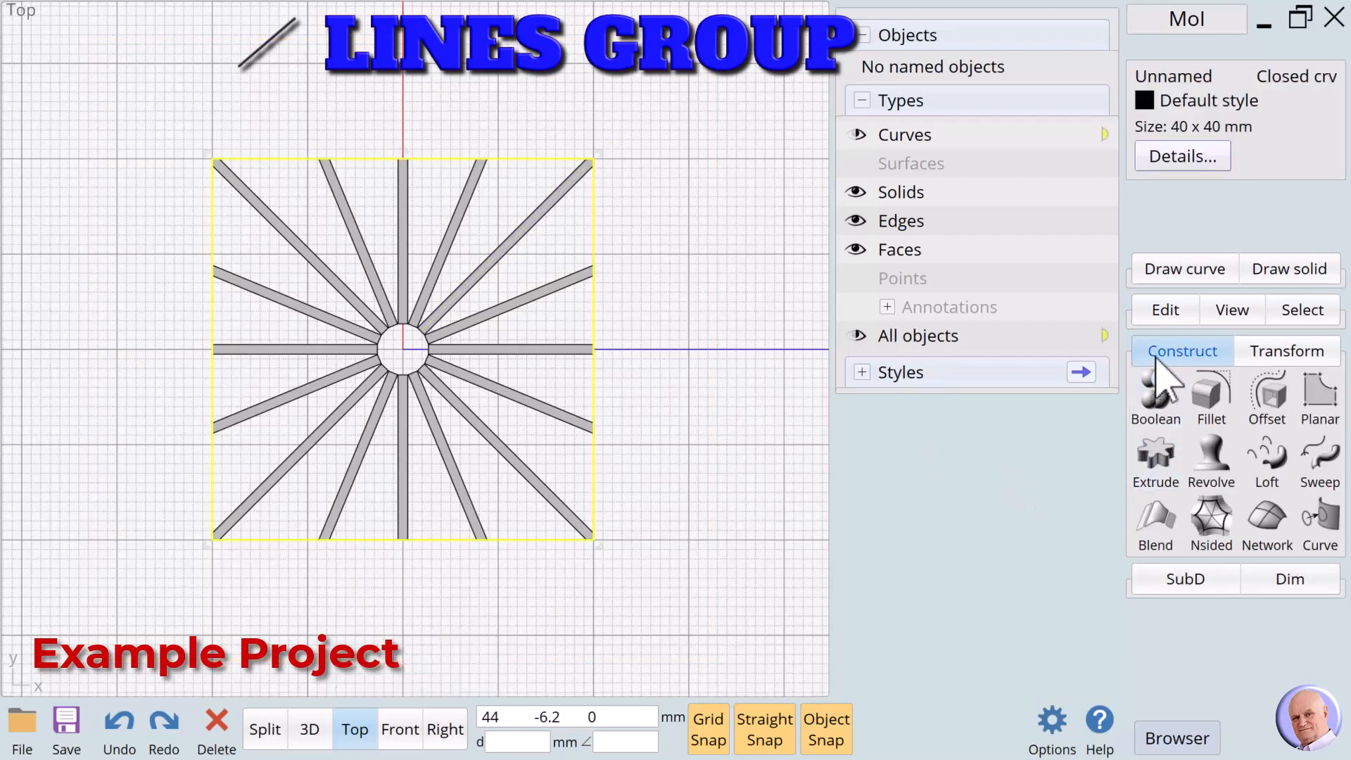
Step: Extrude the 40 mm square one way by 5 mm into a capped base plate
{"action": "left_click", "coordinate": [1155, 465]}
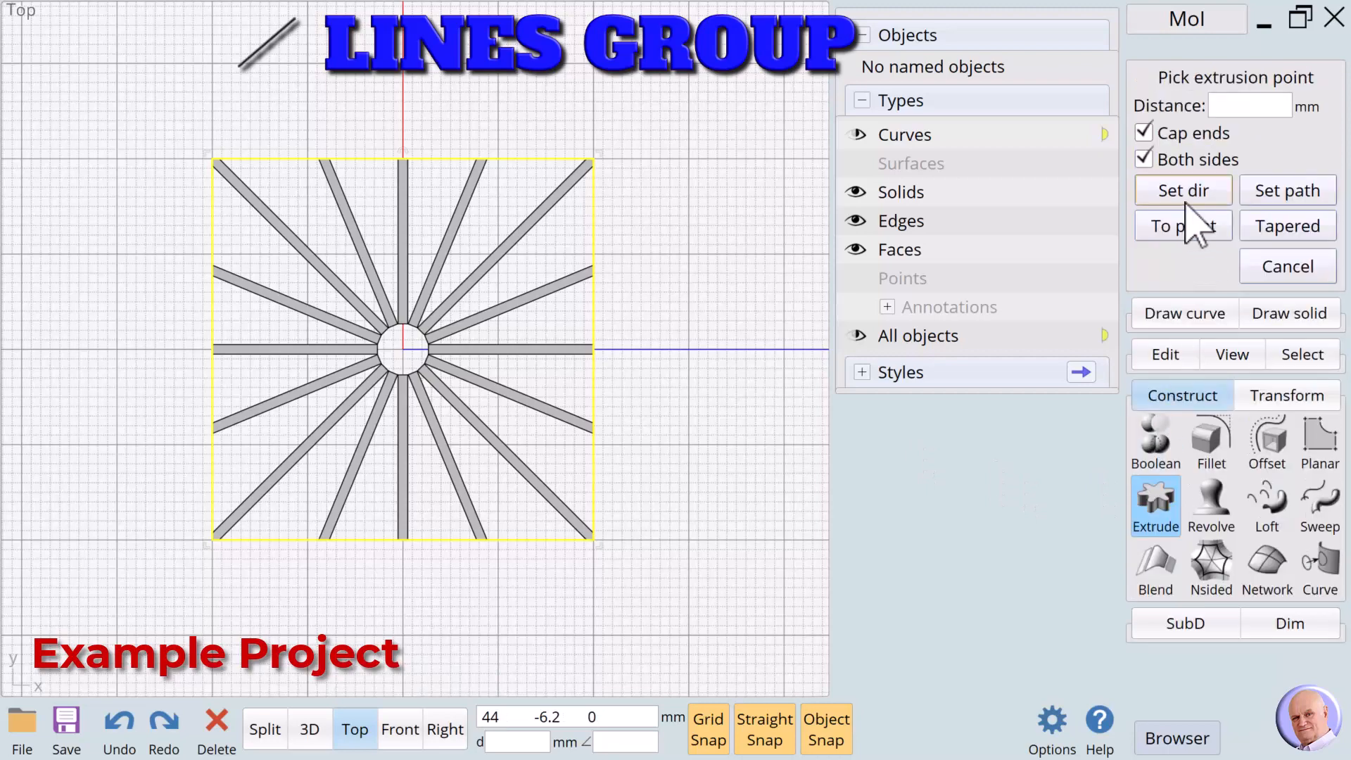
{"action": "left_click", "coordinate": [1143, 160]}
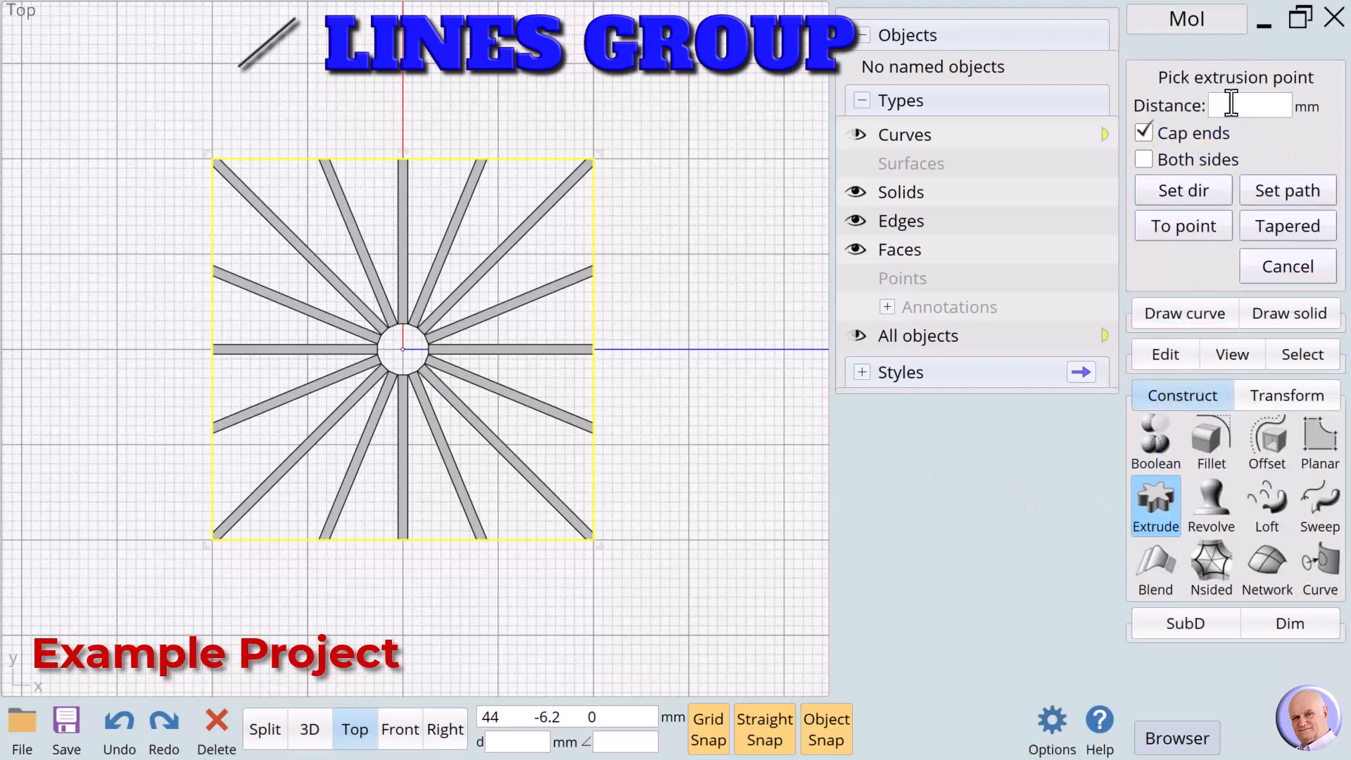
{"action": "left_click", "coordinate": [1266, 105]}
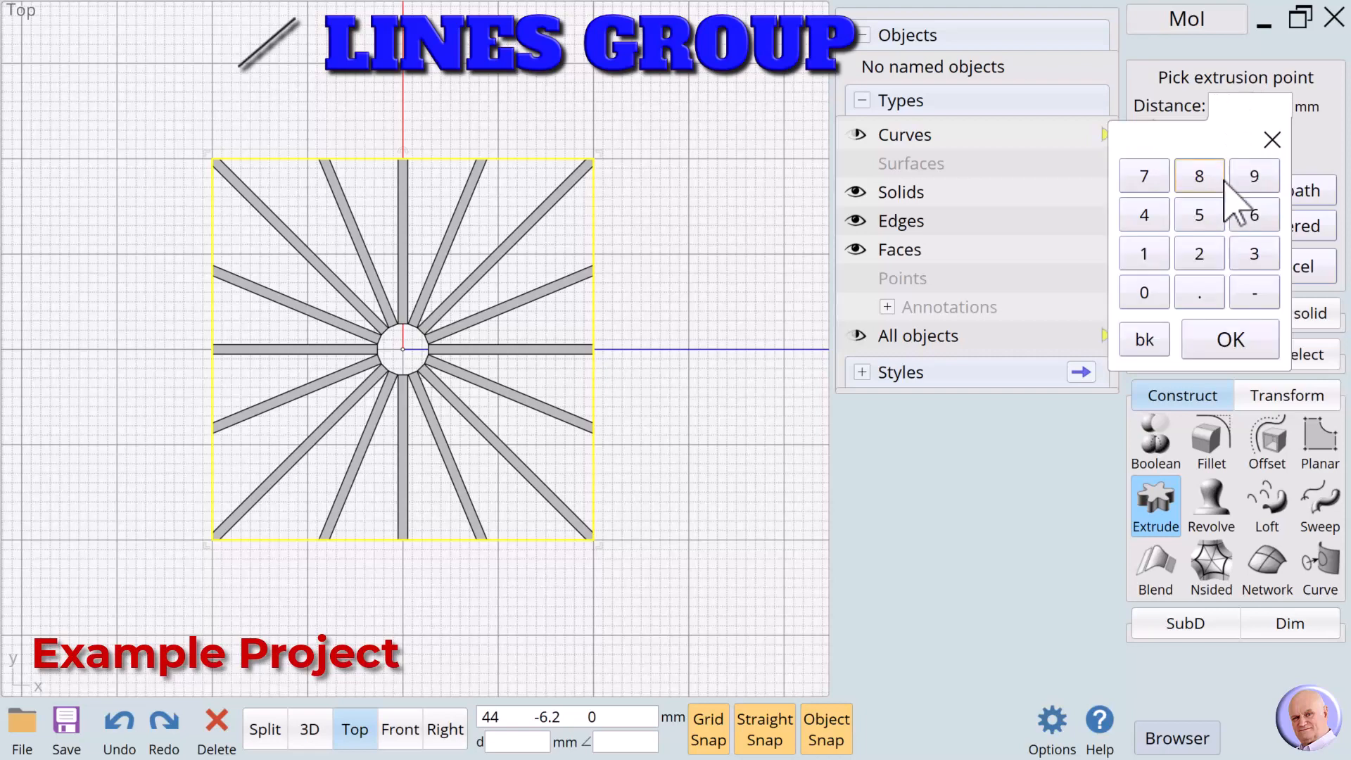
{"action": "left_click", "coordinate": [1230, 339]}
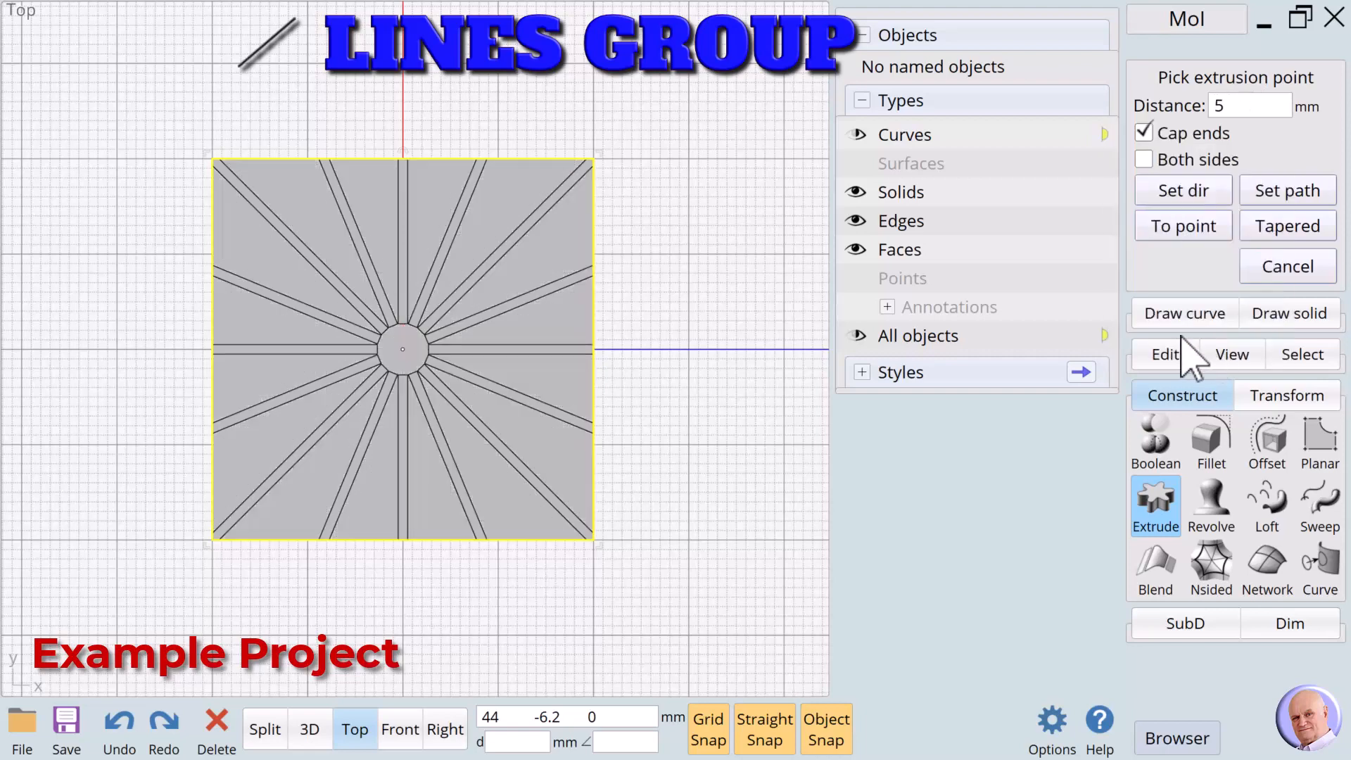
{"action": "left_click", "coordinate": [1286, 266]}
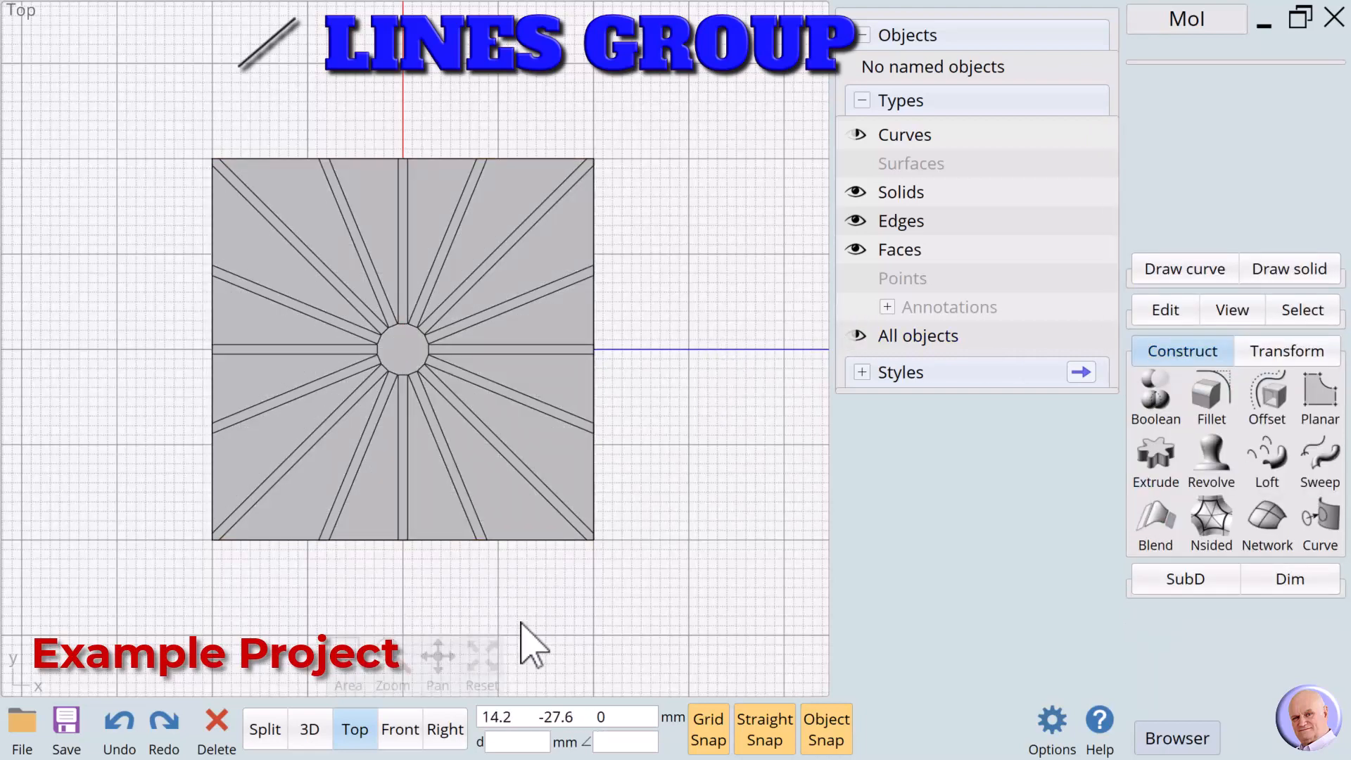
{"action": "left_click", "coordinate": [310, 729]}
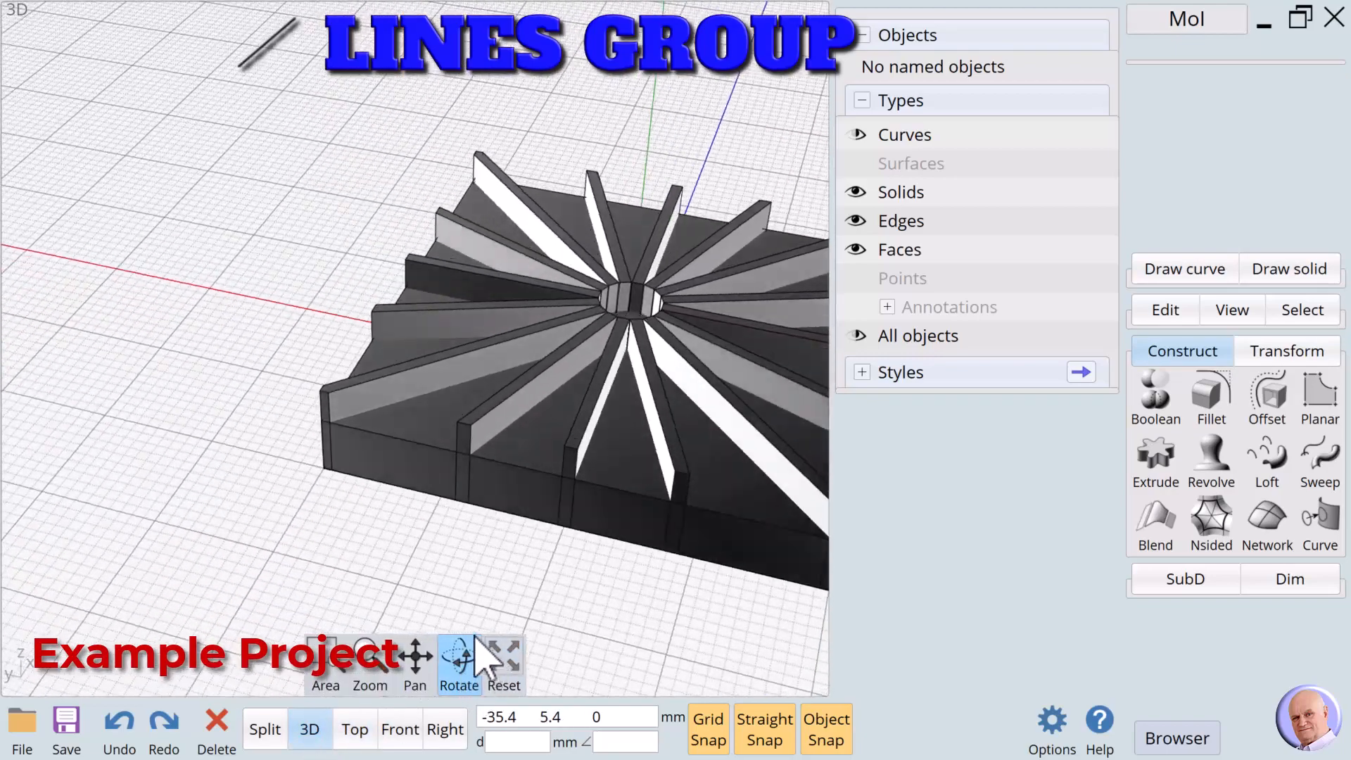
Step: Union the base plate and 16 ribs into one 40 × 40 × 8 mm tile solid
{"action": "left_click_drag", "start_coordinate": [474, 646], "coordinate": [680, 638]}
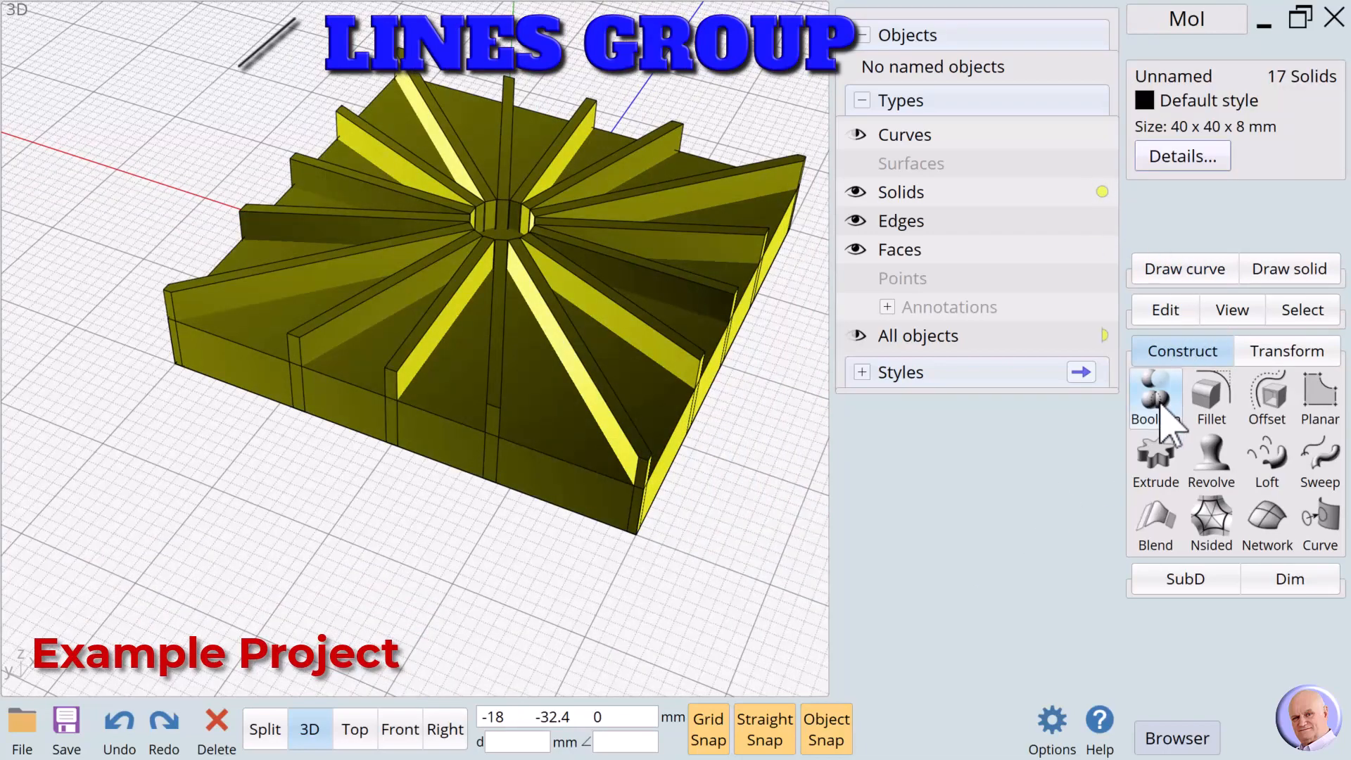
{"action": "left_click", "coordinate": [1154, 399]}
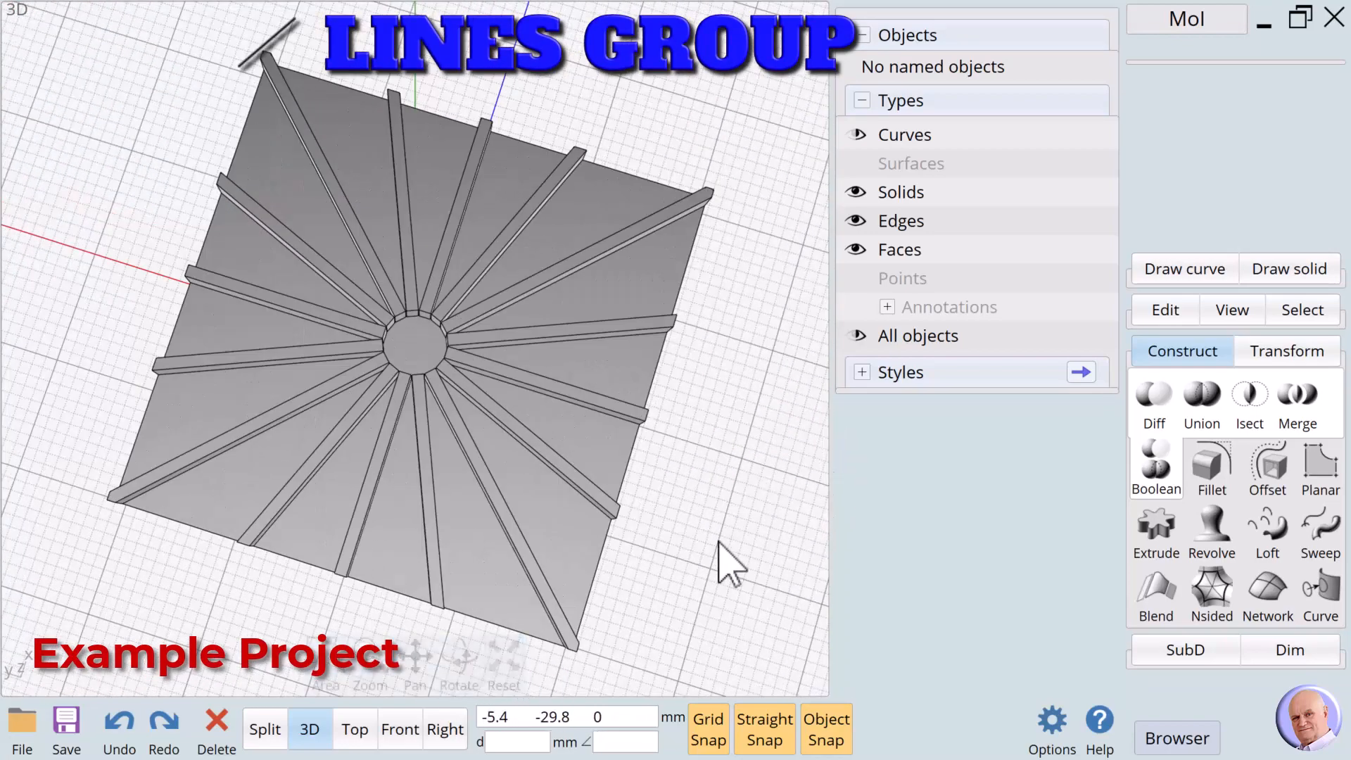
{"action": "left_click", "coordinate": [458, 659]}
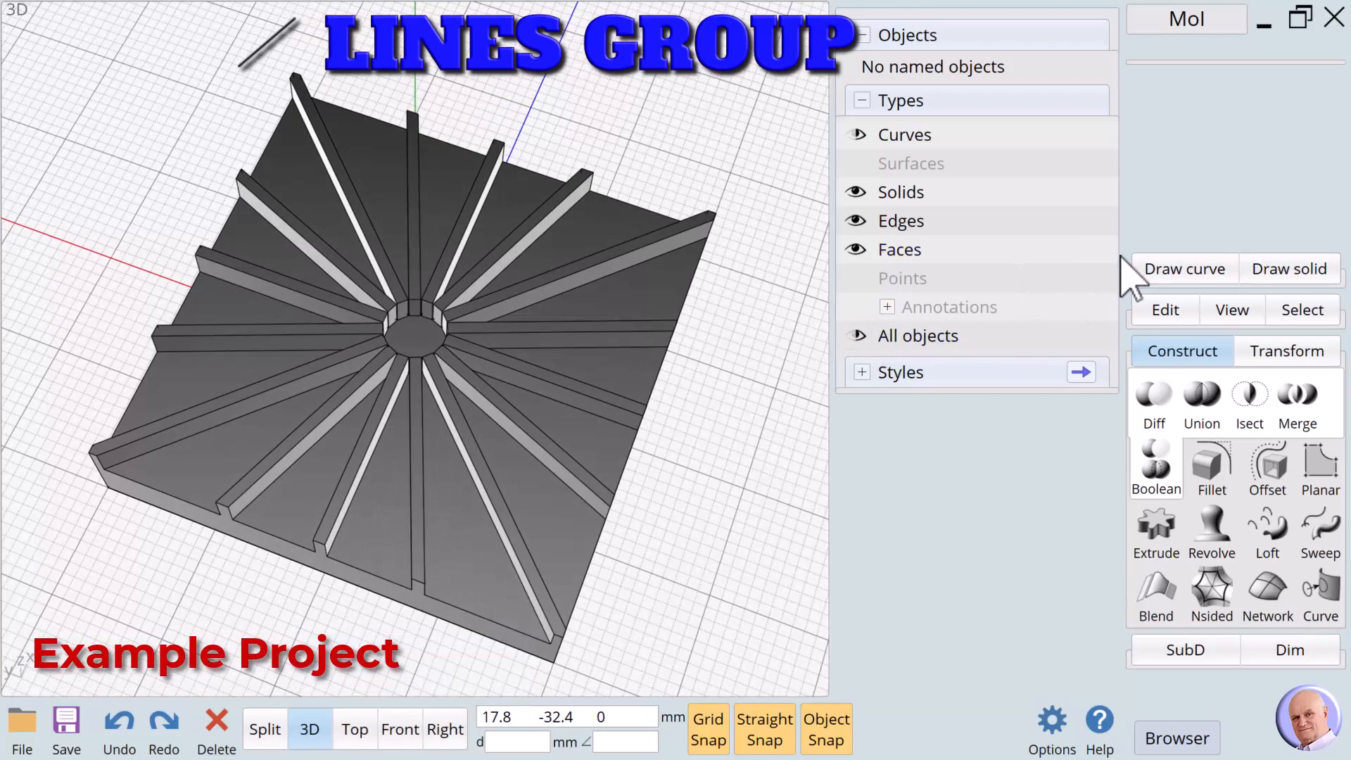
{"action": "left_click", "coordinate": [900, 220]}
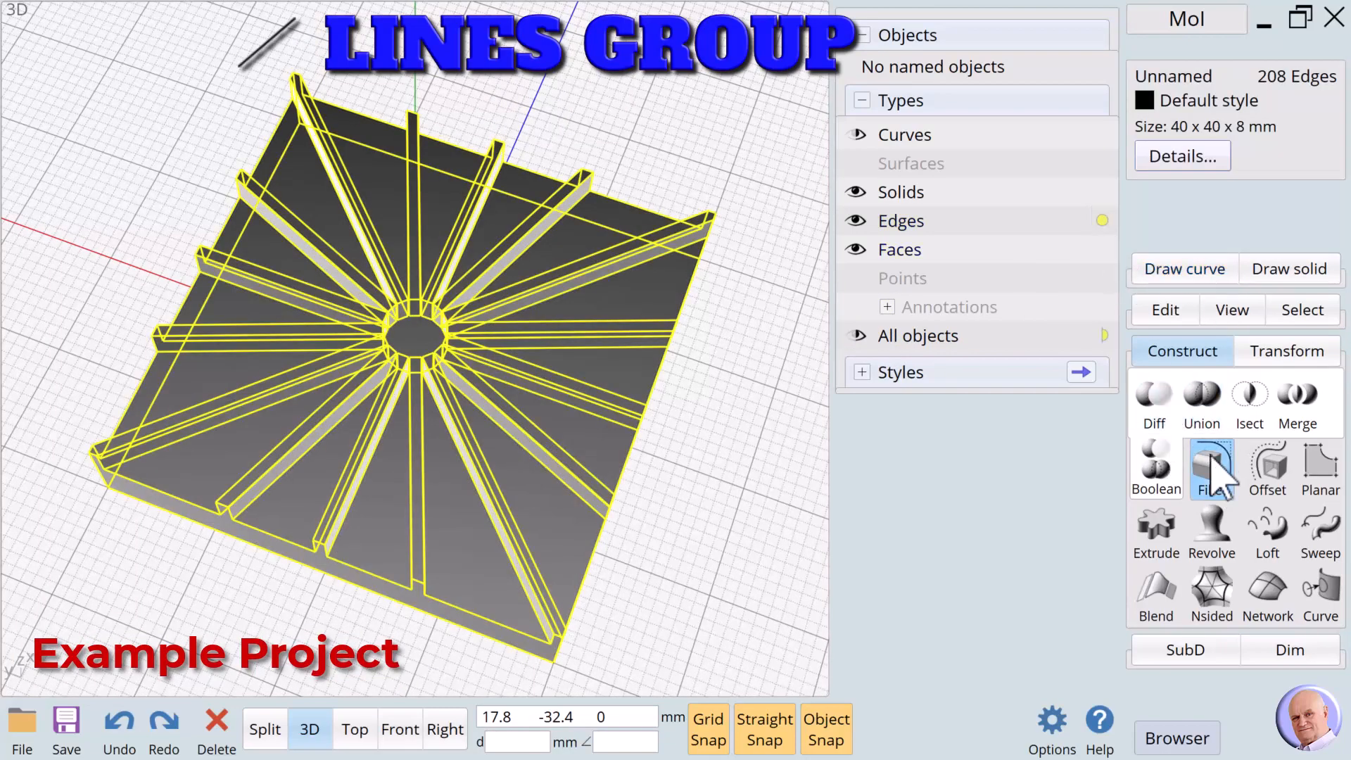
Step: Fillet all edges of the ribbed tile with a 0.2 mm radius
{"action": "left_click", "coordinate": [1212, 468]}
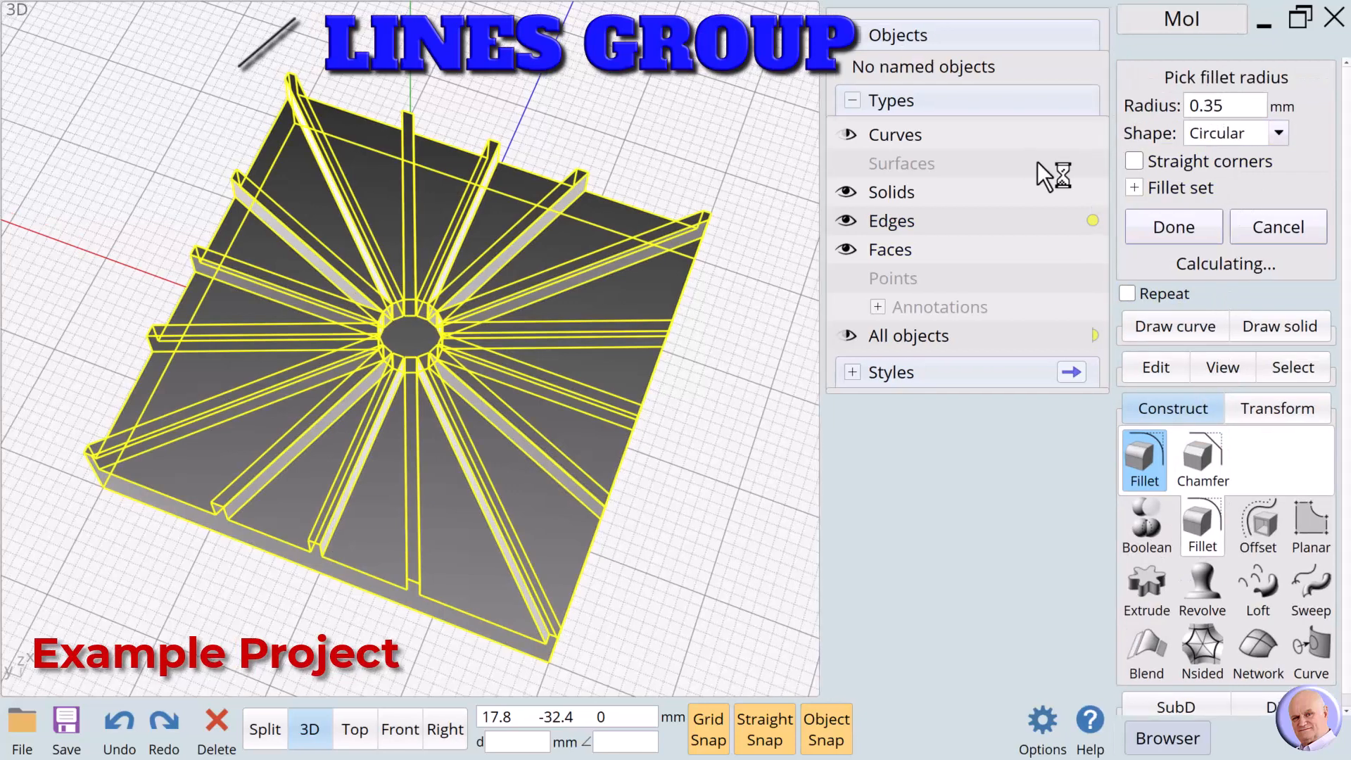
{"action": "left_click", "coordinate": [1224, 105]}
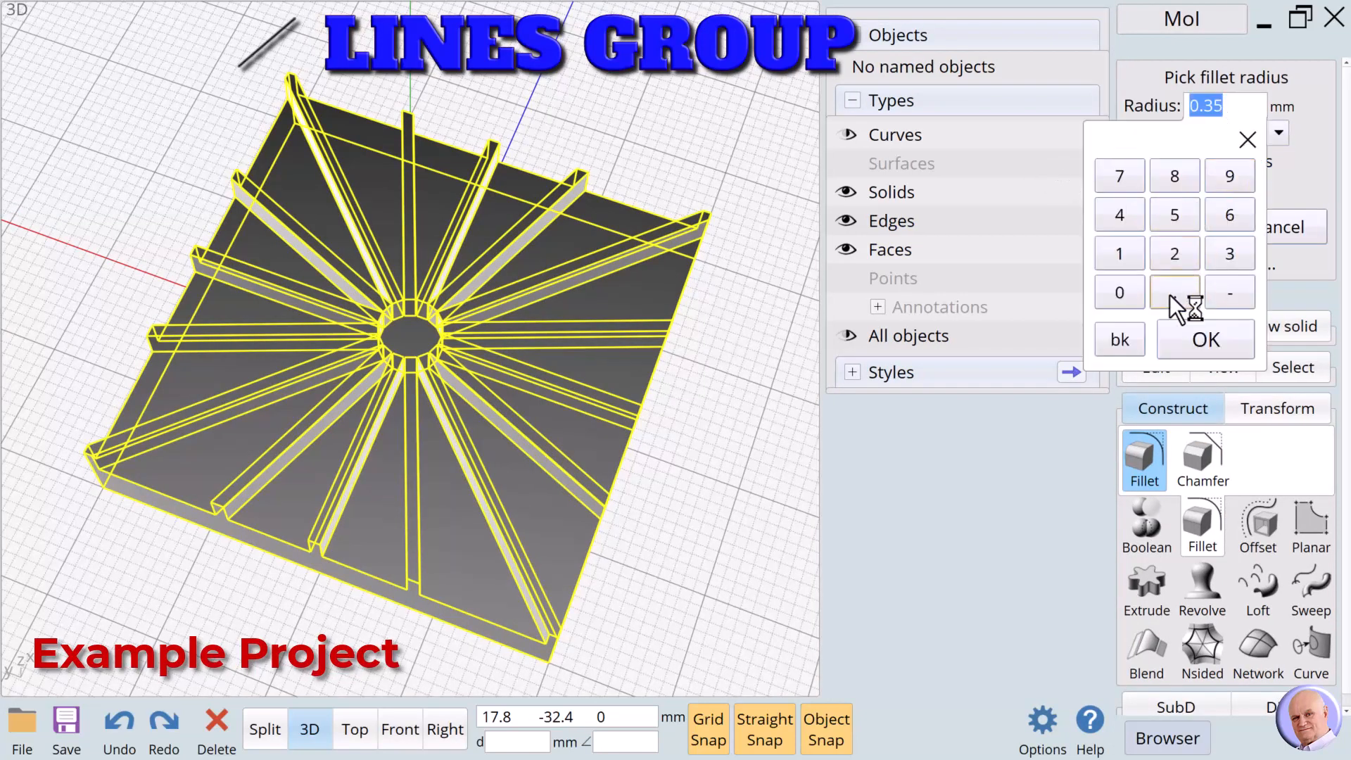
{"action": "left_click", "coordinate": [1205, 338]}
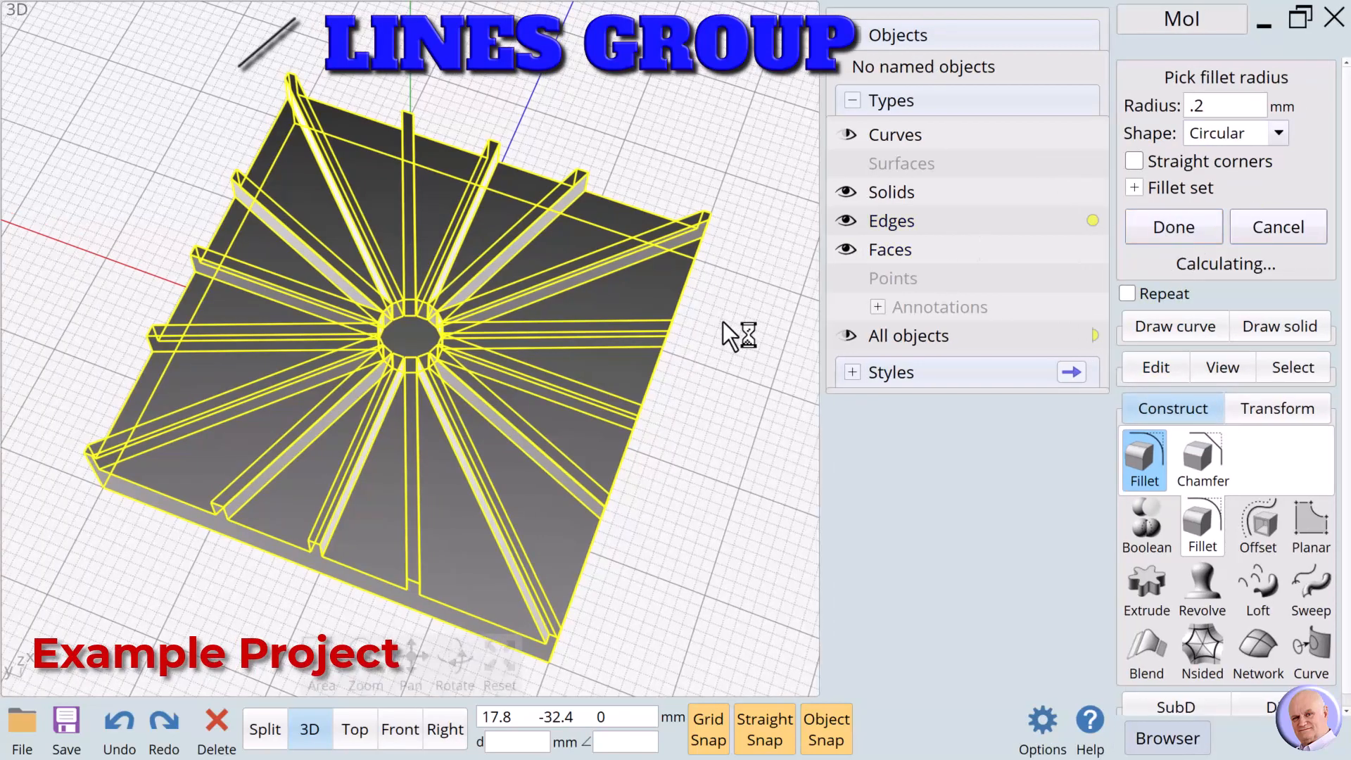
{"action": "mouse_move", "coordinate": [758, 406]}
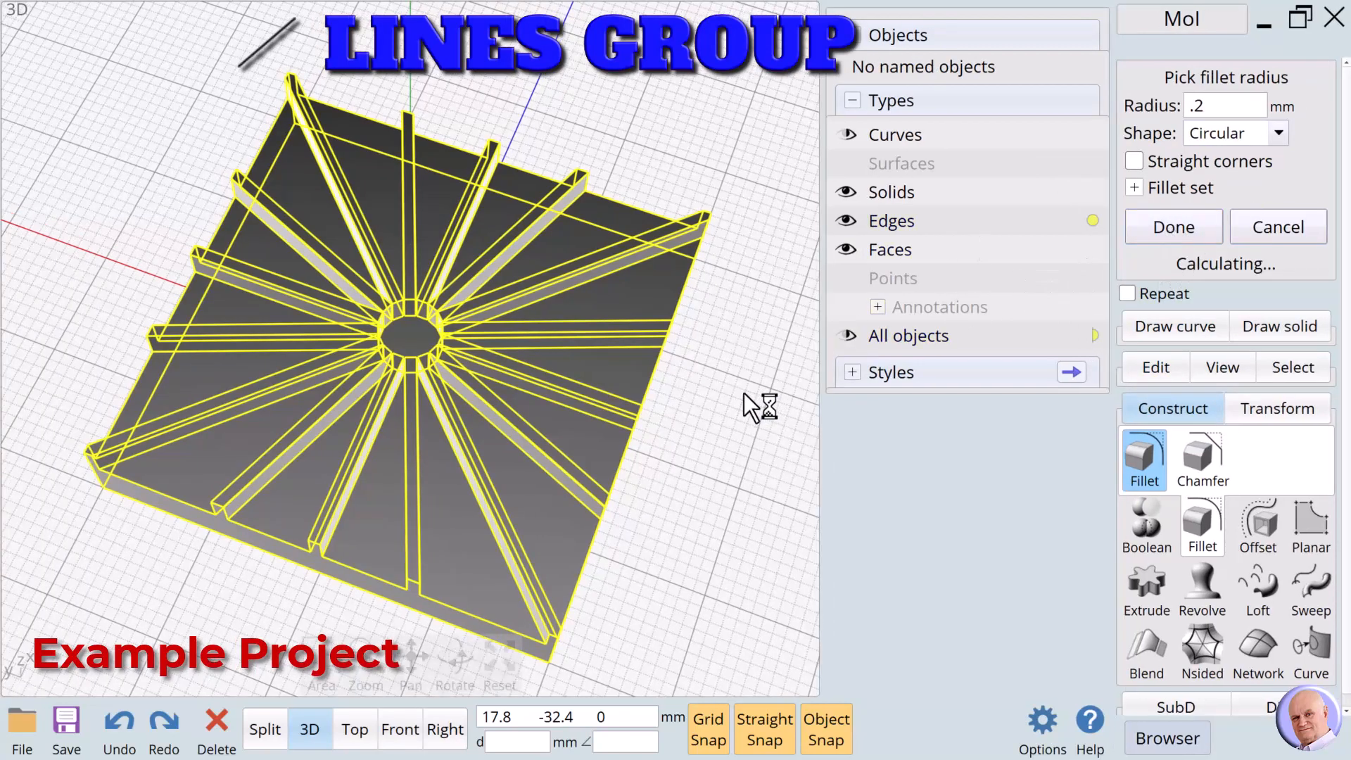
{"action": "left_click", "coordinate": [1172, 226]}
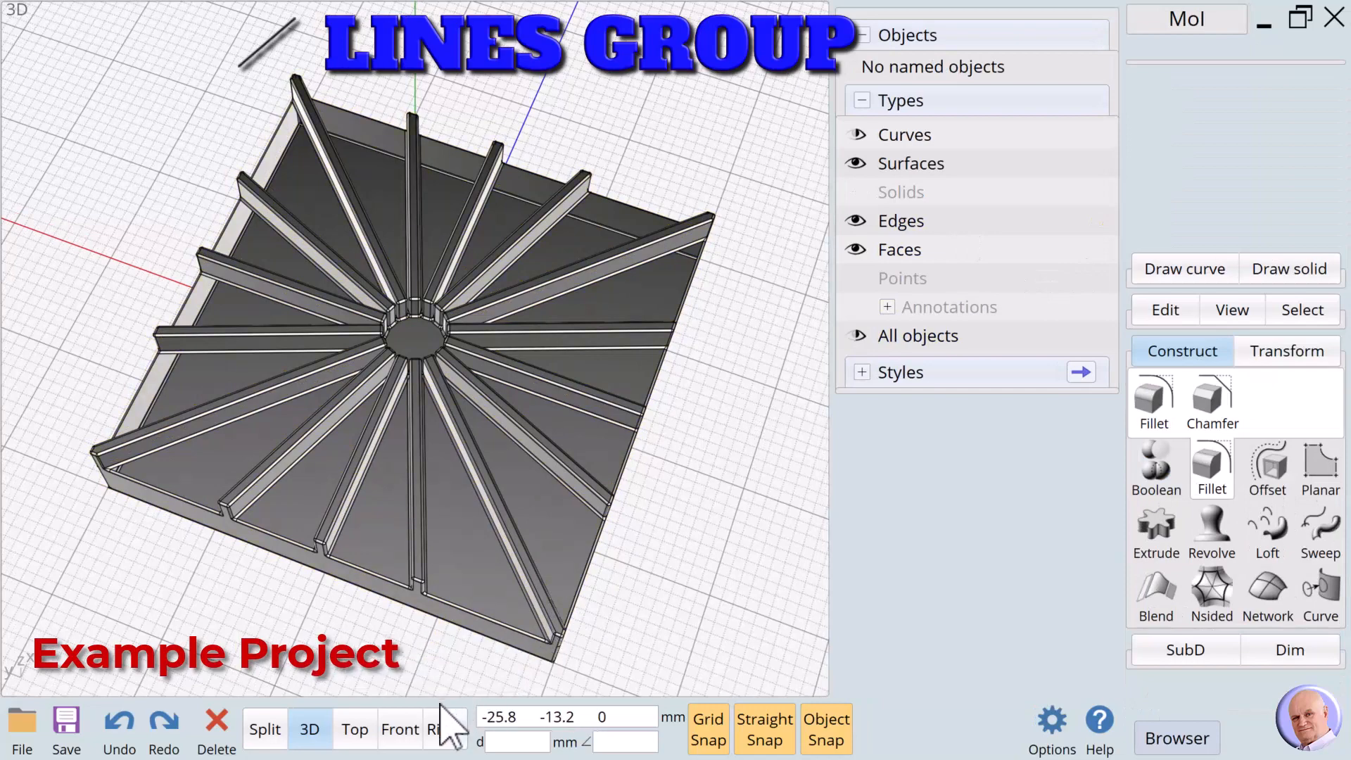
{"action": "left_click", "coordinate": [354, 729]}
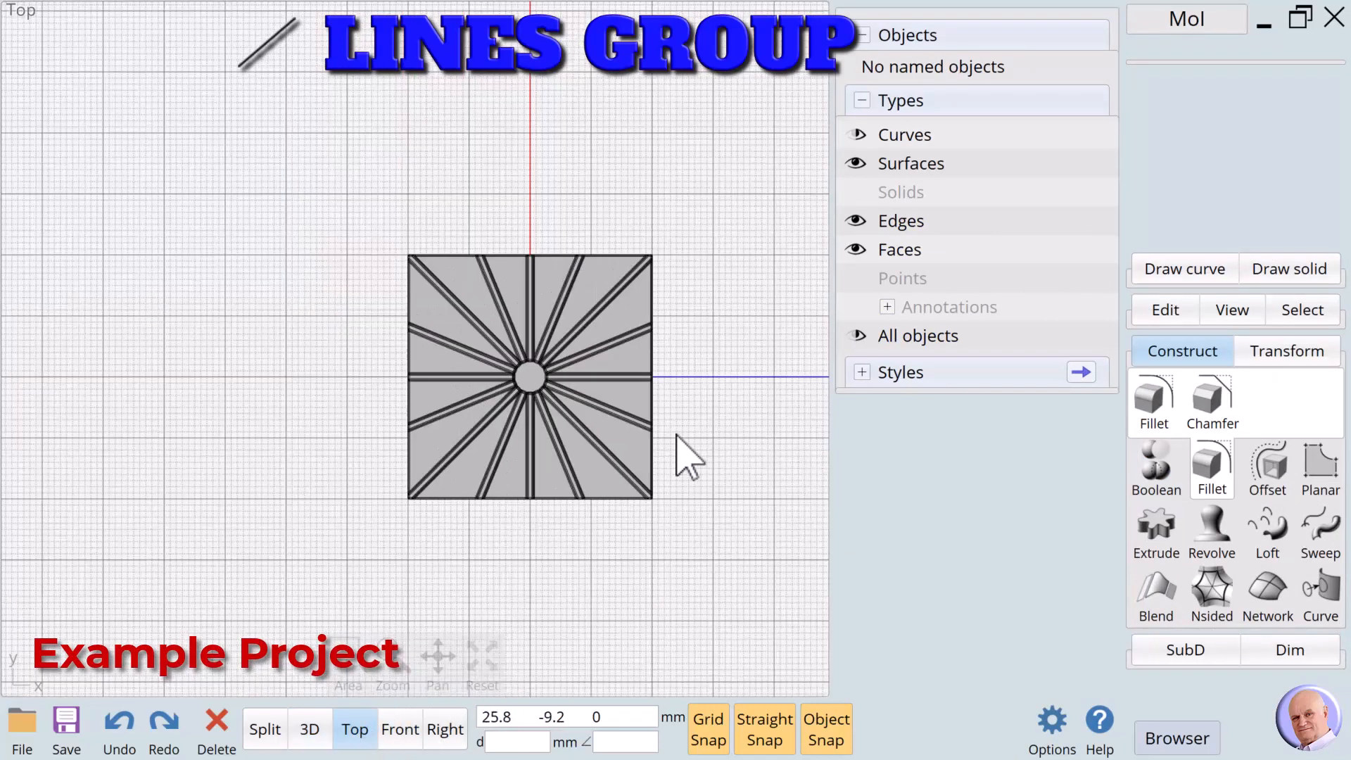
Step: Circular-array the tile 4 times about its corner into an 80 mm 2×2 panel
{"action": "left_click", "coordinate": [529, 375]}
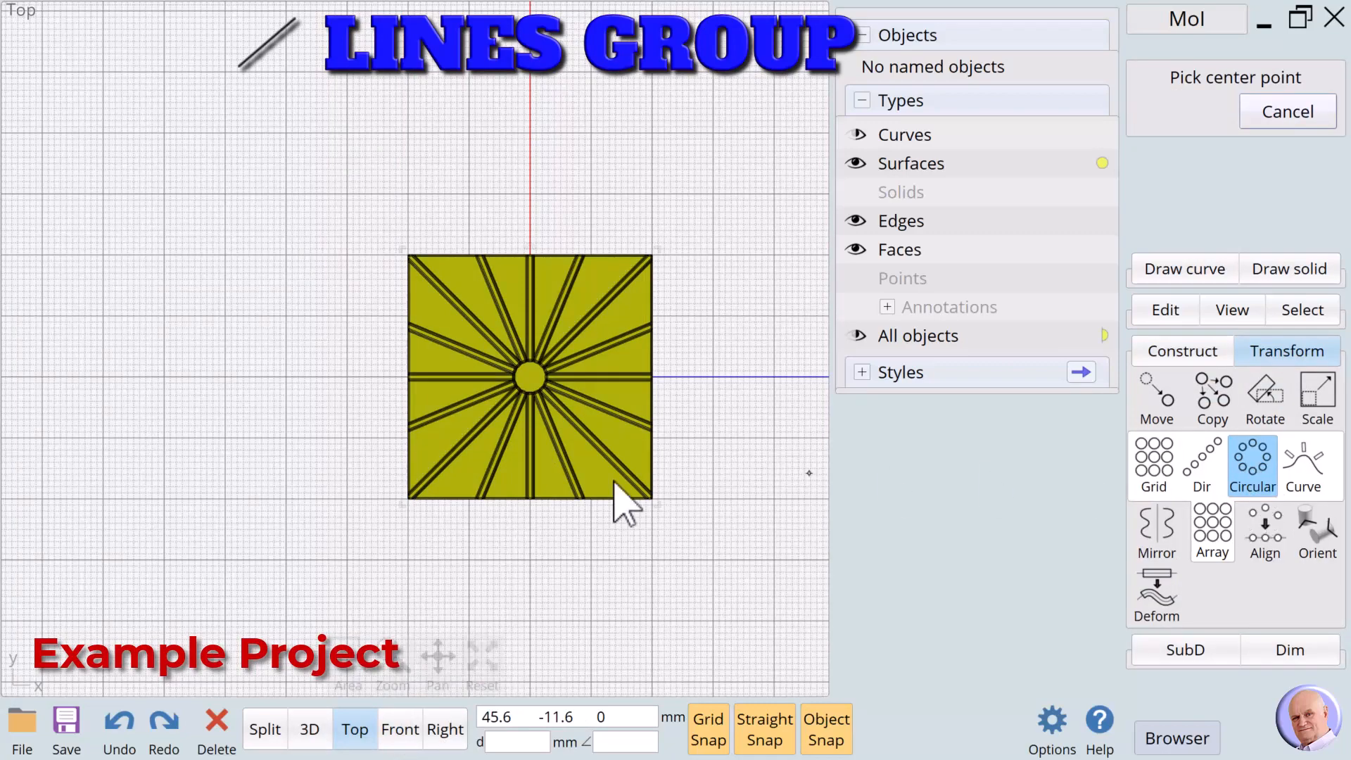
{"action": "left_click", "coordinate": [529, 375]}
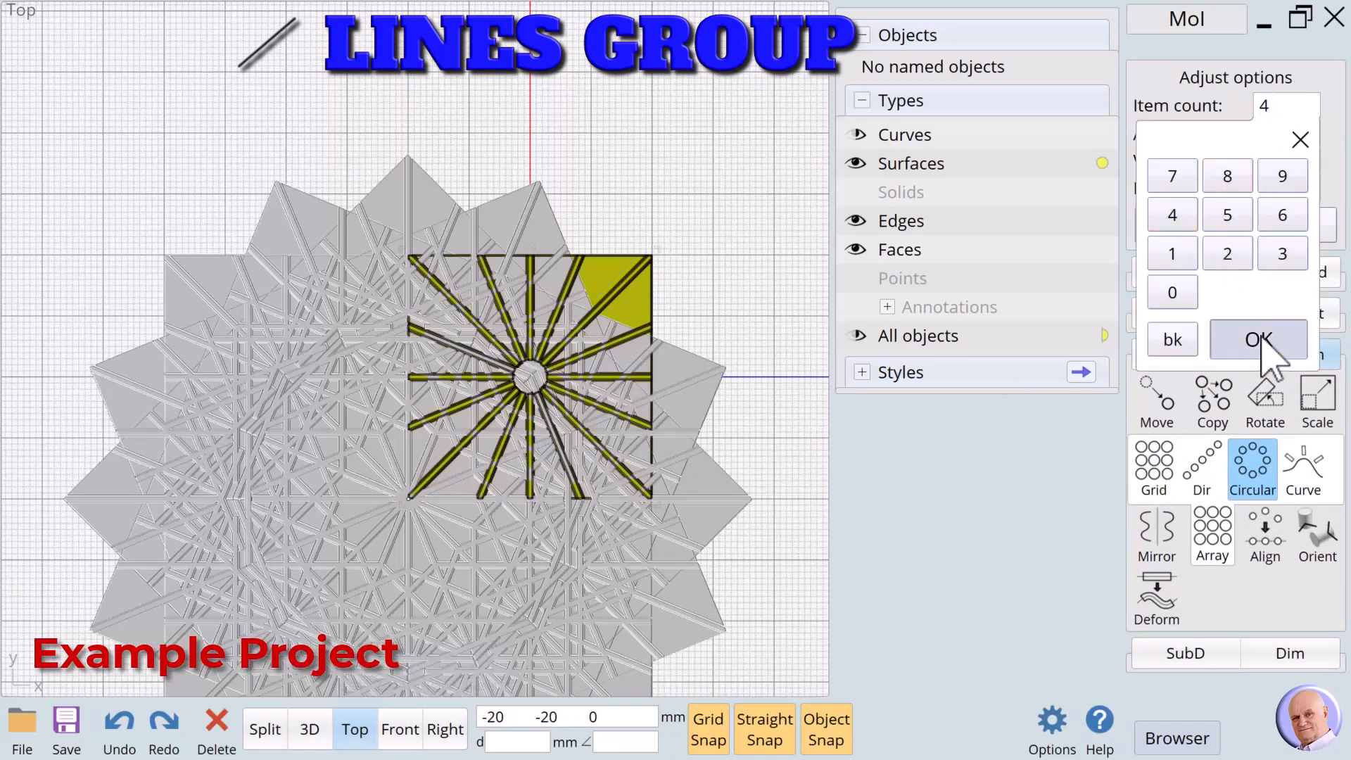
{"action": "left_click", "coordinate": [1257, 338]}
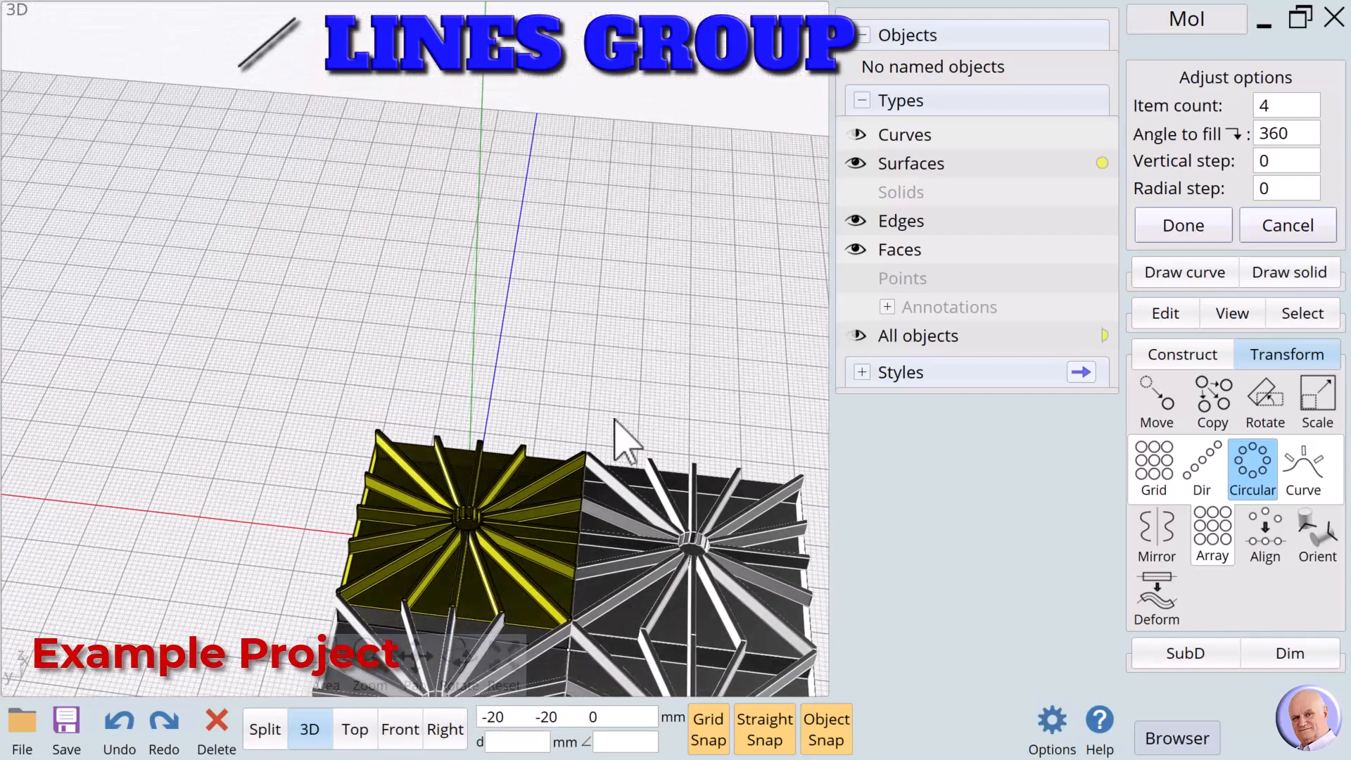
{"action": "left_click", "coordinate": [1182, 225]}
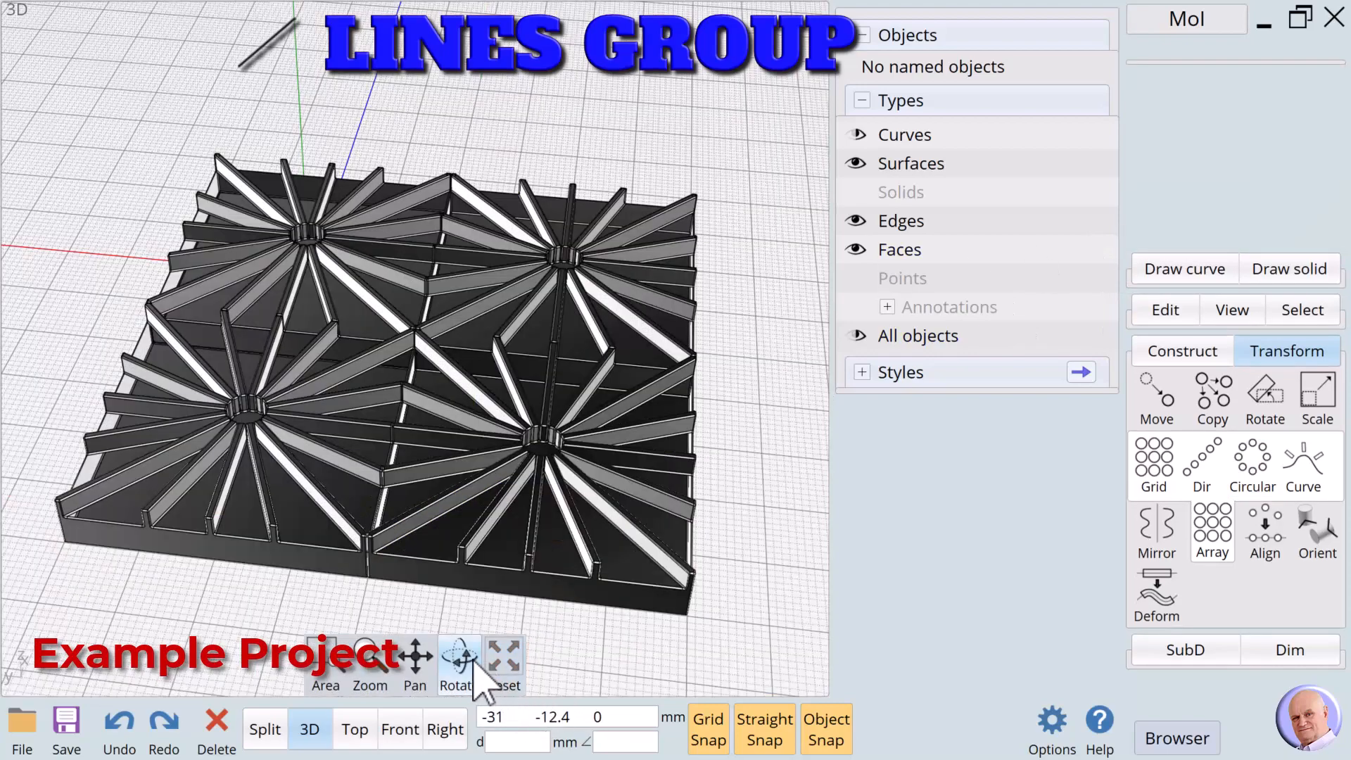
{"action": "left_click", "coordinate": [456, 664]}
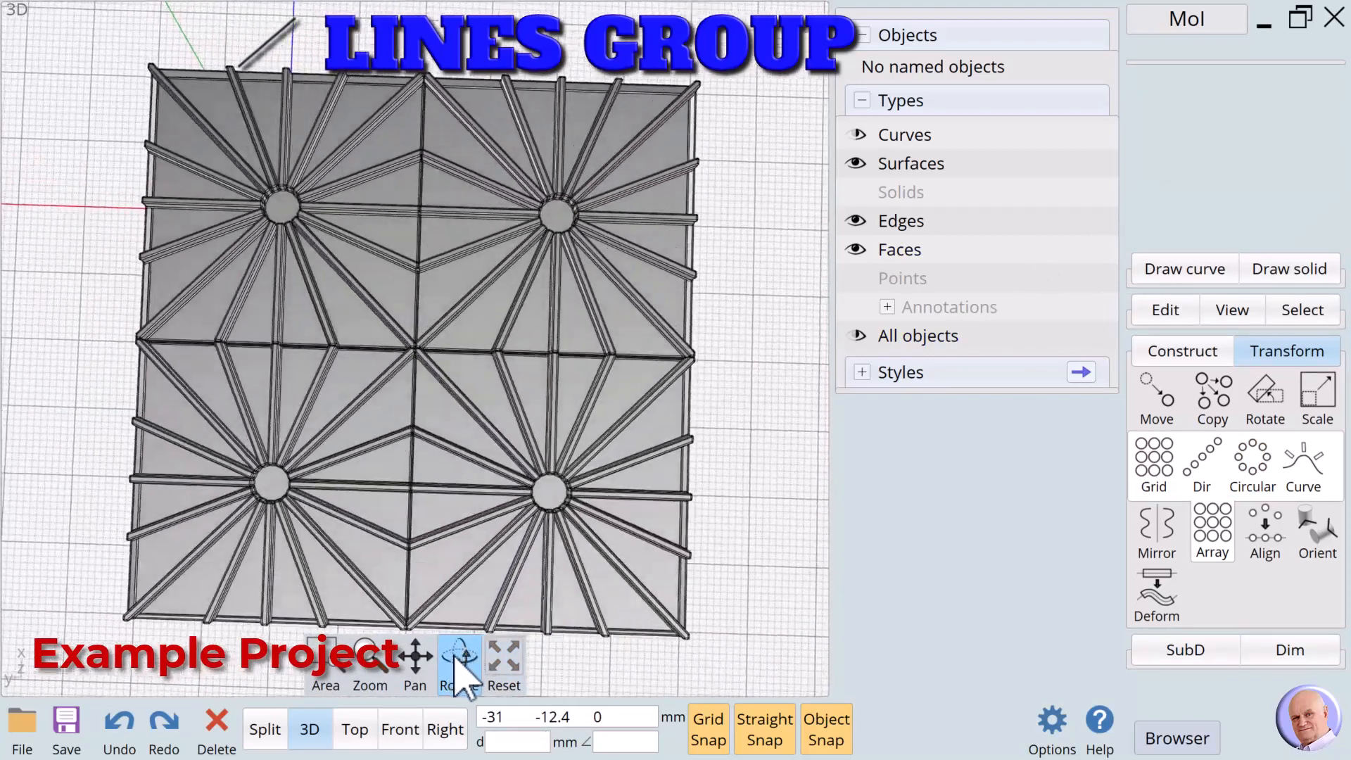